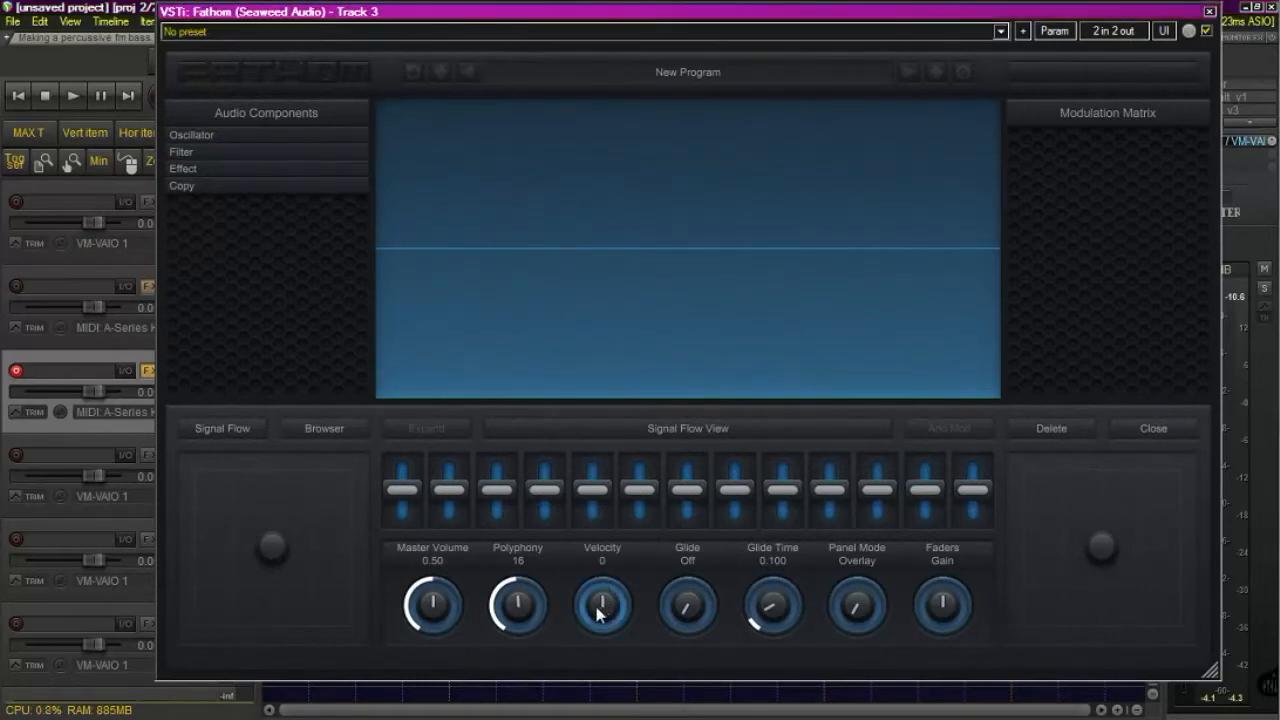
# Raise Velocity to 81 and expand the Oscillator > Alias Free component list.
pyautogui.moveTo(601, 605); pyautogui.dragTo(601, 570)
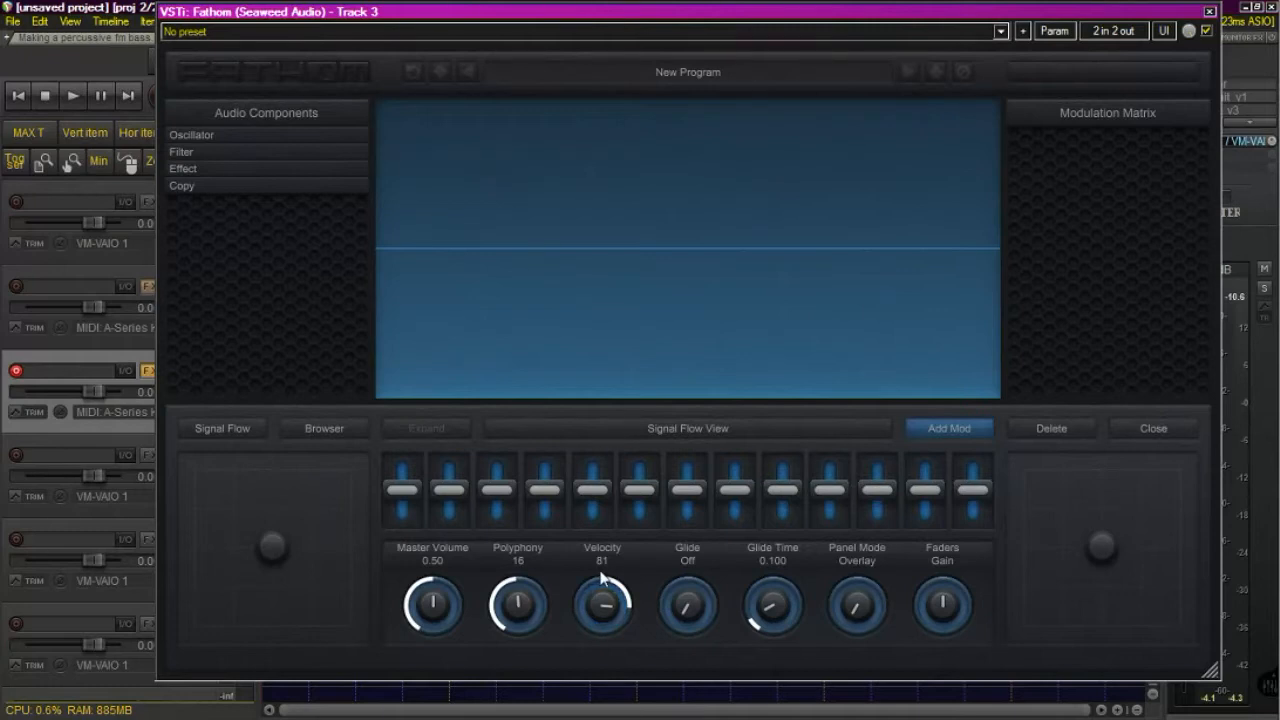
pyautogui.moveTo(320, 117)
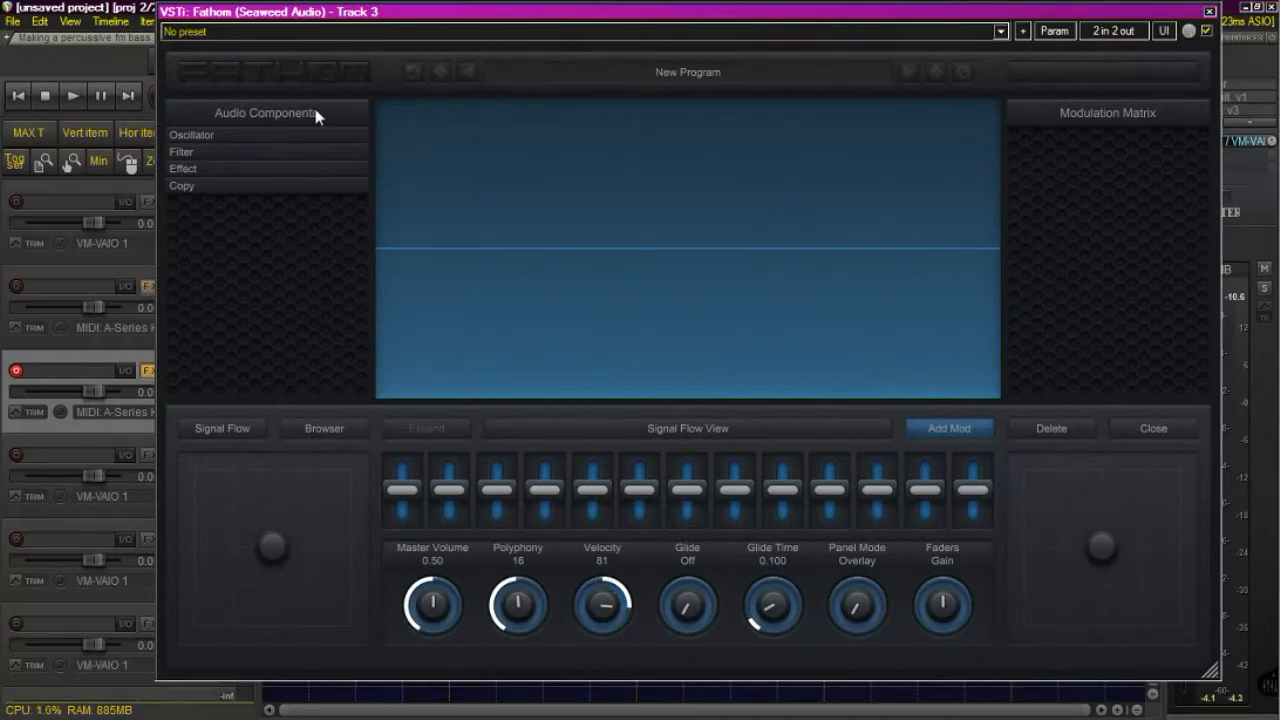
pyautogui.click(191, 134)
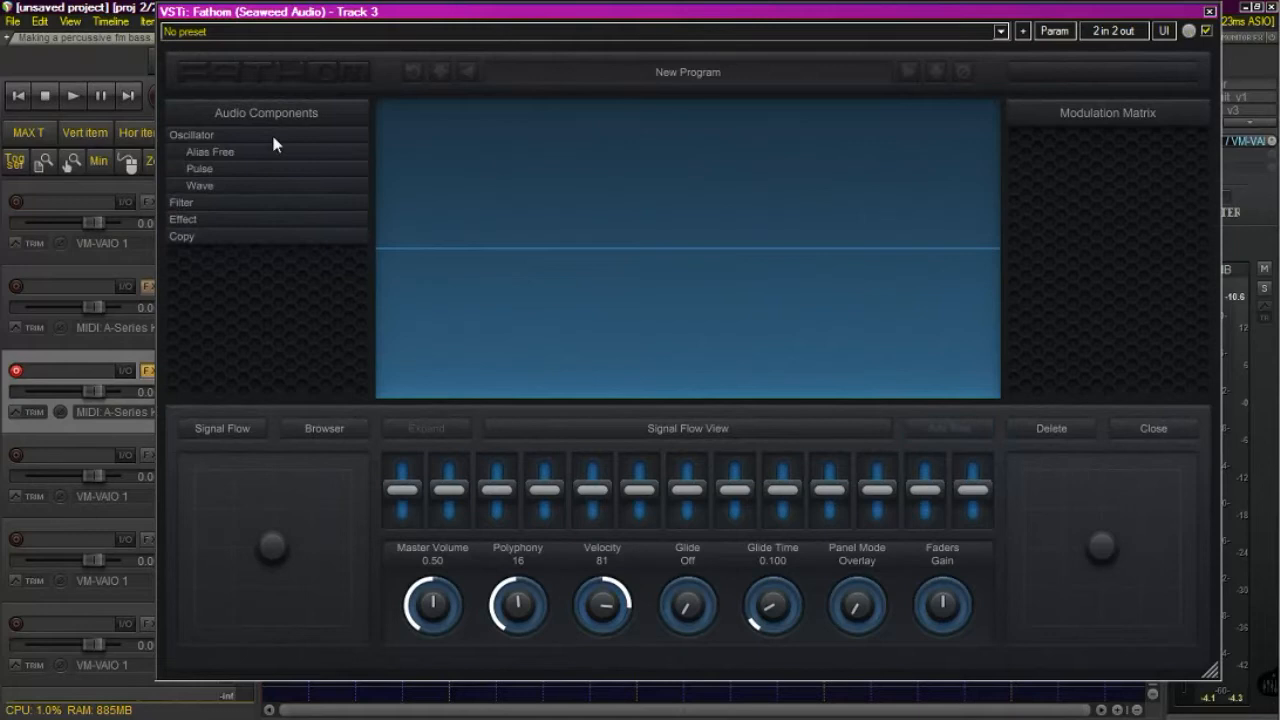
pyautogui.click(210, 151)
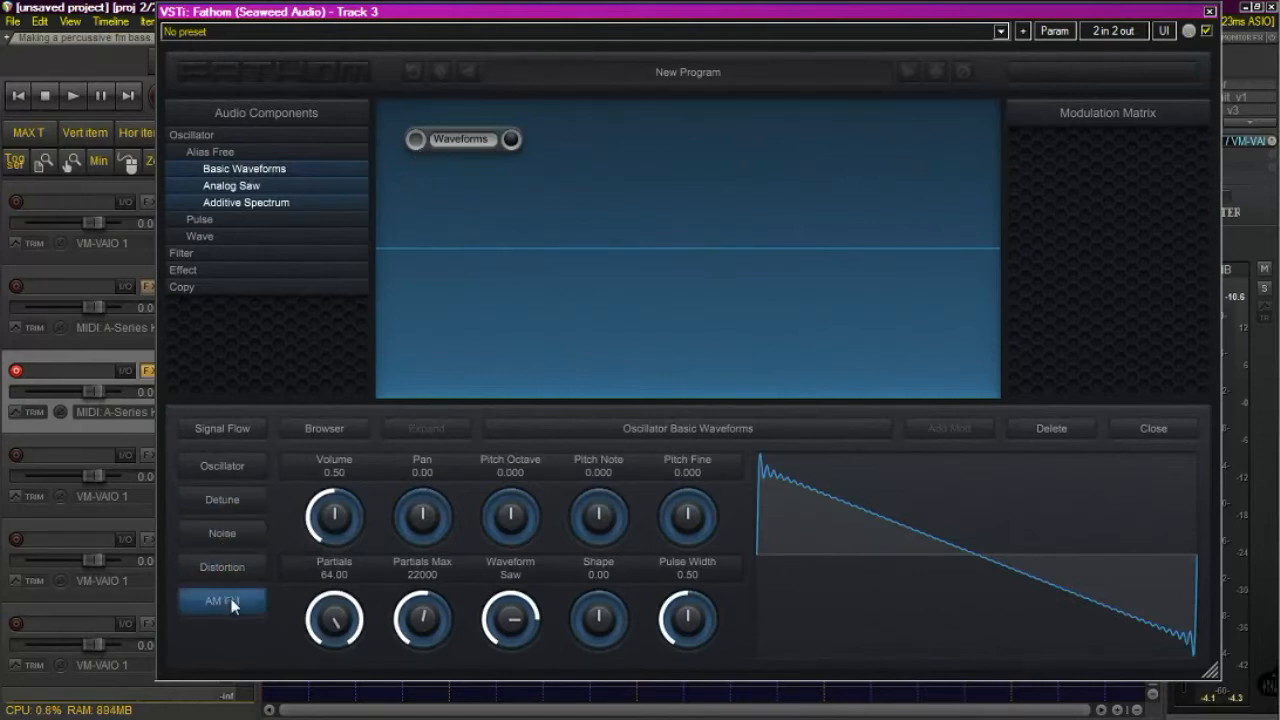
# View the Basic Waveforms oscillator's AM FM page, then set its waveform from saw to sine.
pyautogui.click(222, 600)
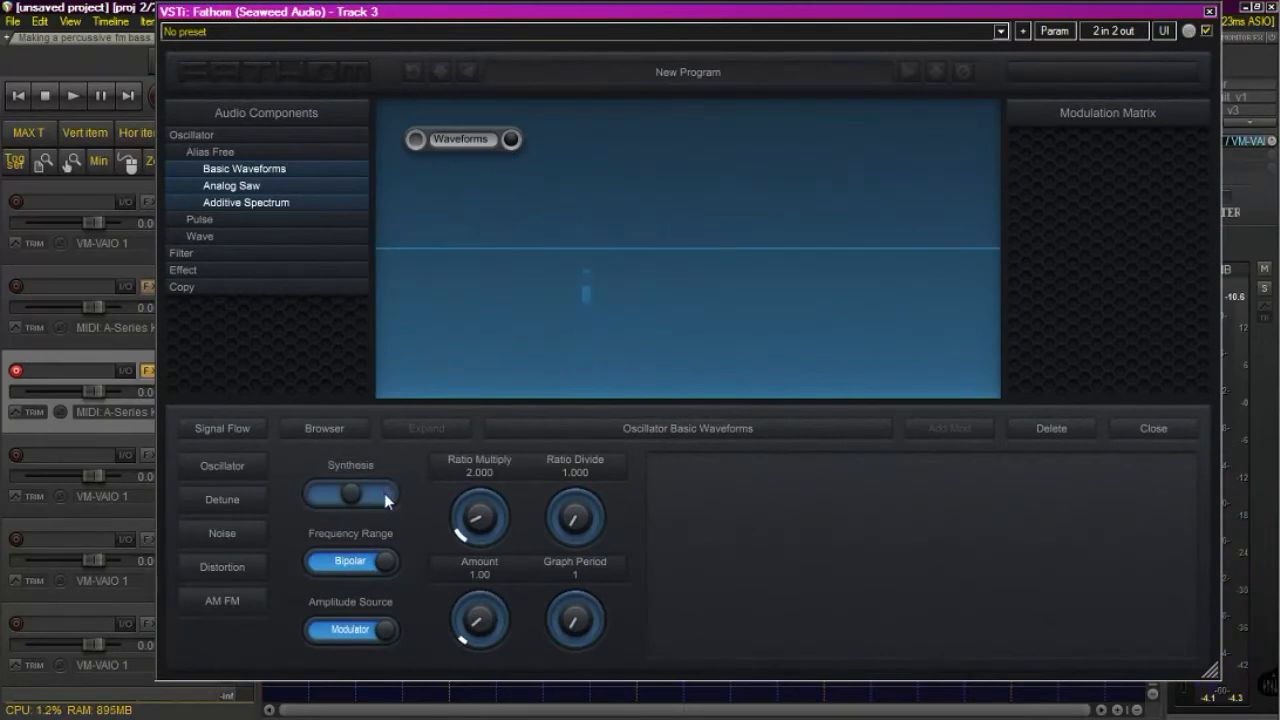
pyautogui.click(350, 493)
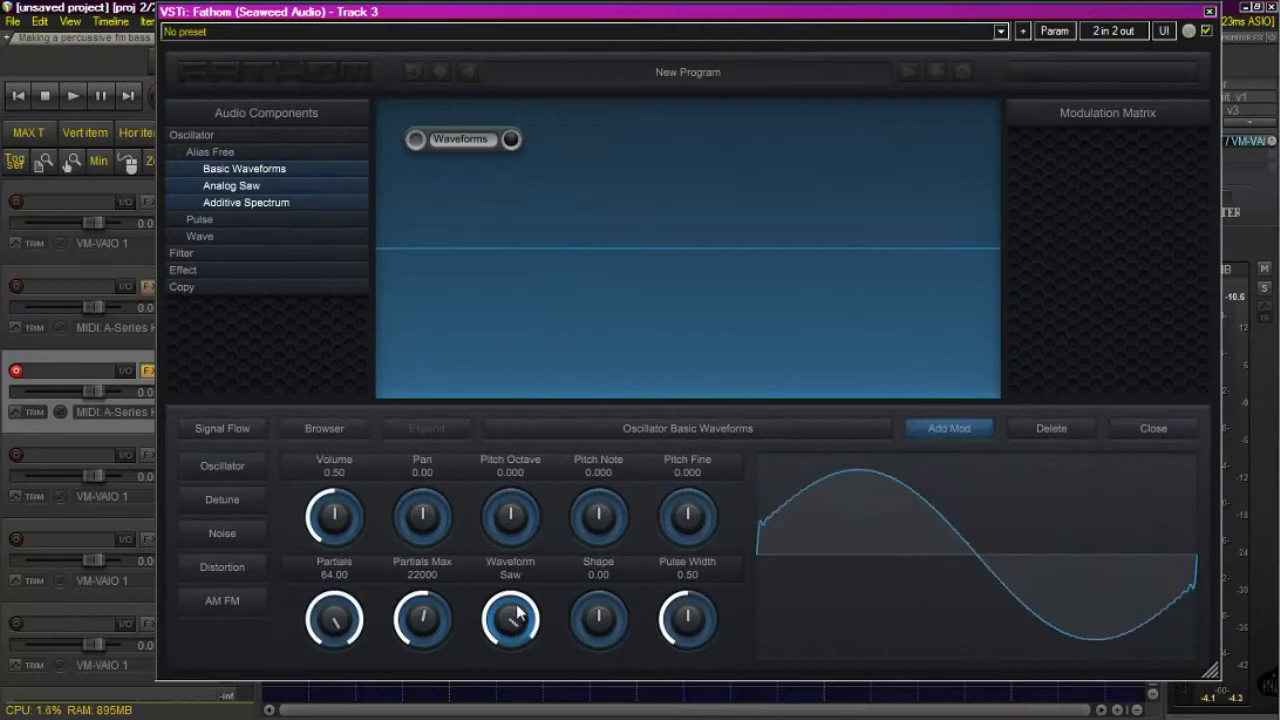
pyautogui.moveTo(510, 620); pyautogui.dragTo(520, 600)
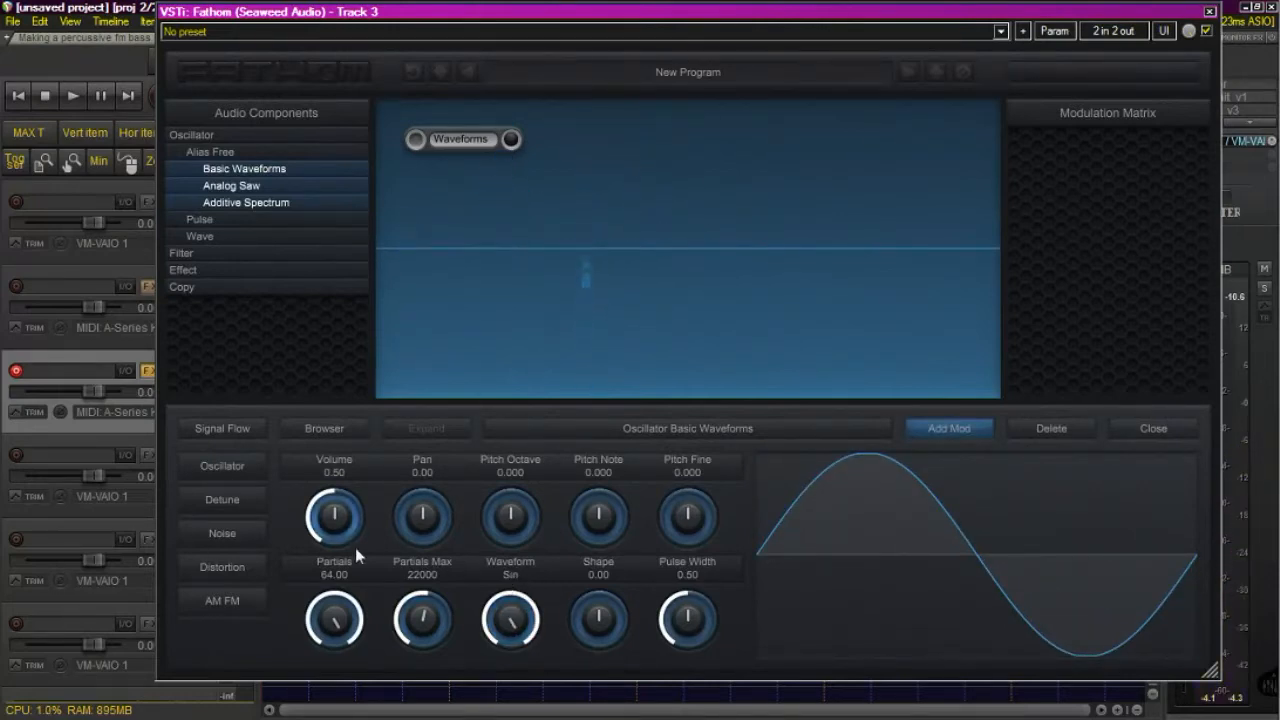
# Switch the sine oscillator's synthesis mode to FM.
pyautogui.click(221, 600)
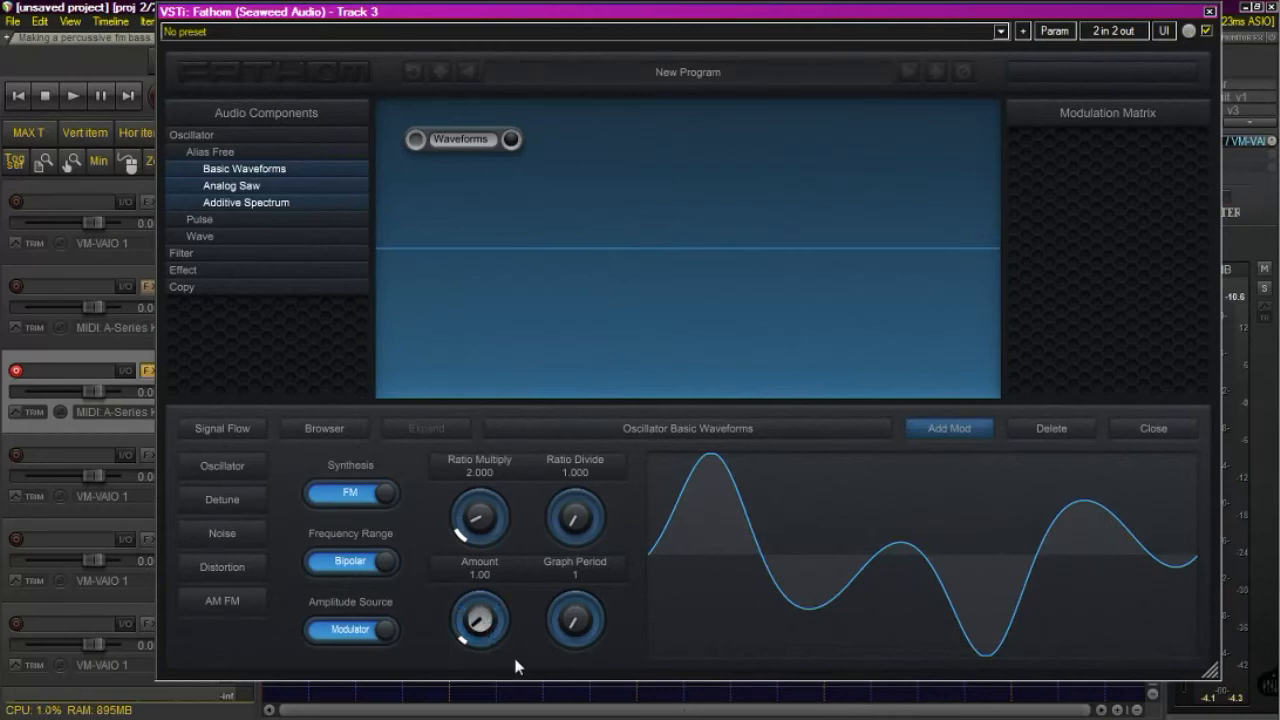
# Route a new Envelope 1 modulator to the FM Amount.
pyautogui.click(950, 428)
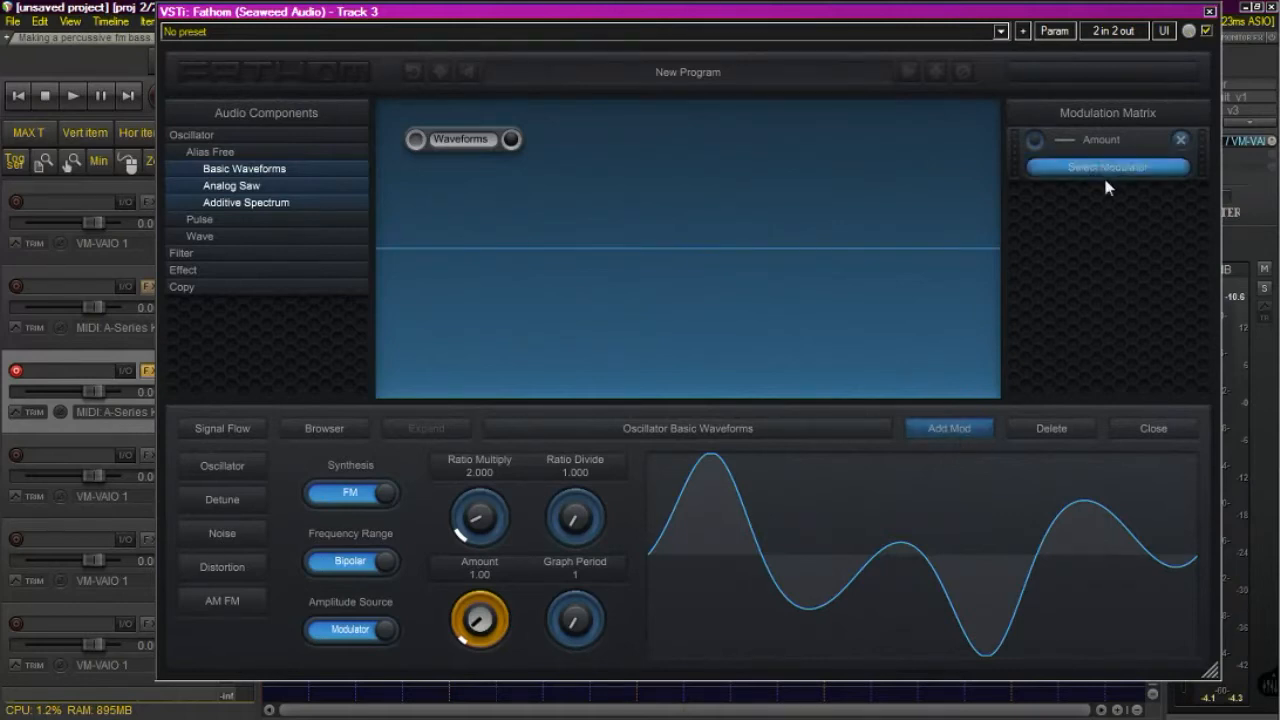
pyautogui.click(1106, 165)
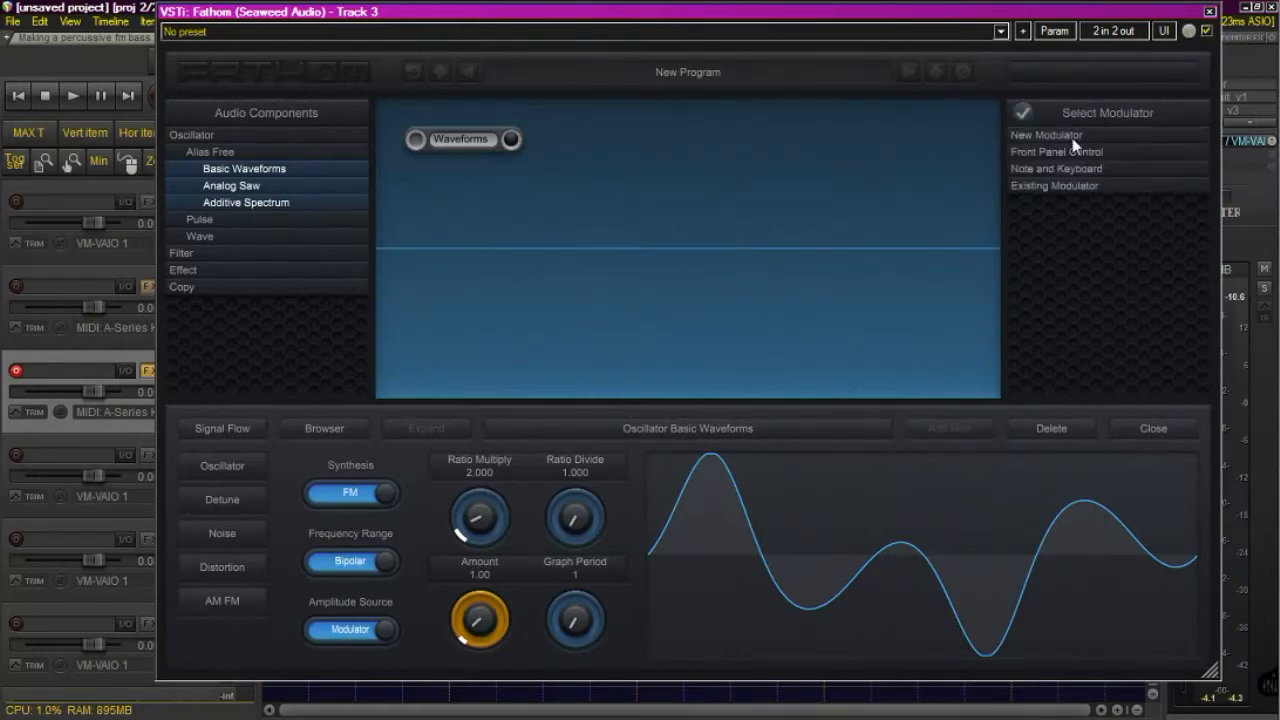
pyautogui.click(1043, 135)
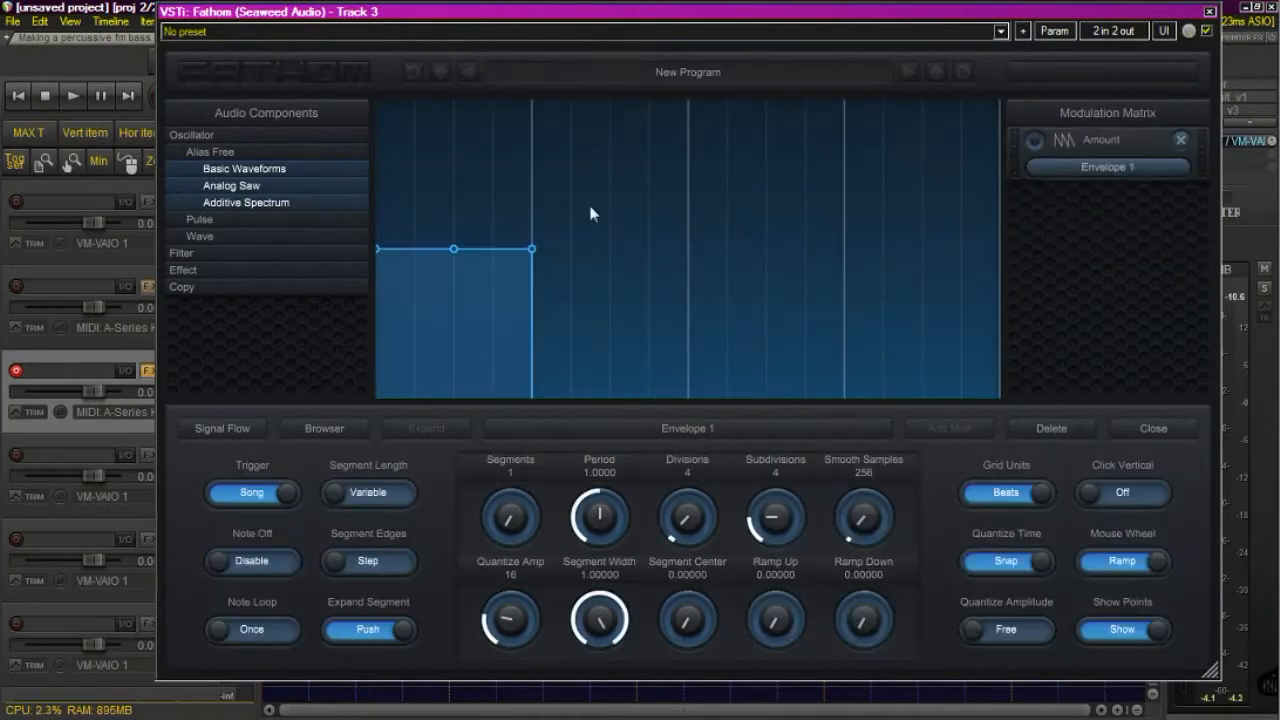
# Shape Envelope 1 to fall from full to zero with a steep curved decay, triggered on each note.
pyautogui.moveTo(378, 248); pyautogui.dragTo(378, 160)
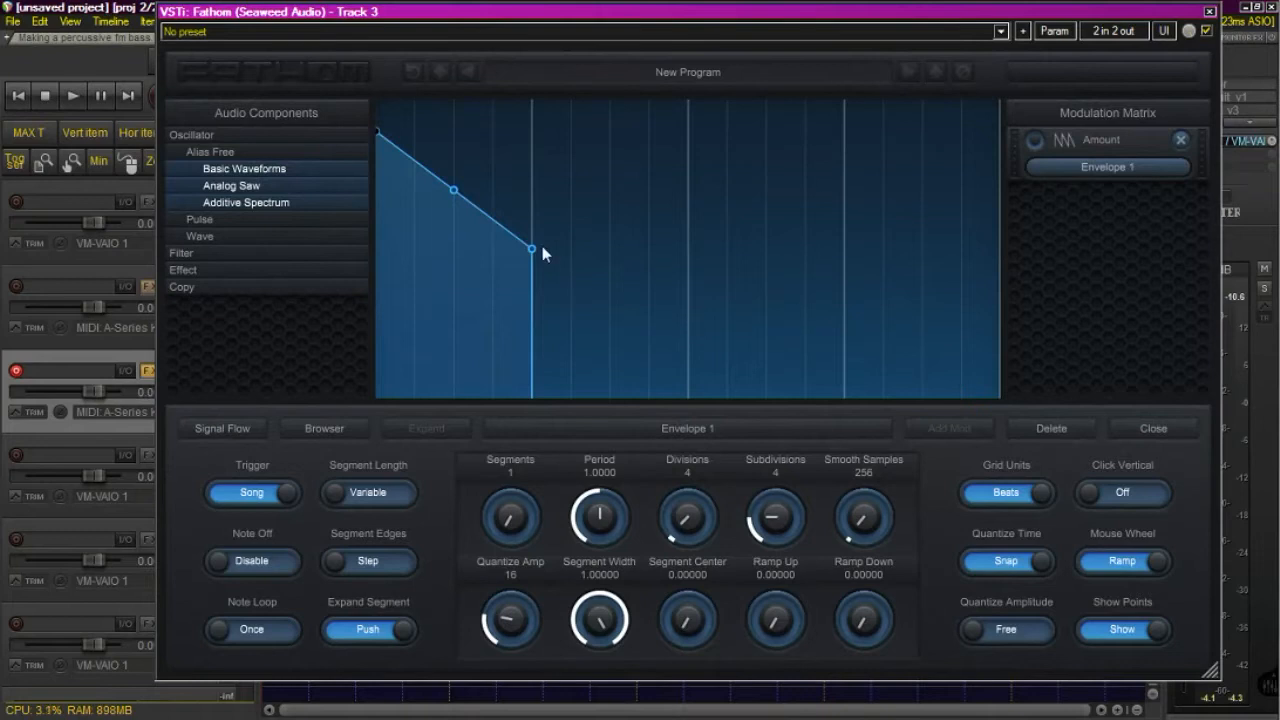
pyautogui.moveTo(531, 248); pyautogui.dragTo(531, 388)
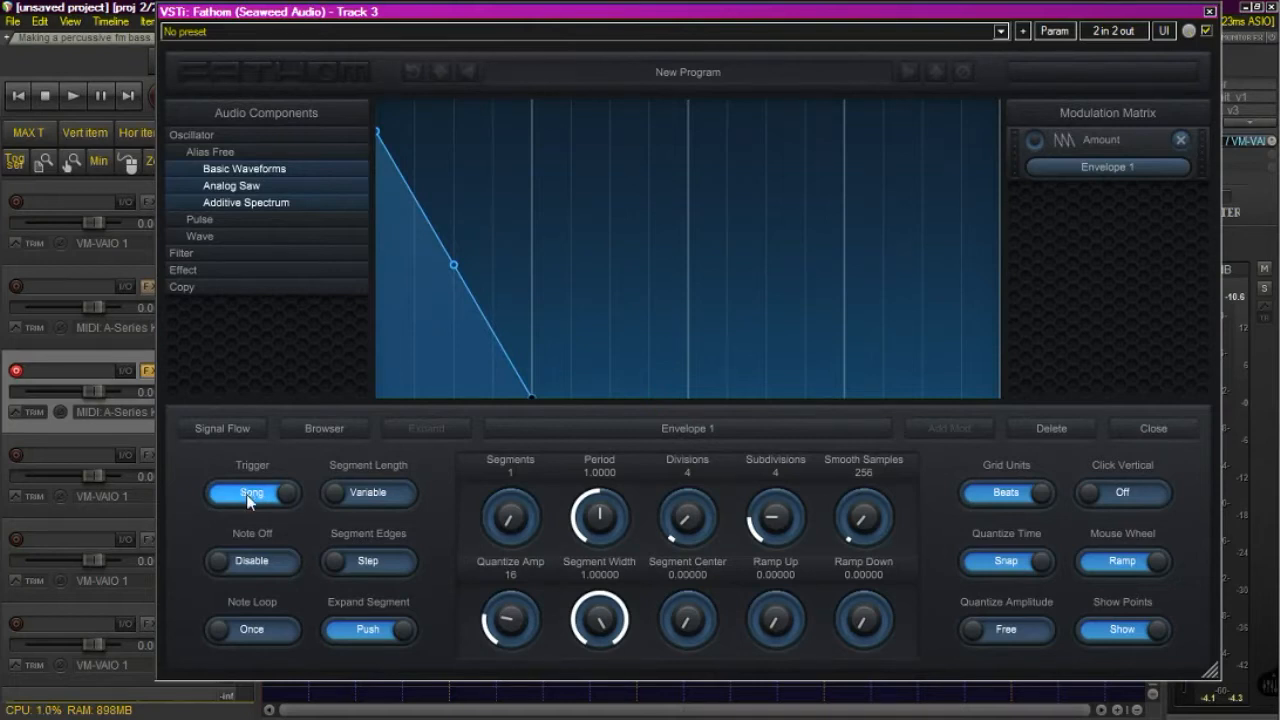
pyautogui.click(251, 493)
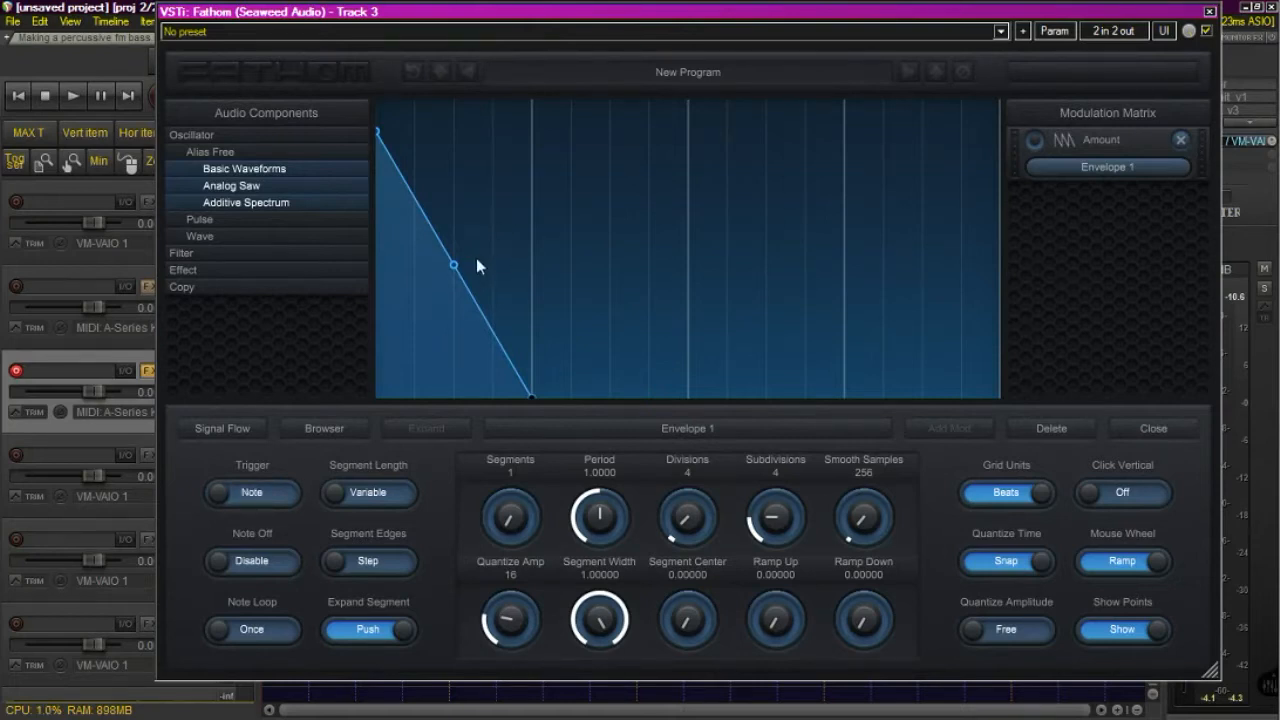
pyautogui.moveTo(410, 348)
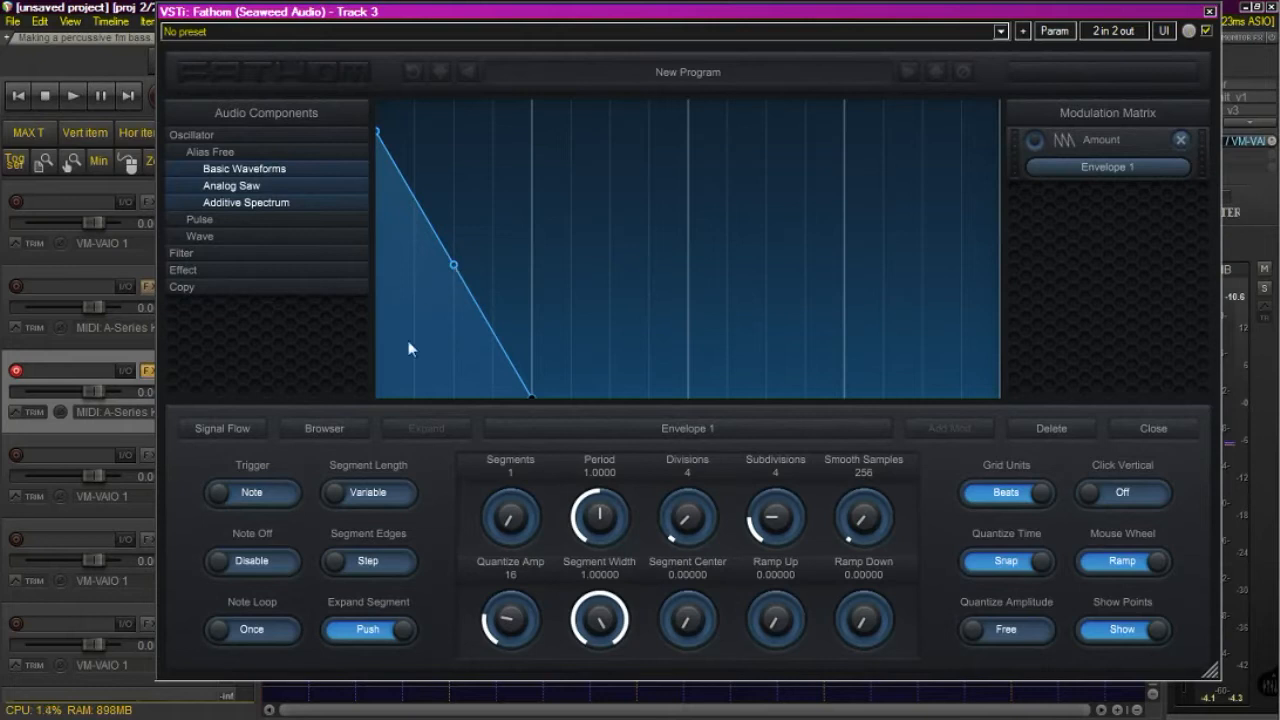
pyautogui.moveTo(535, 425)
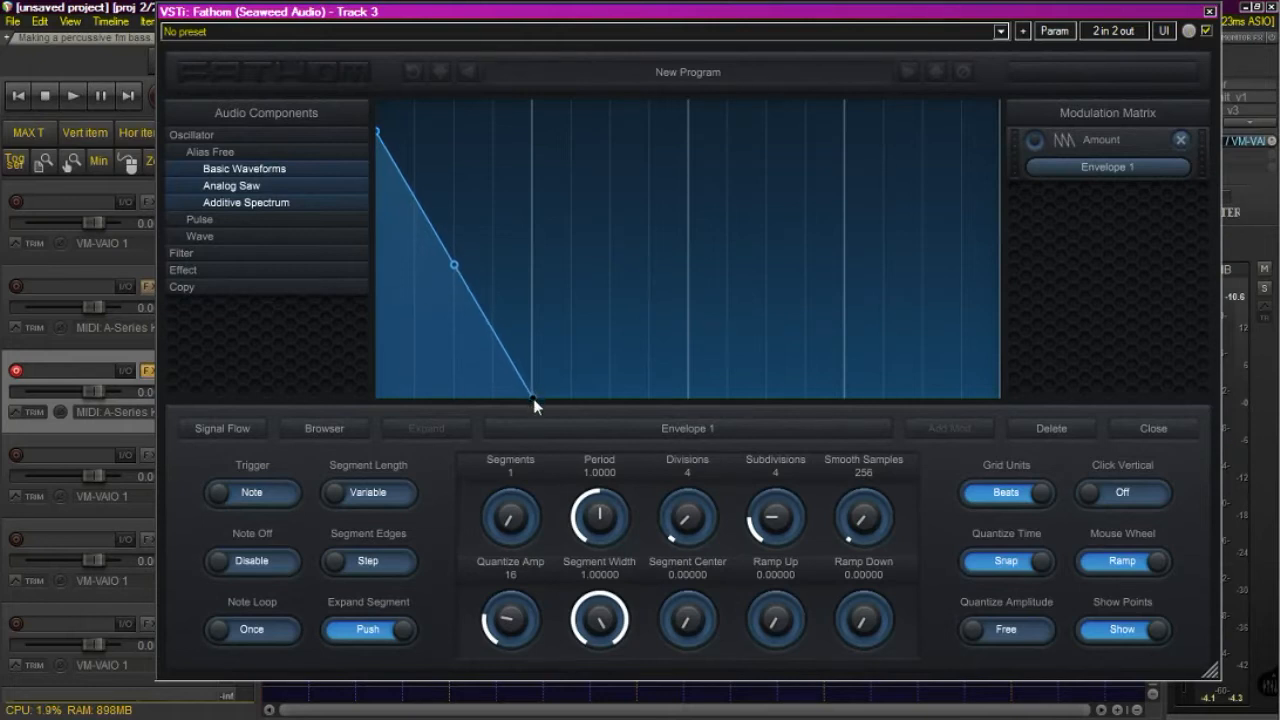
pyautogui.moveTo(520, 417)
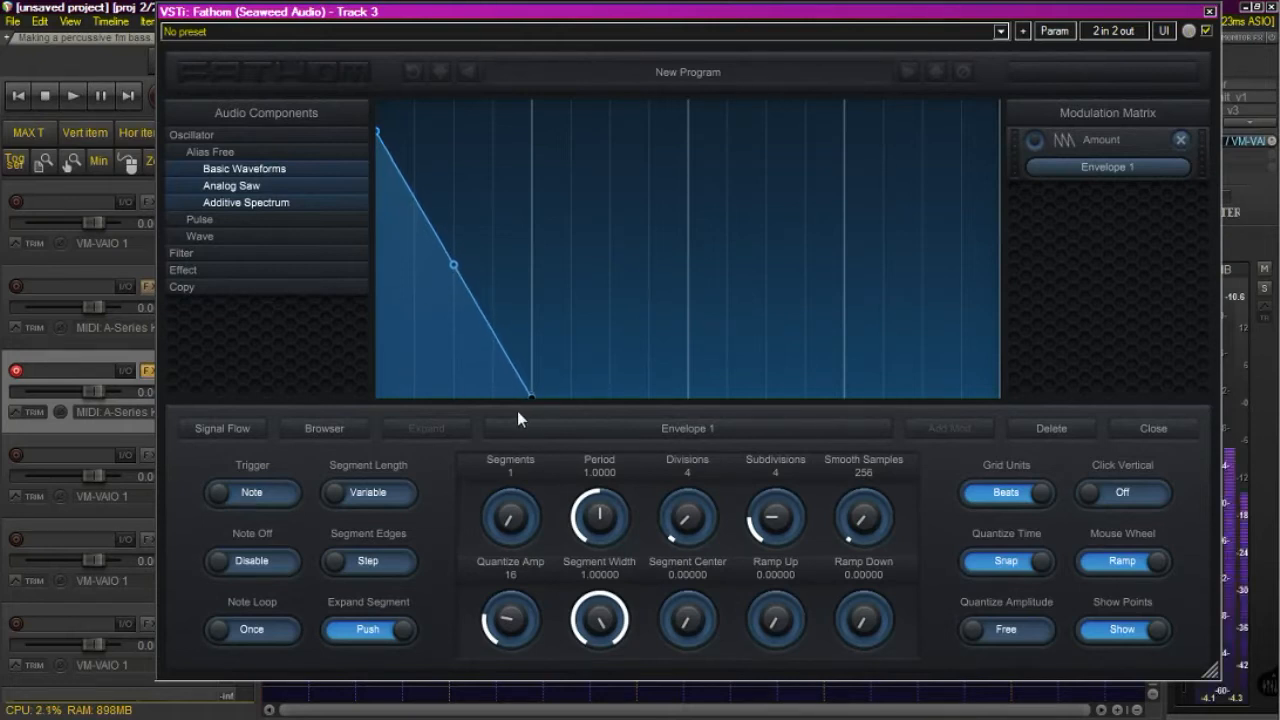
pyautogui.moveTo(453, 263); pyautogui.dragTo(440, 276)
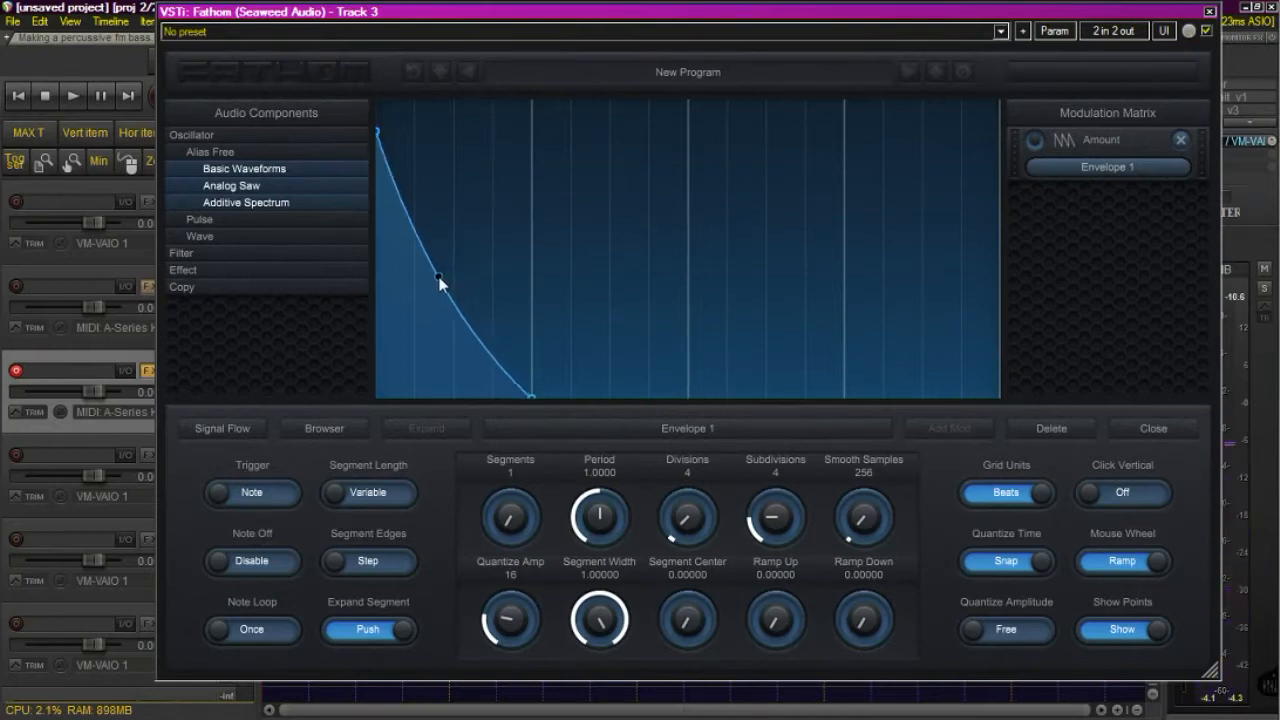
pyautogui.moveTo(440, 277); pyautogui.dragTo(423, 286)
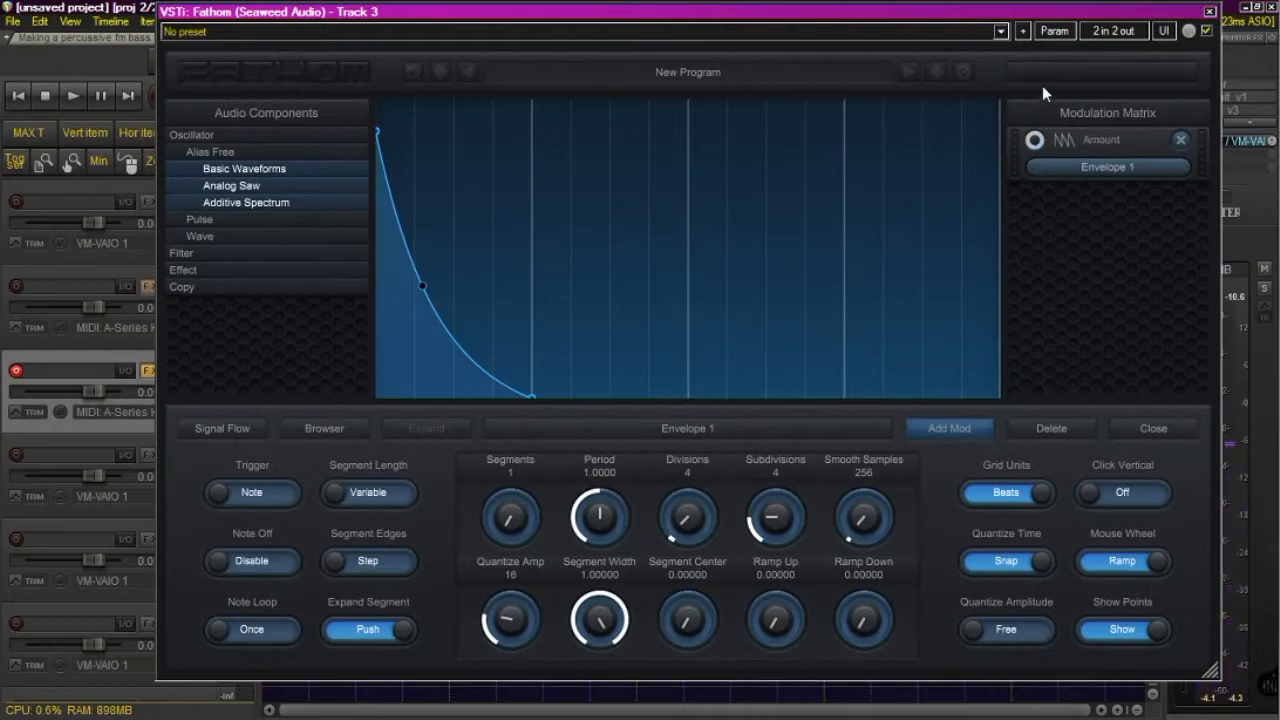
# Lower the envelope's depth on Amount; try Period 10, then return it to 1.
pyautogui.moveTo(1035, 139); pyautogui.dragTo(1035, 150)
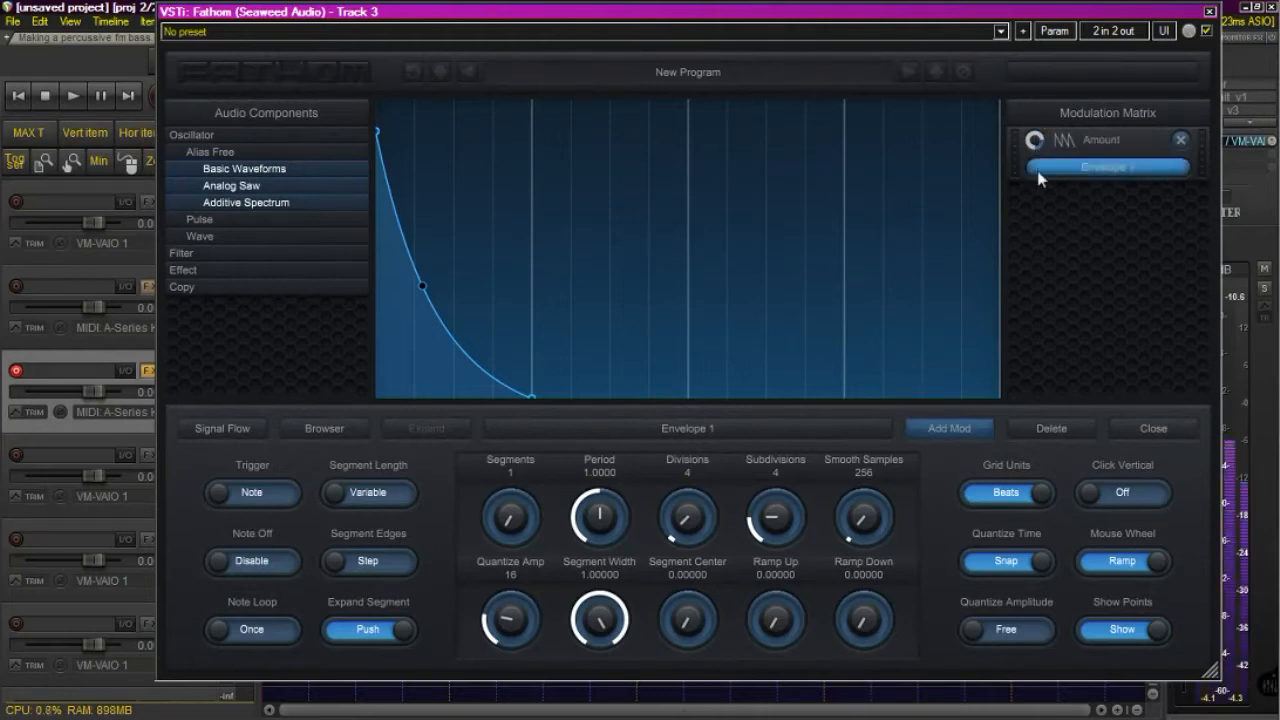
pyautogui.moveTo(883, 410)
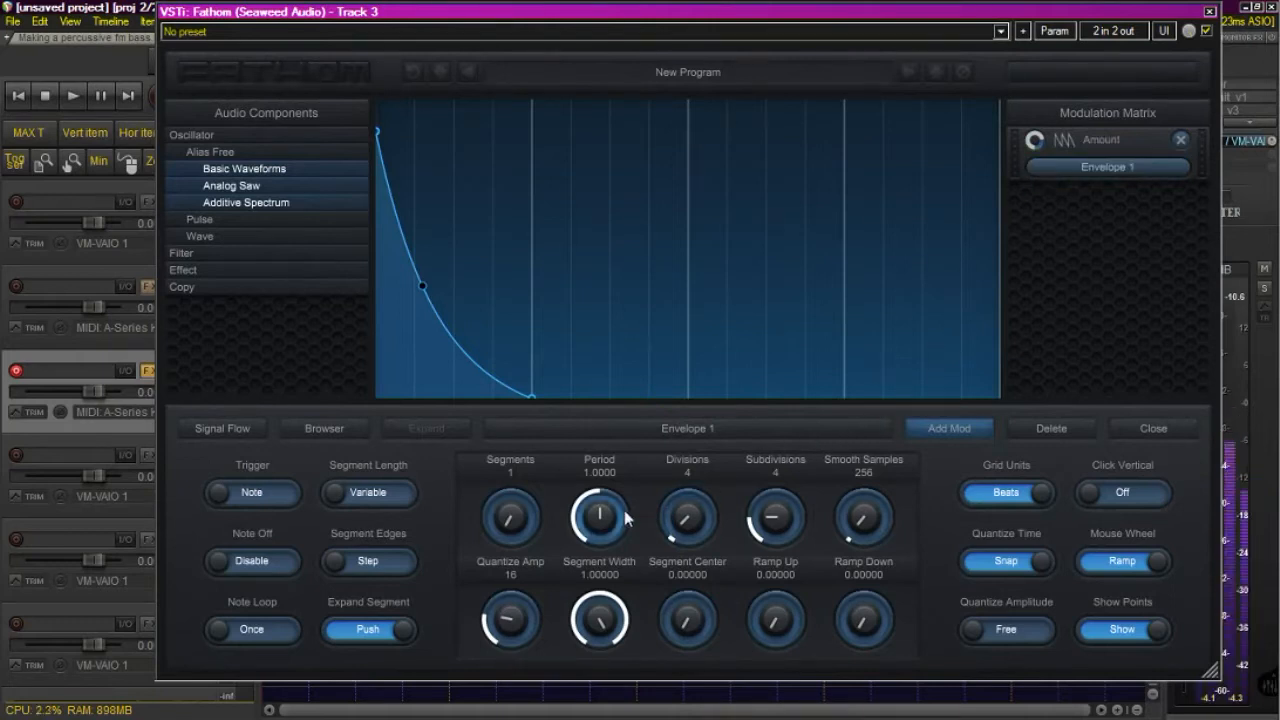
pyautogui.moveTo(599, 516); pyautogui.dragTo(603, 530)
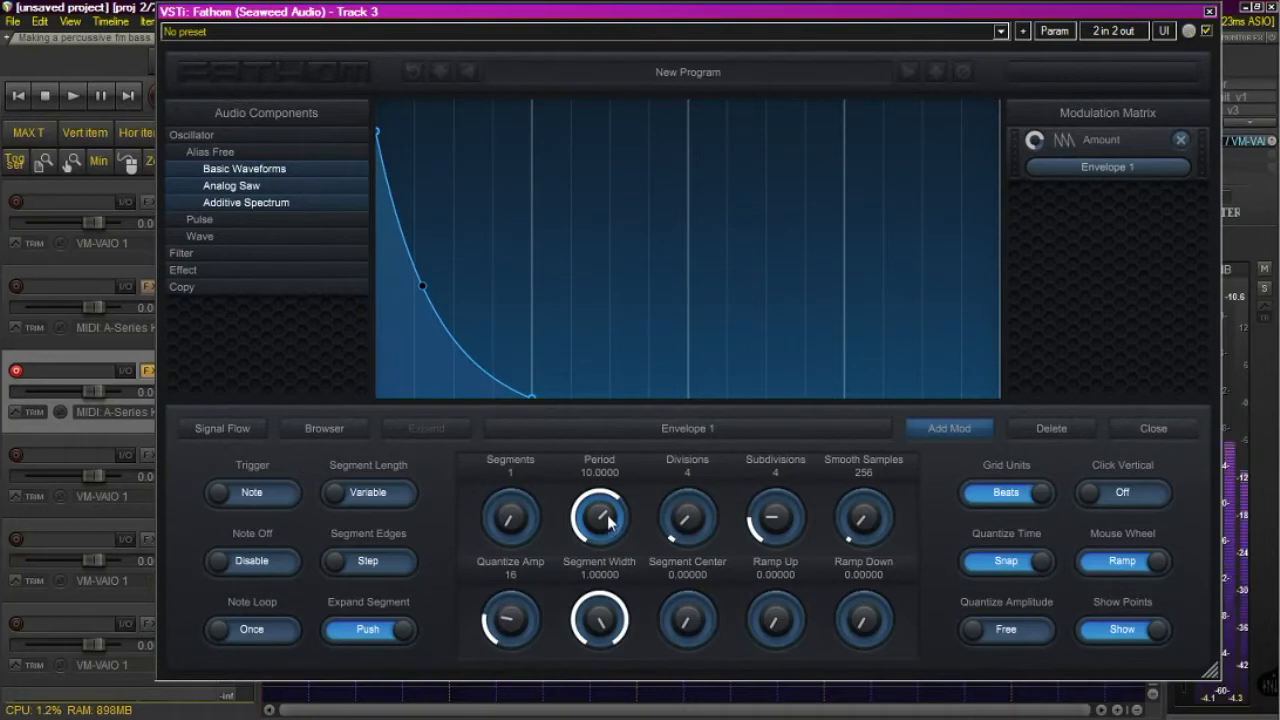
pyautogui.moveTo(599, 518); pyautogui.dragTo(599, 560)
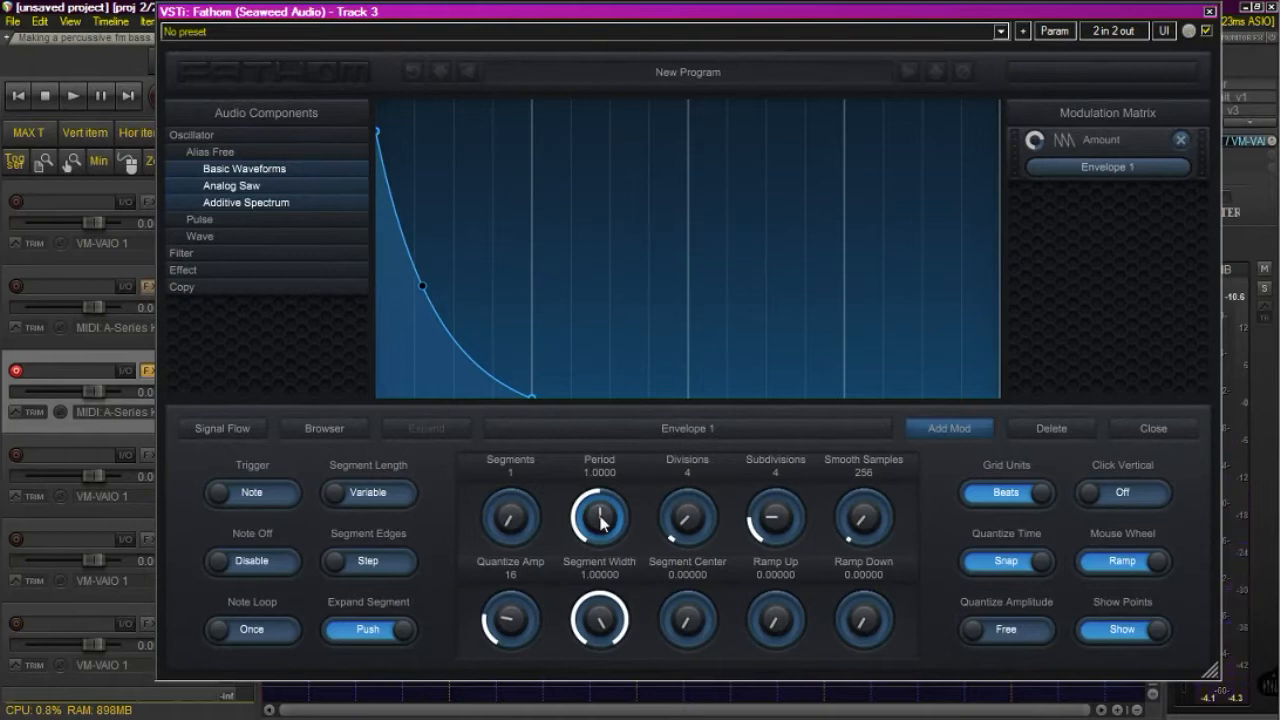
pyautogui.moveTo(748, 504)
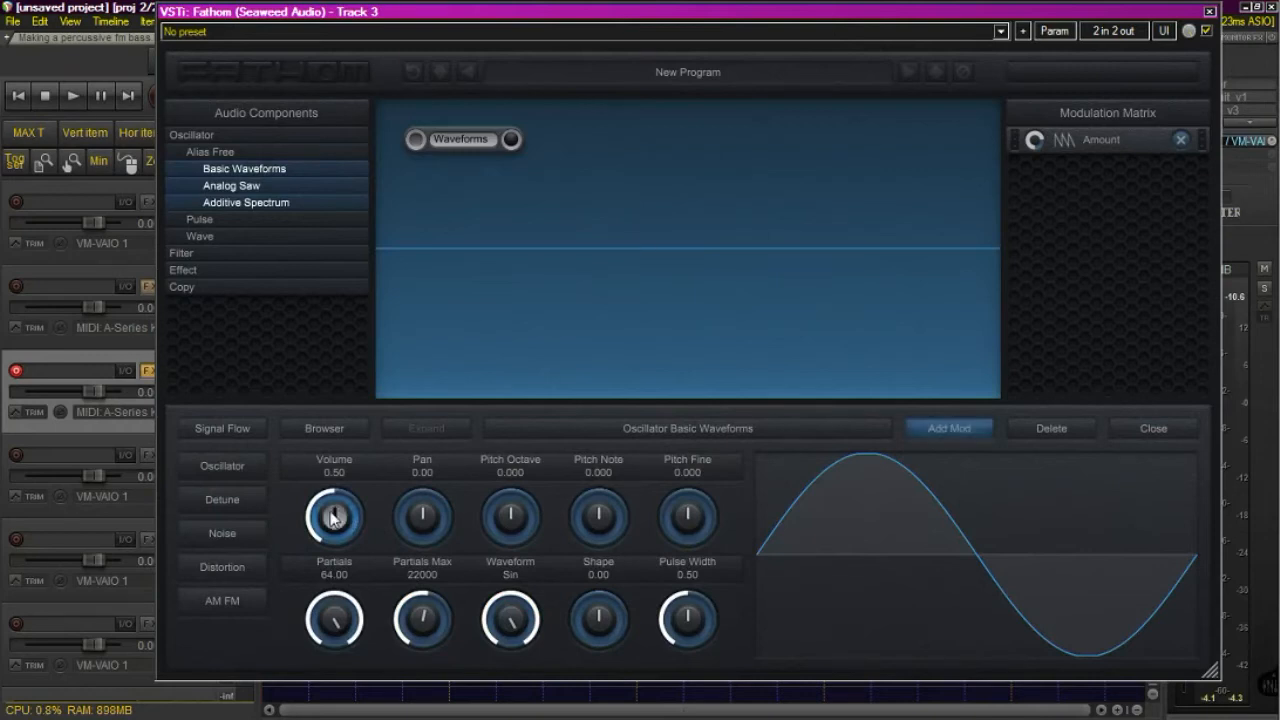
# Turn oscillator volume to 0 and route a new ADSR 1 envelope to Volume.
pyautogui.moveTo(334, 517); pyautogui.dragTo(340, 560)
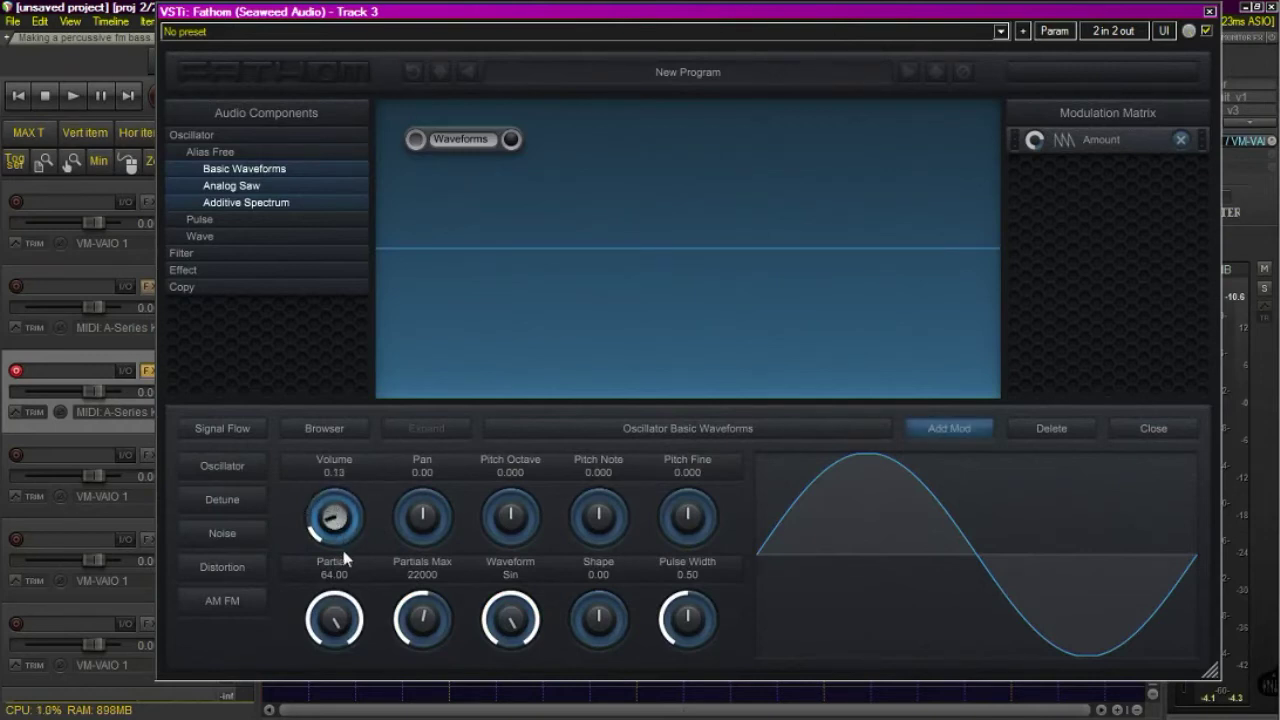
pyautogui.moveTo(333, 517); pyautogui.dragTo(333, 525)
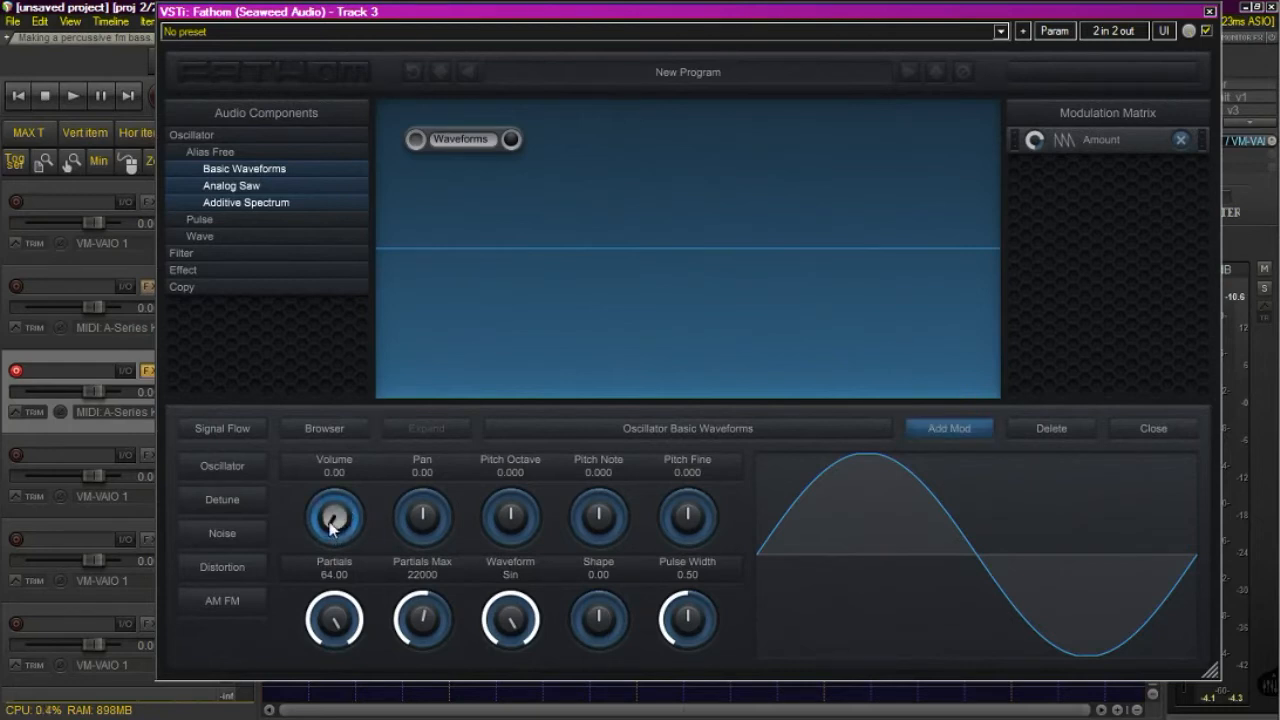
pyautogui.moveTo(960, 435)
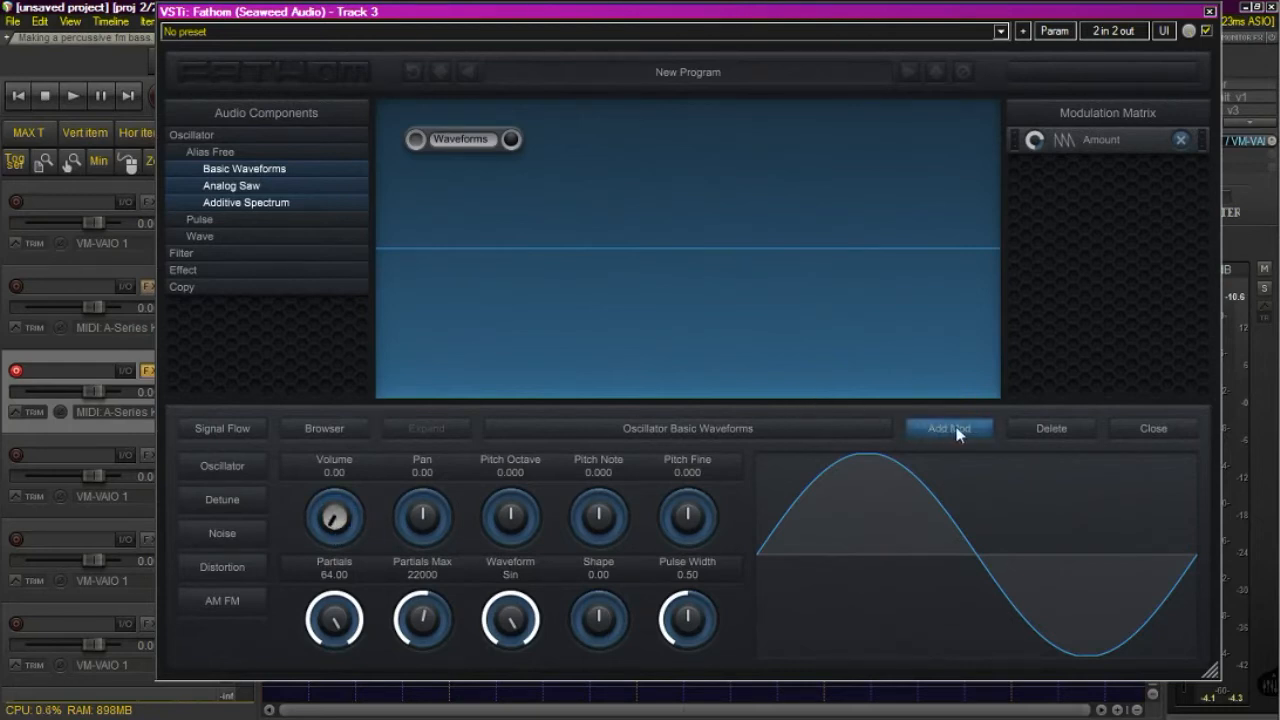
pyautogui.click(950, 428)
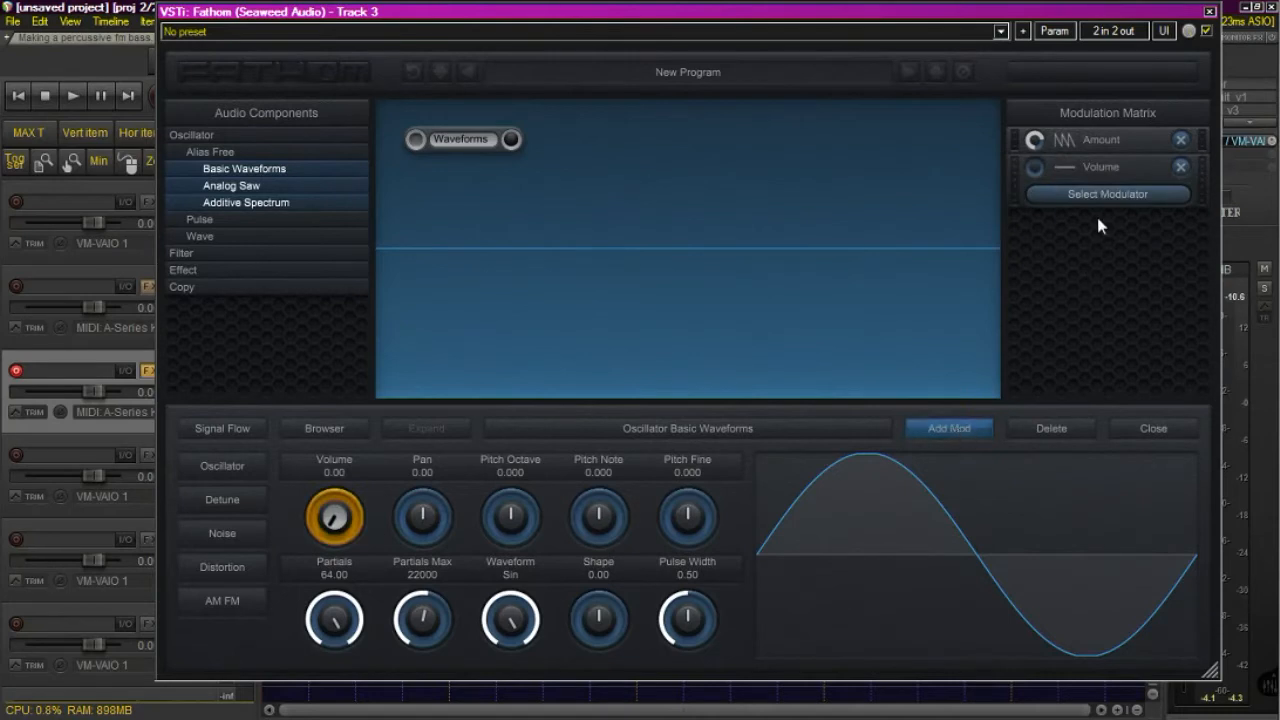
pyautogui.click(1122, 194)
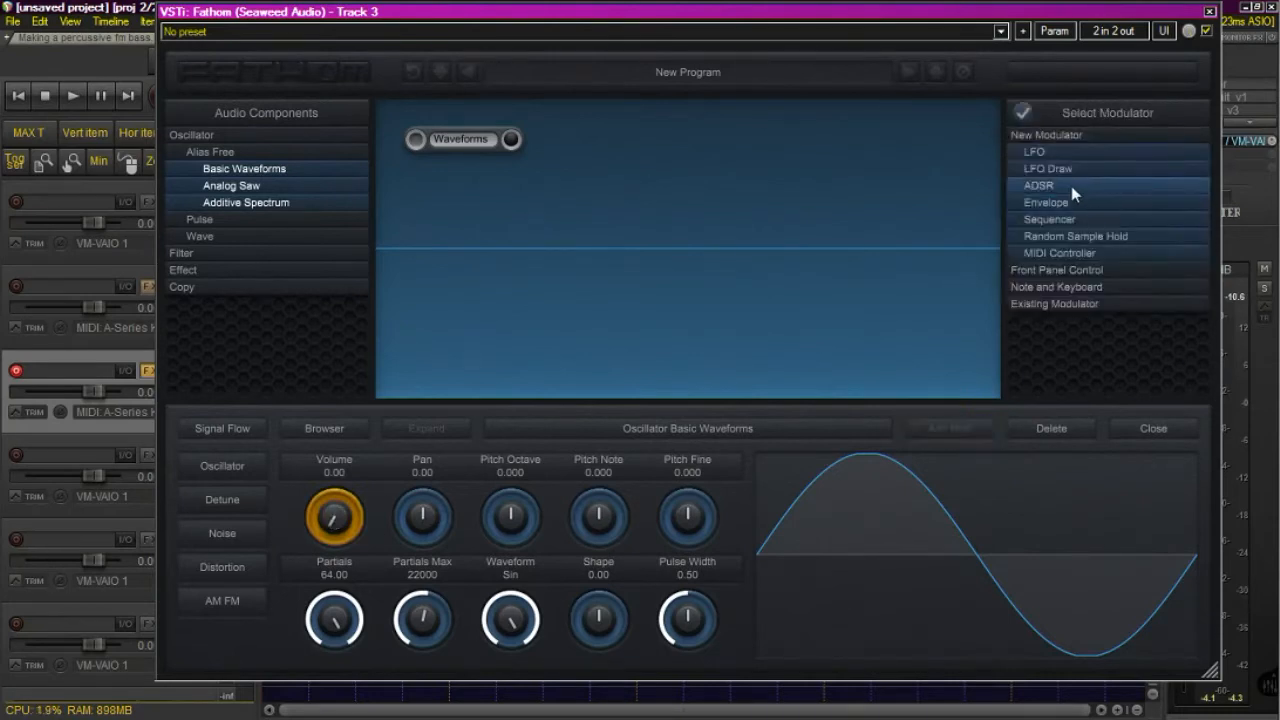
pyautogui.click(1038, 185)
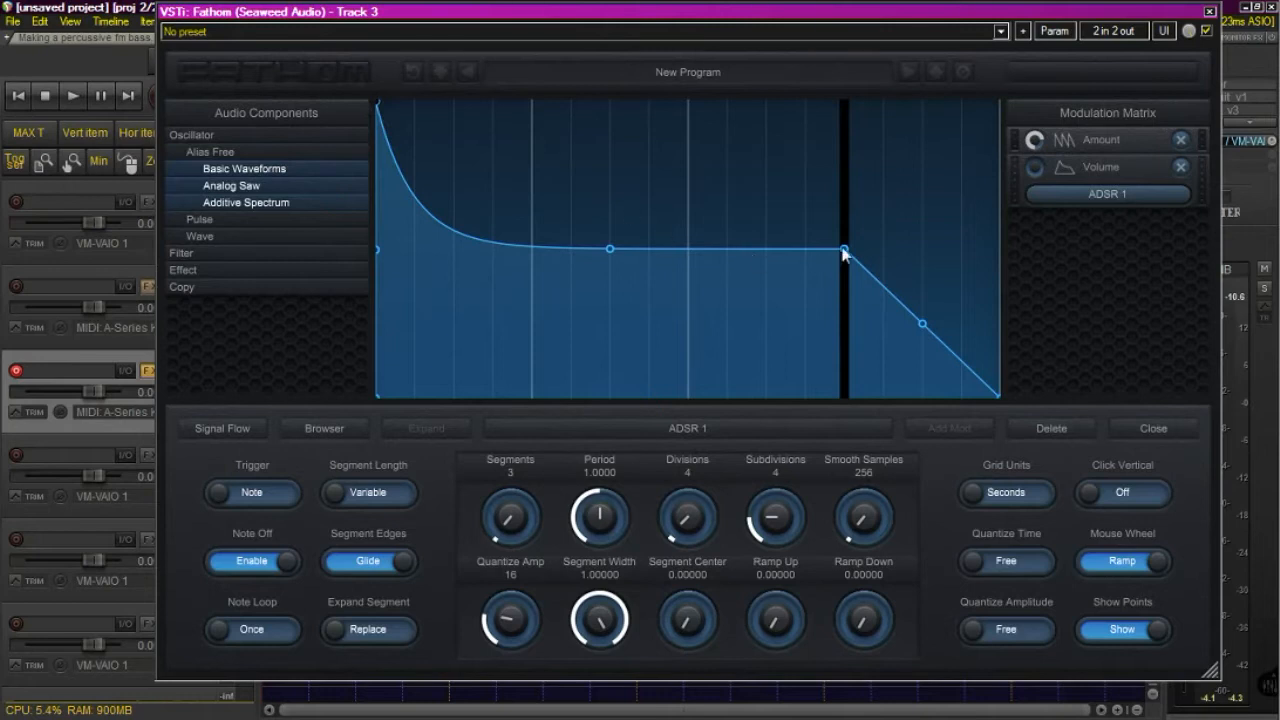
# Shorten ADSR 1's sustain, give it a fast curved release, and keep Period at 1.
pyautogui.moveTo(845, 250); pyautogui.dragTo(540, 190)
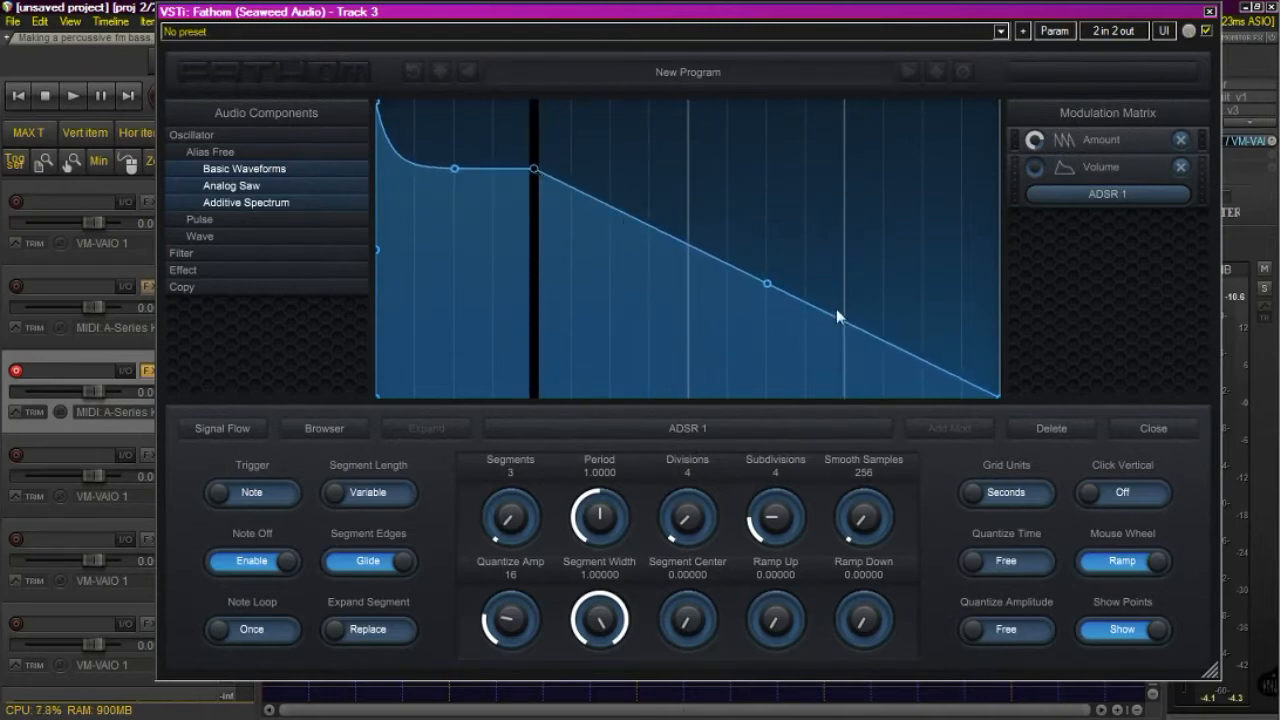
pyautogui.moveTo(770, 283); pyautogui.dragTo(703, 380)
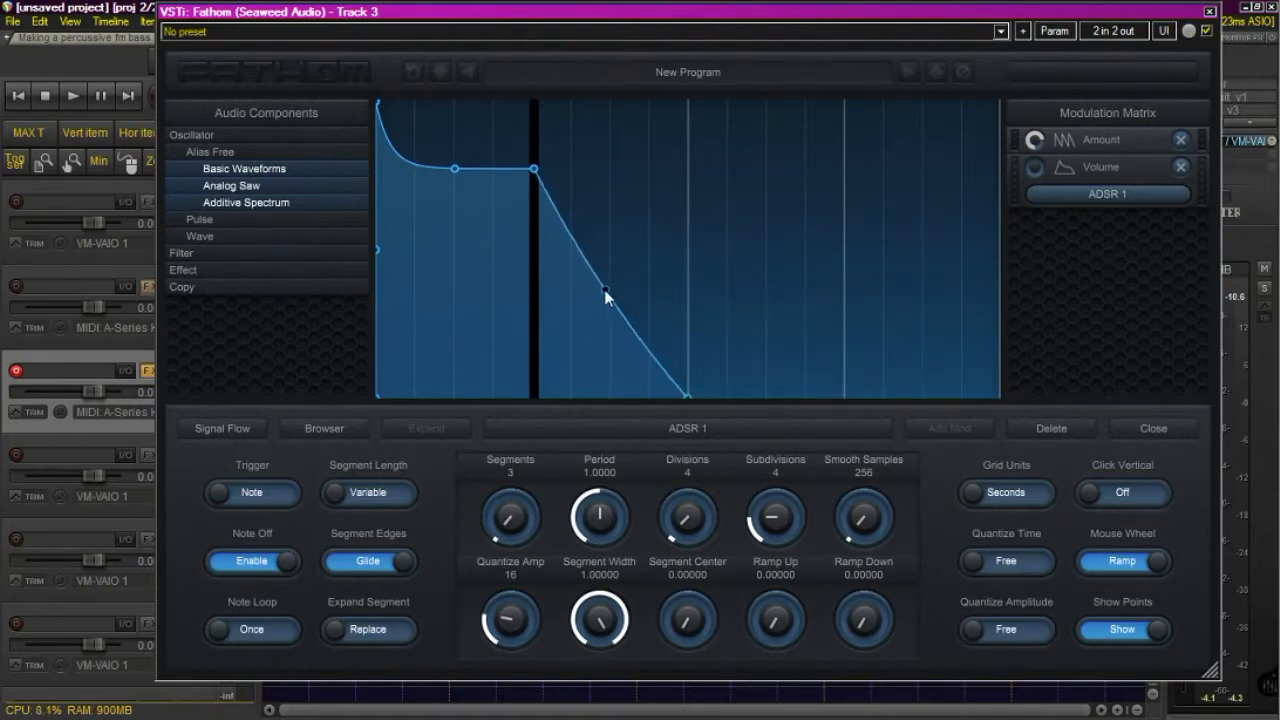
pyautogui.moveTo(605, 295); pyautogui.dragTo(593, 307)
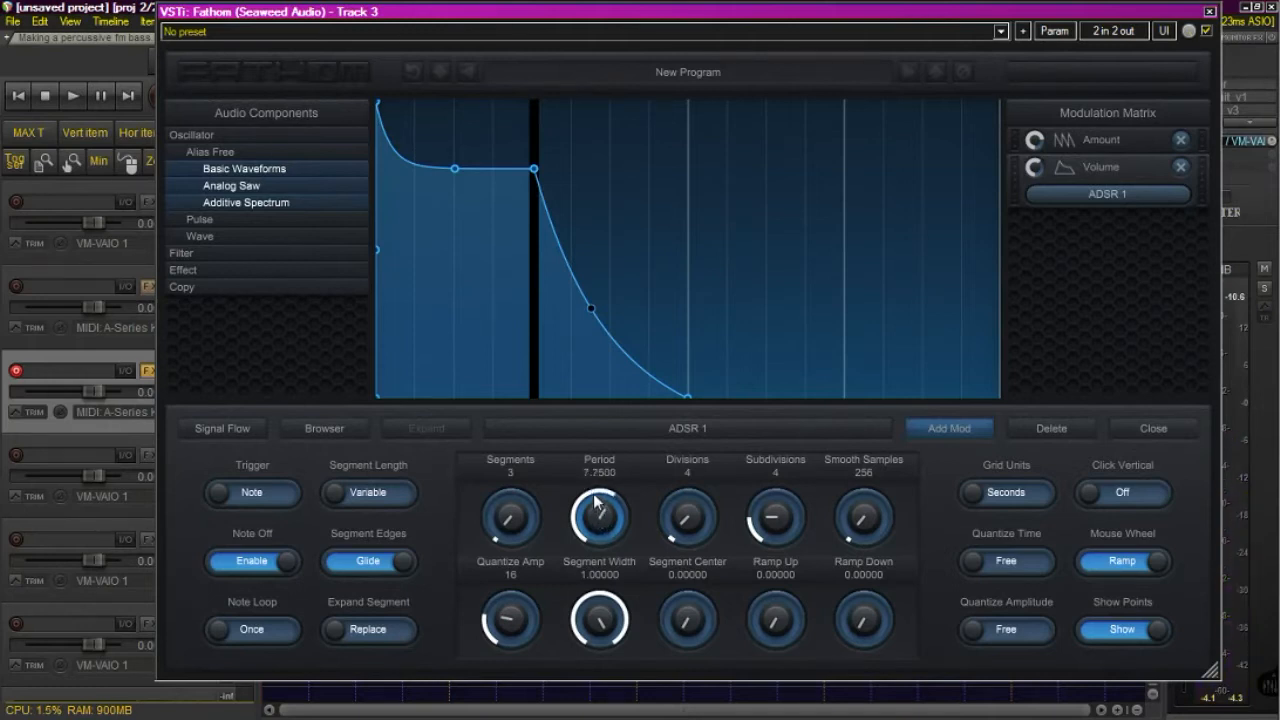
pyautogui.moveTo(598, 517); pyautogui.dragTo(598, 500)
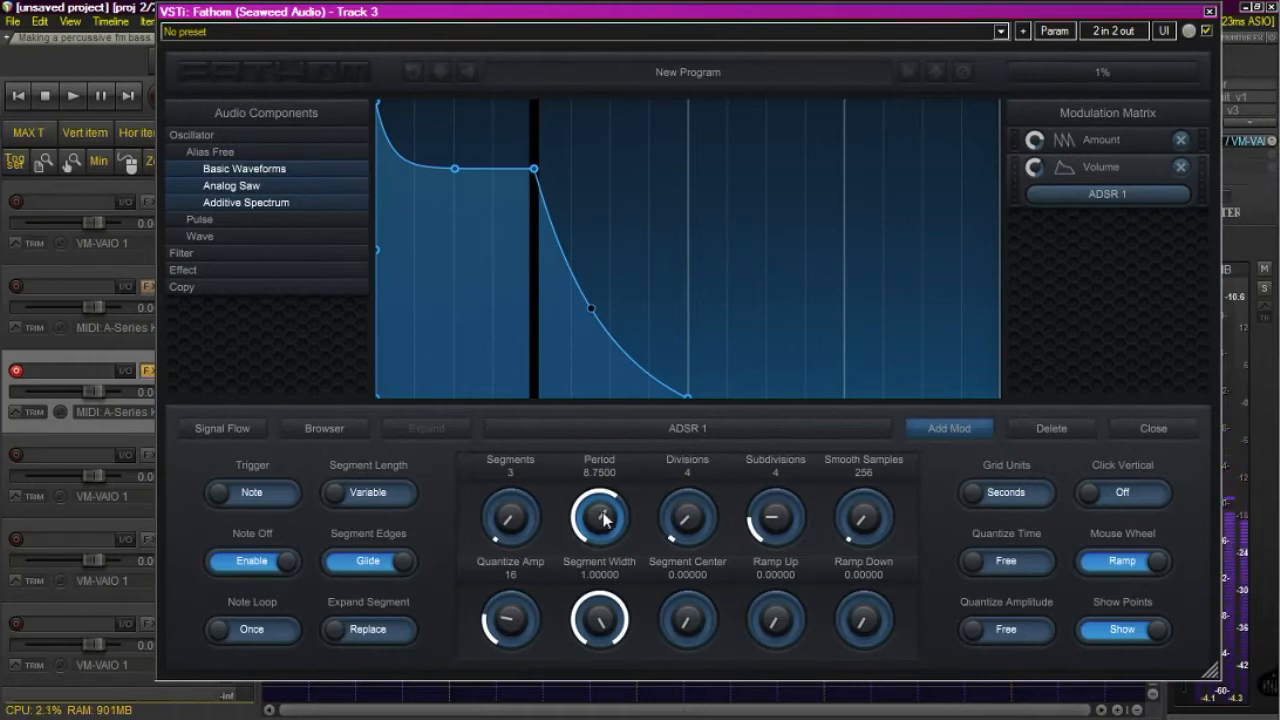
pyautogui.moveTo(599, 515); pyautogui.dragTo(599, 560)
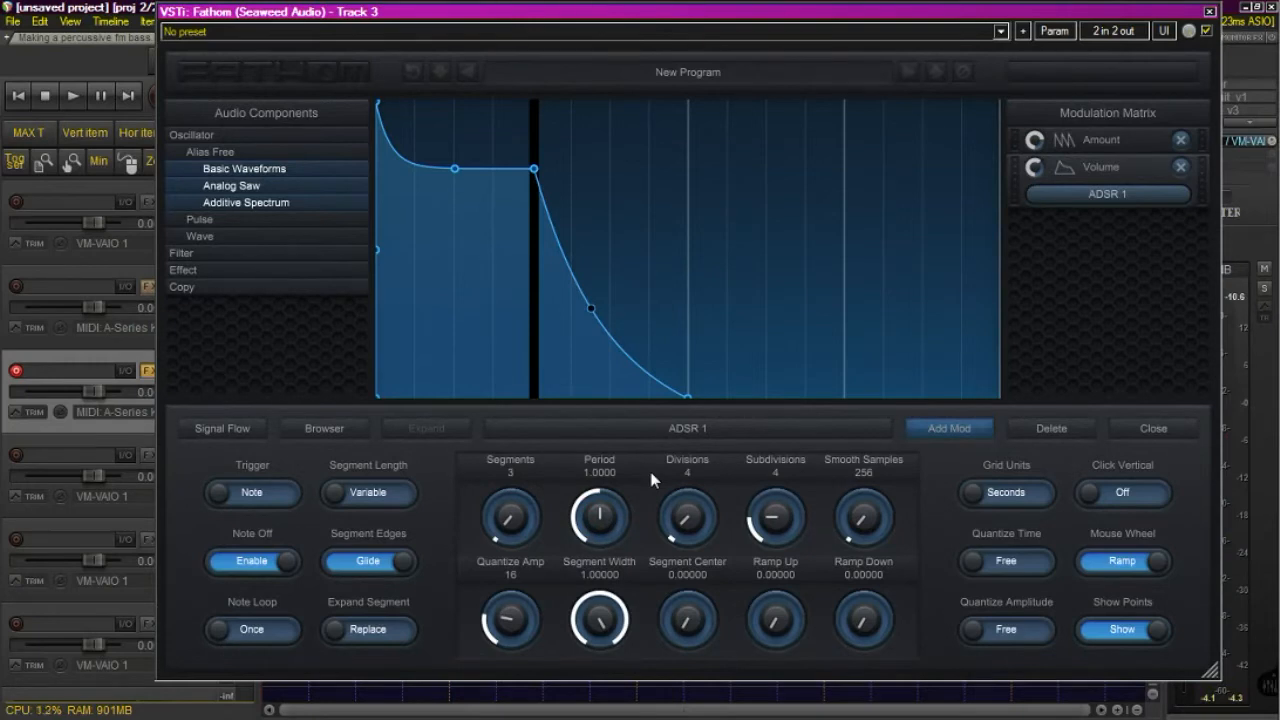
pyautogui.moveTo(1153, 428)
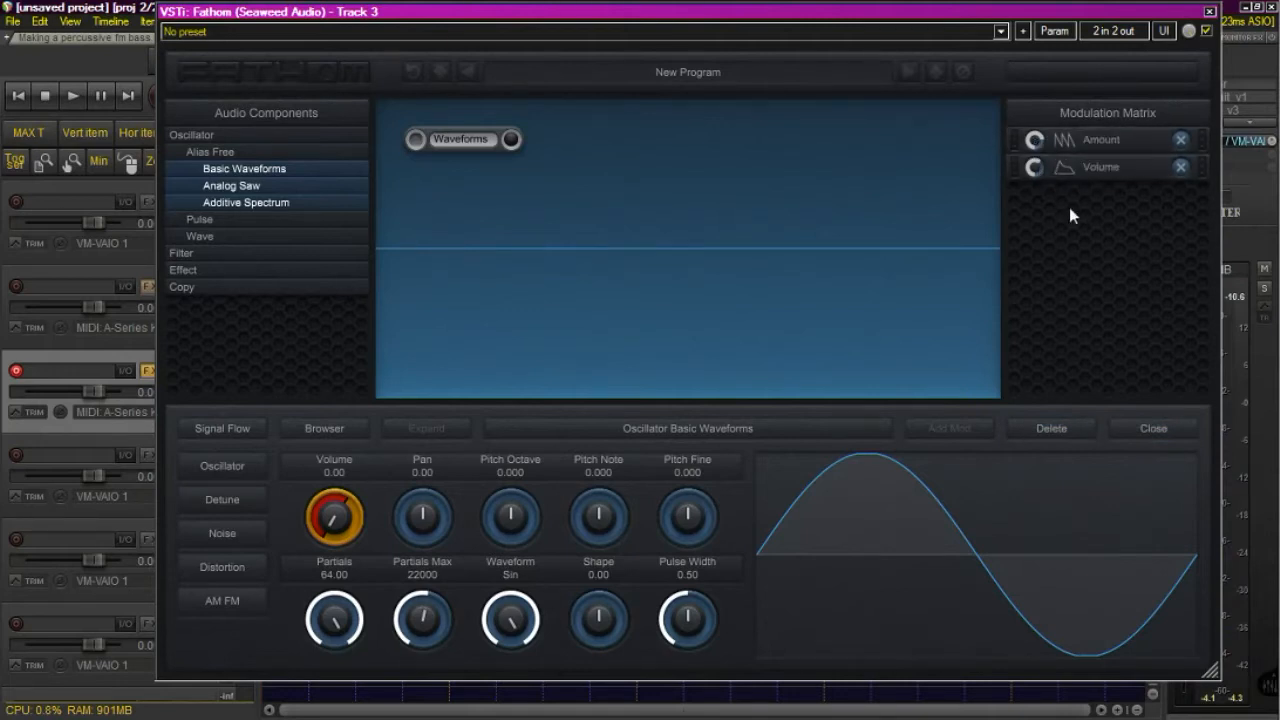
pyautogui.moveTo(1112, 174)
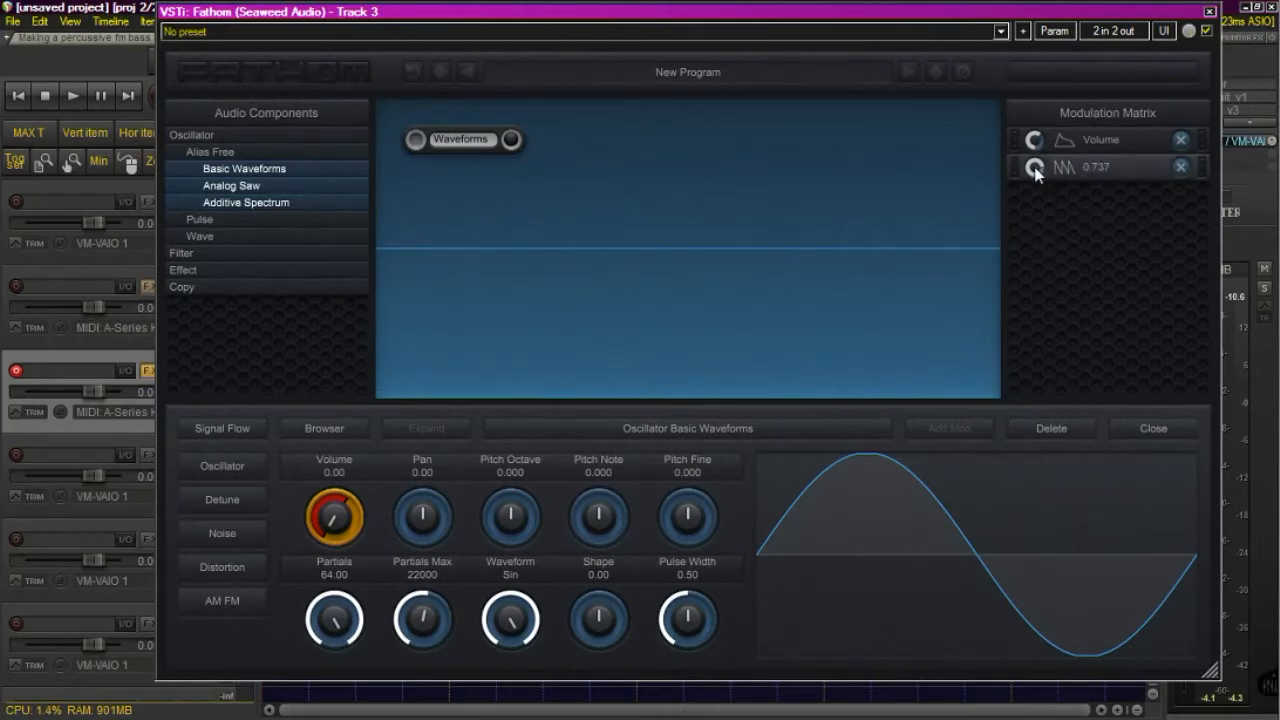
# Set the Amount depth and route Note Velocity 1 to Mod Amount.
pyautogui.click(1034, 168)
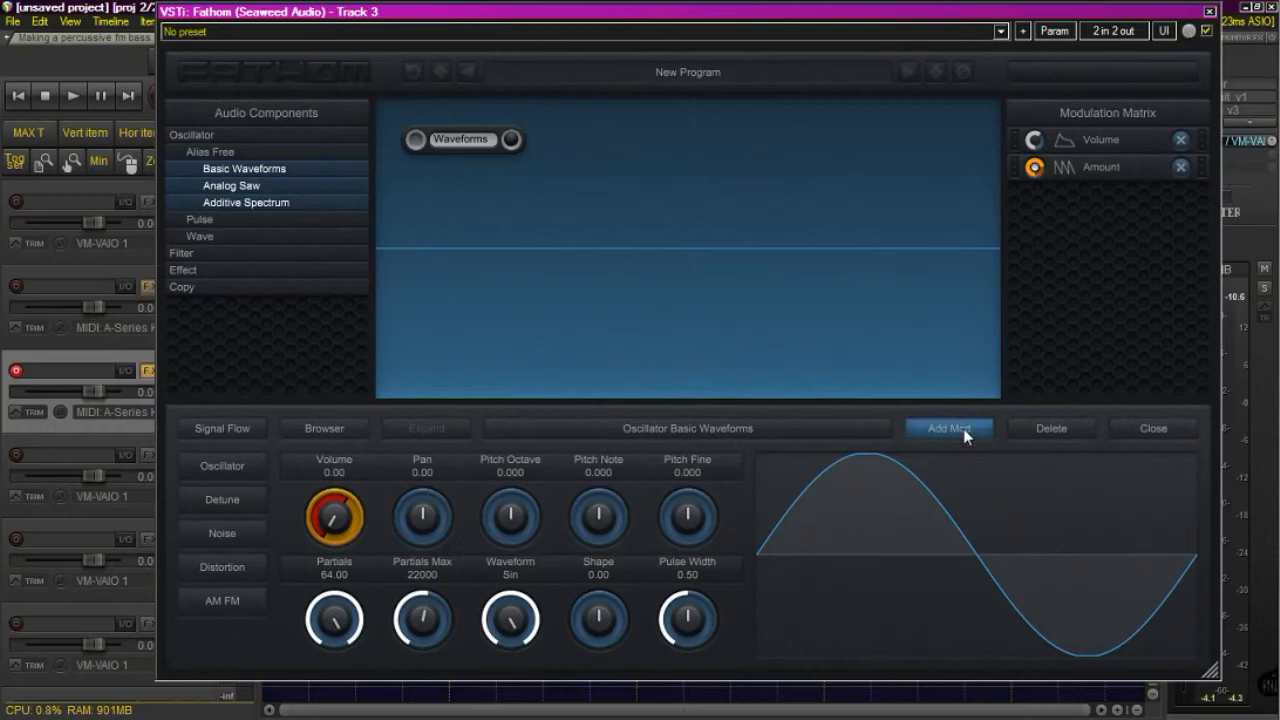
pyautogui.click(950, 428)
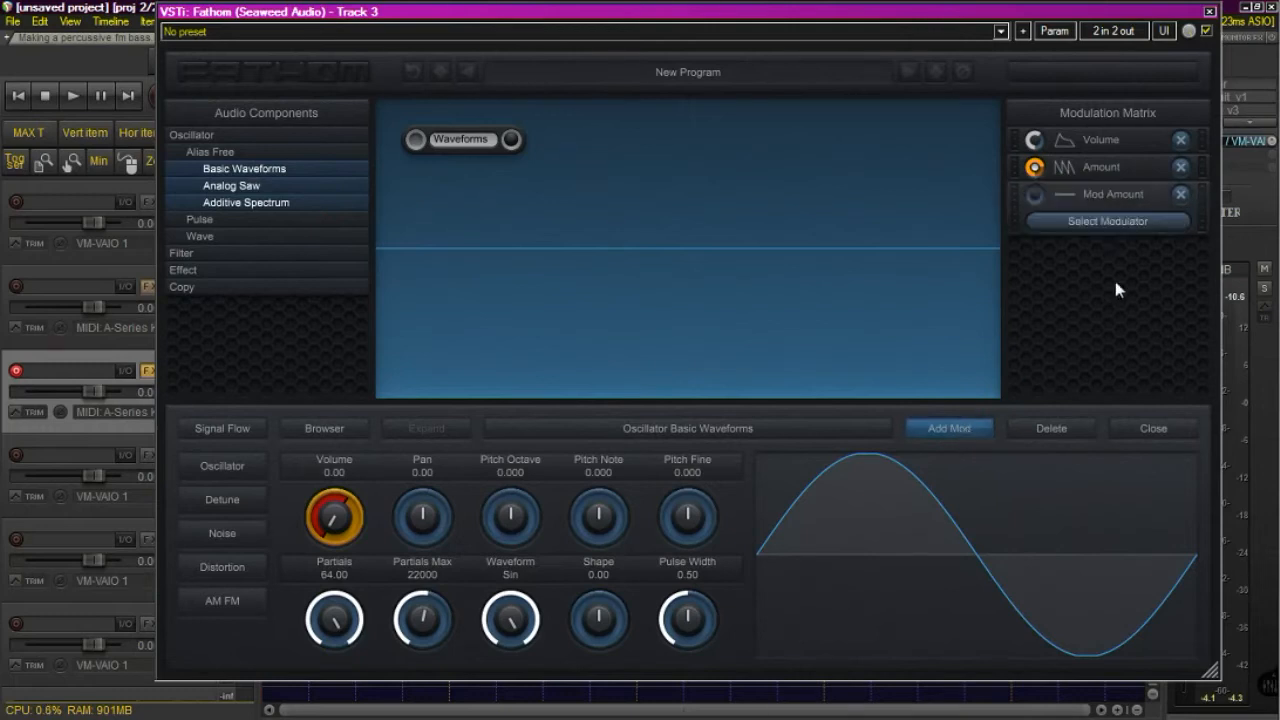
pyautogui.click(1112, 222)
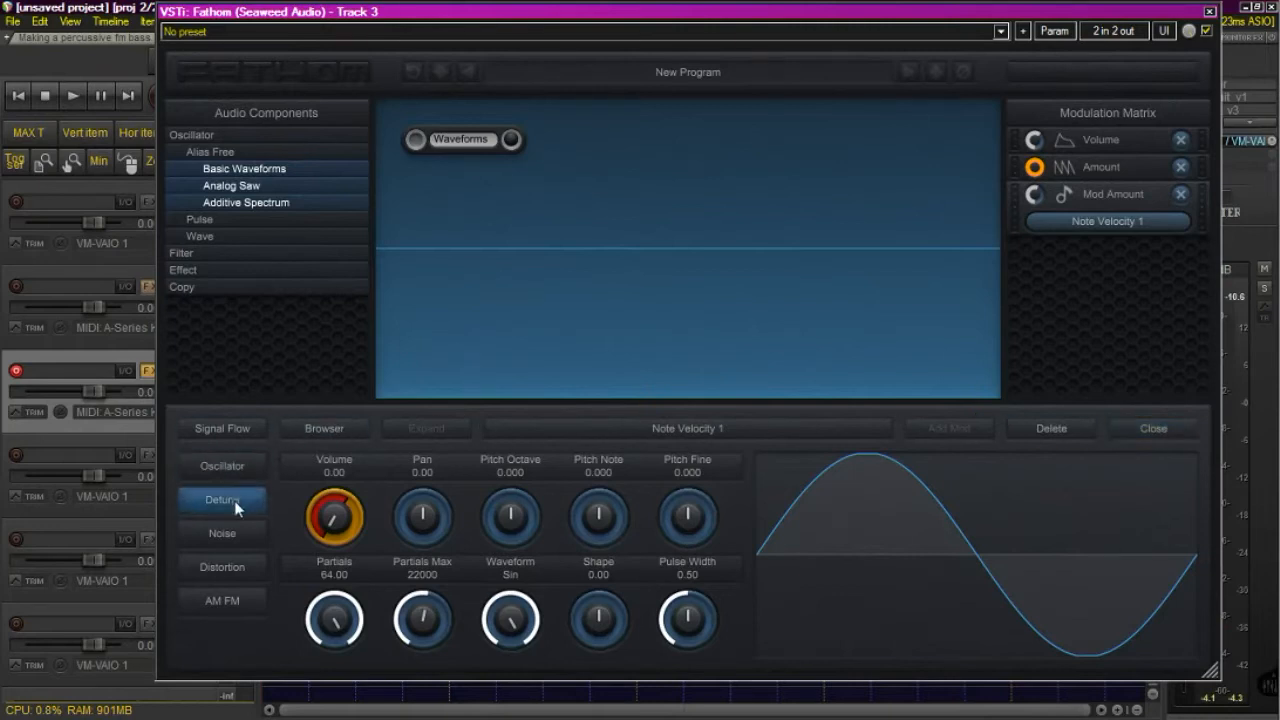
# Enable detune with zero detune amount and zero fine detune on the first voice.
pyautogui.click(222, 500)
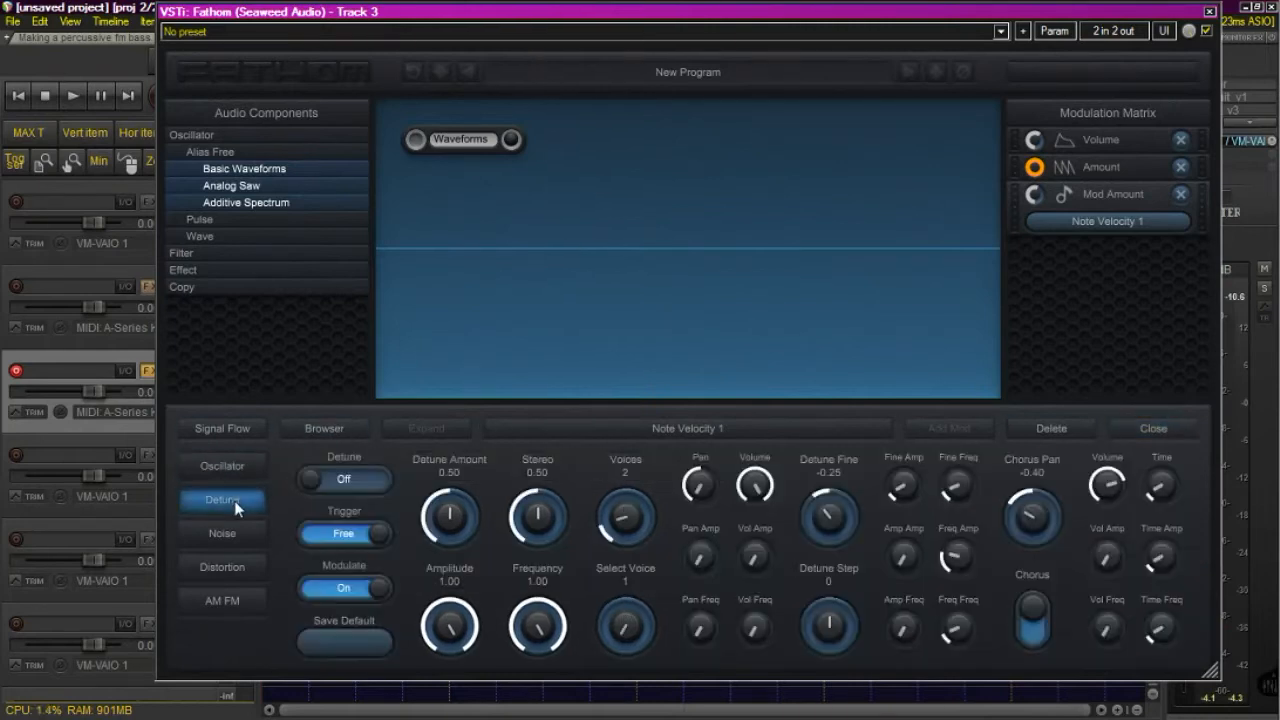
pyautogui.moveTo(372, 575)
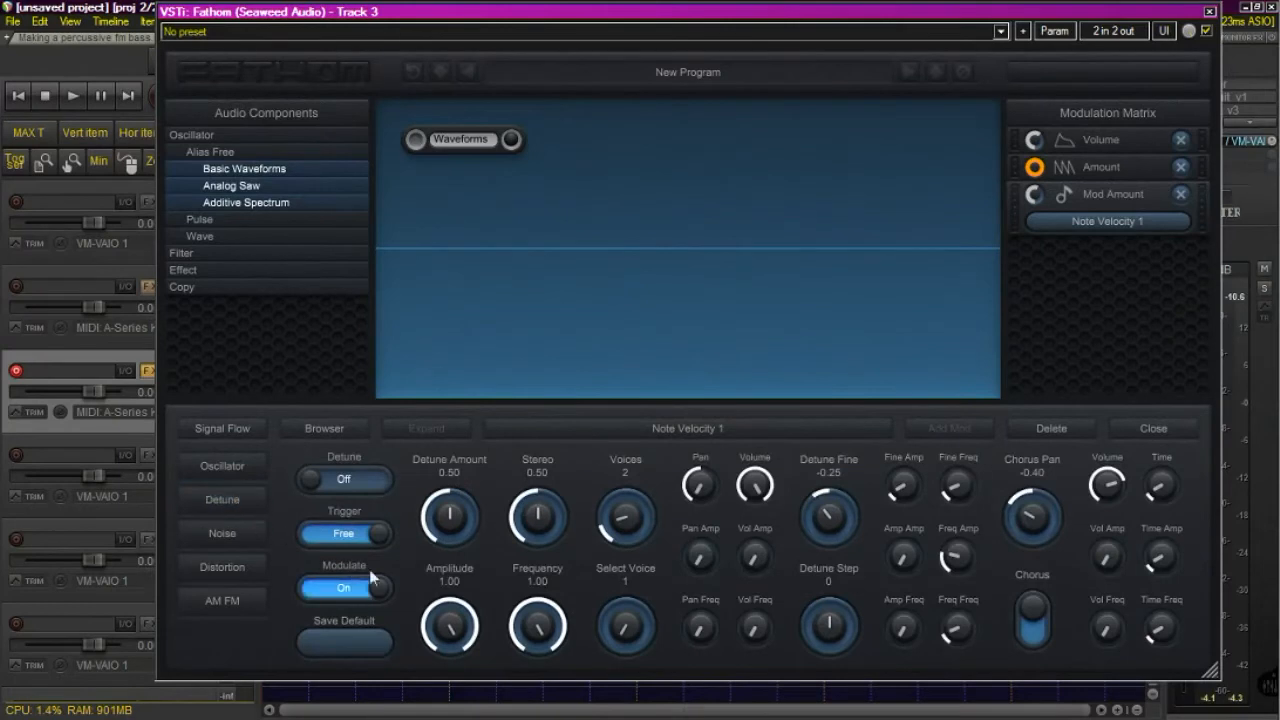
pyautogui.click(343, 479)
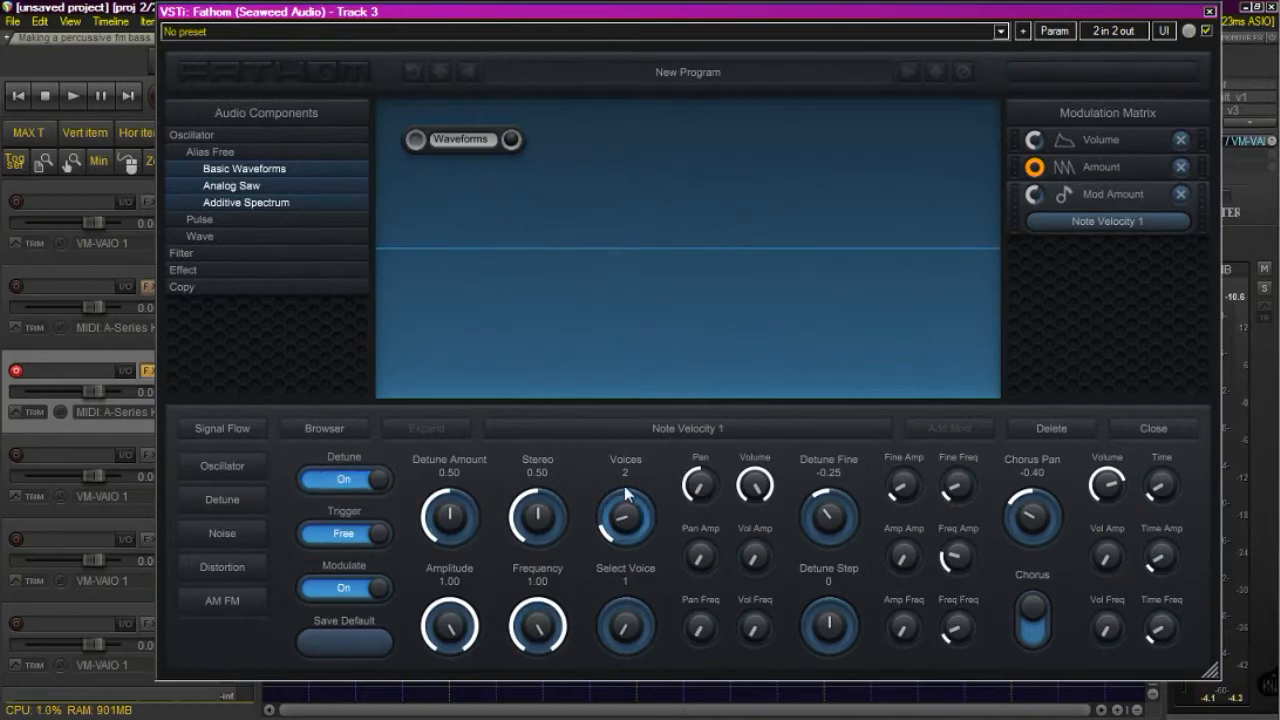
pyautogui.moveTo(627, 582)
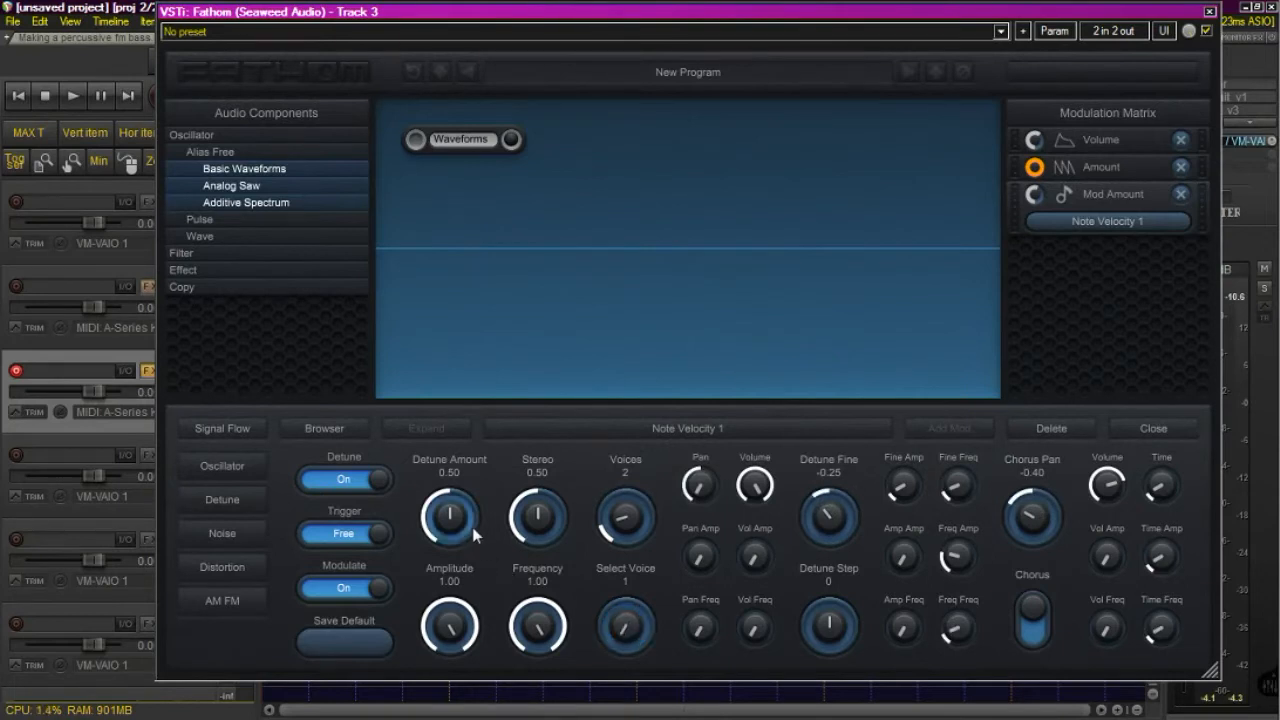
pyautogui.moveTo(454, 507)
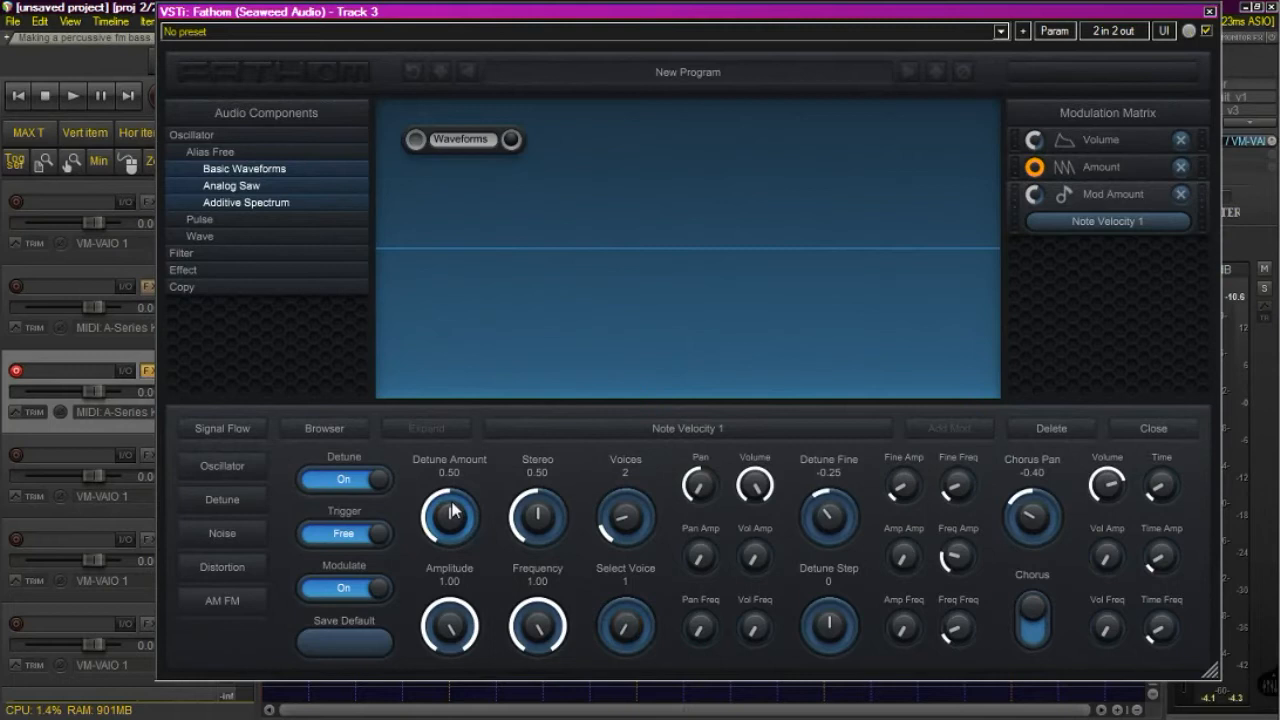
pyautogui.moveTo(449, 515); pyautogui.dragTo(462, 575)
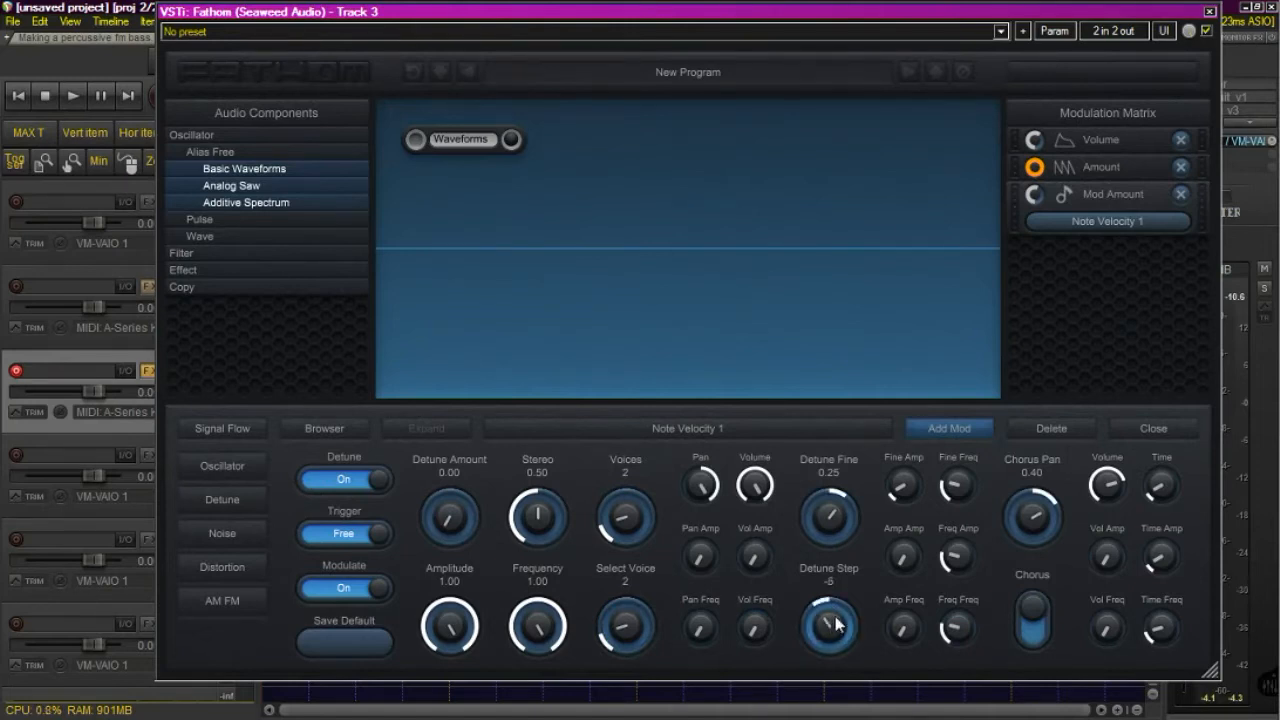
pyautogui.moveTo(828, 625); pyautogui.dragTo(828, 640)
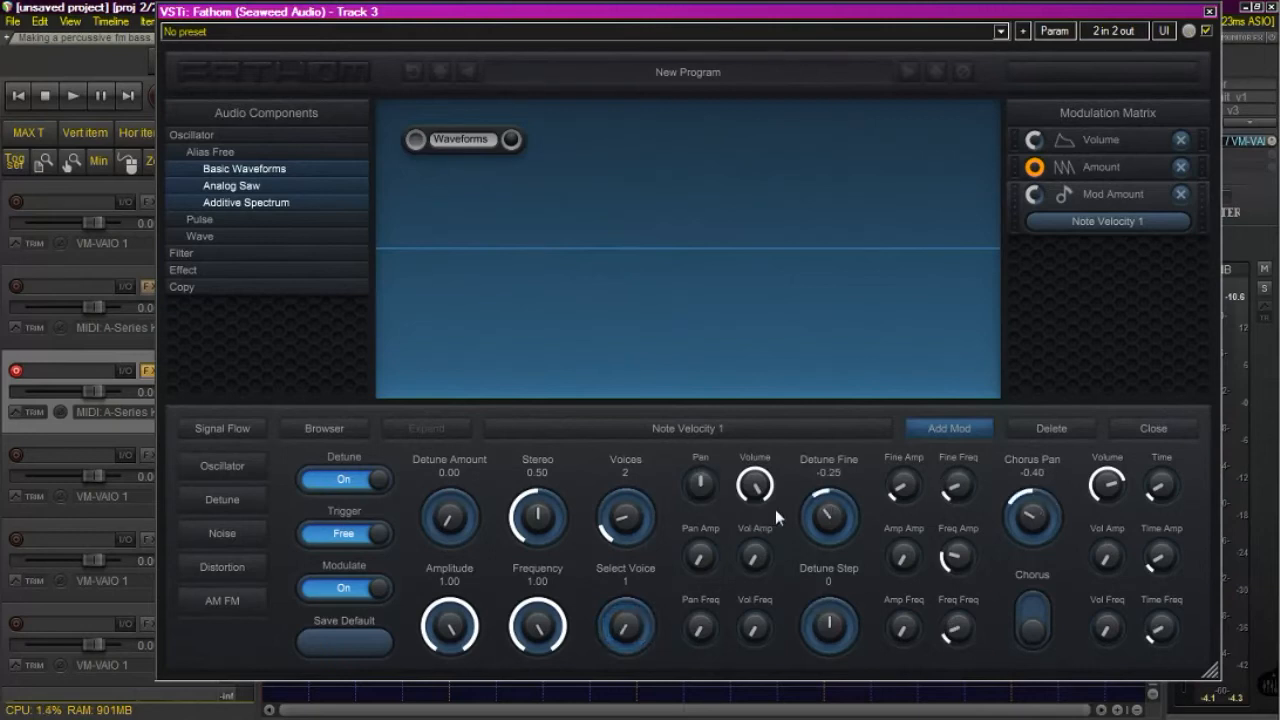
pyautogui.moveTo(828, 517); pyautogui.dragTo(828, 510)
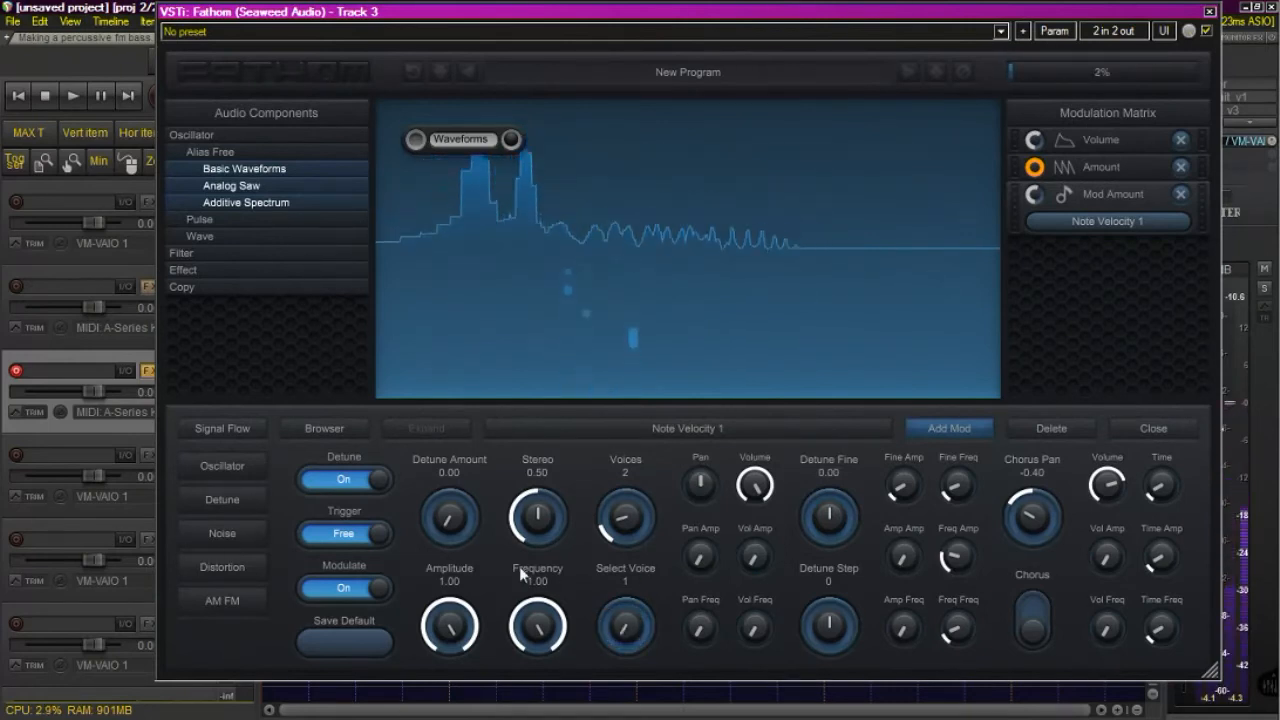
pyautogui.click(343, 586)
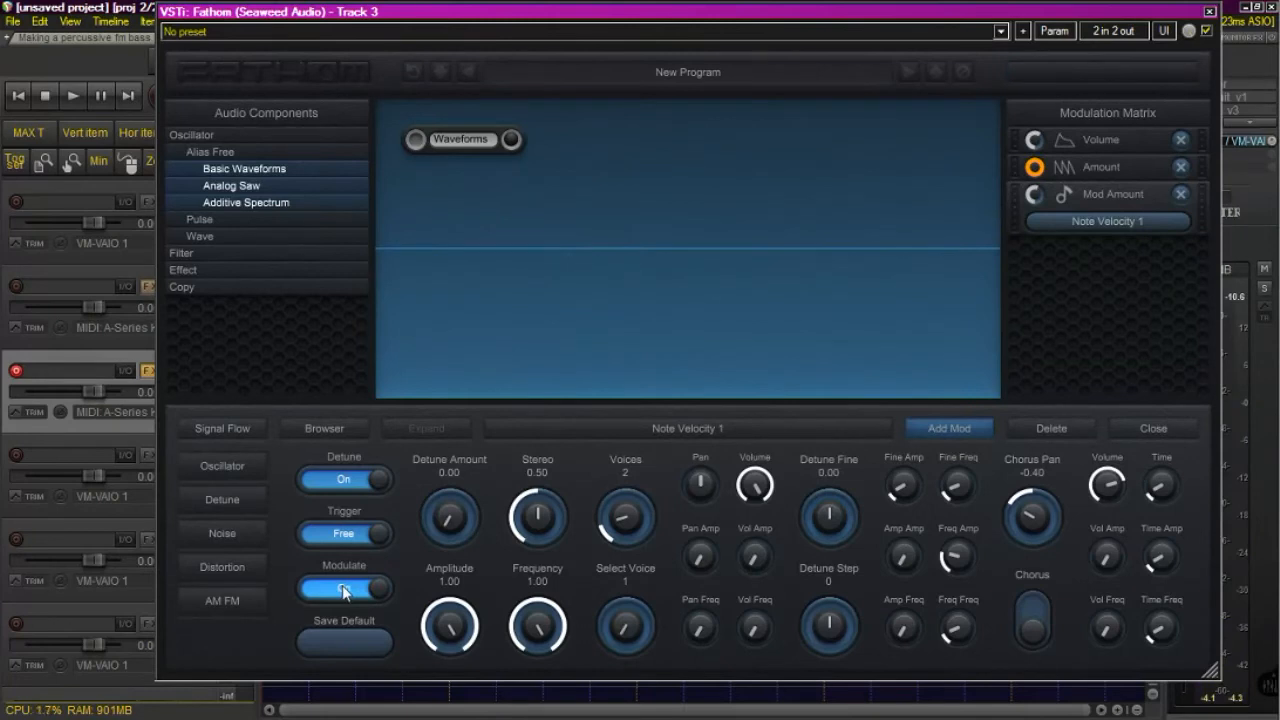
pyautogui.click(344, 587)
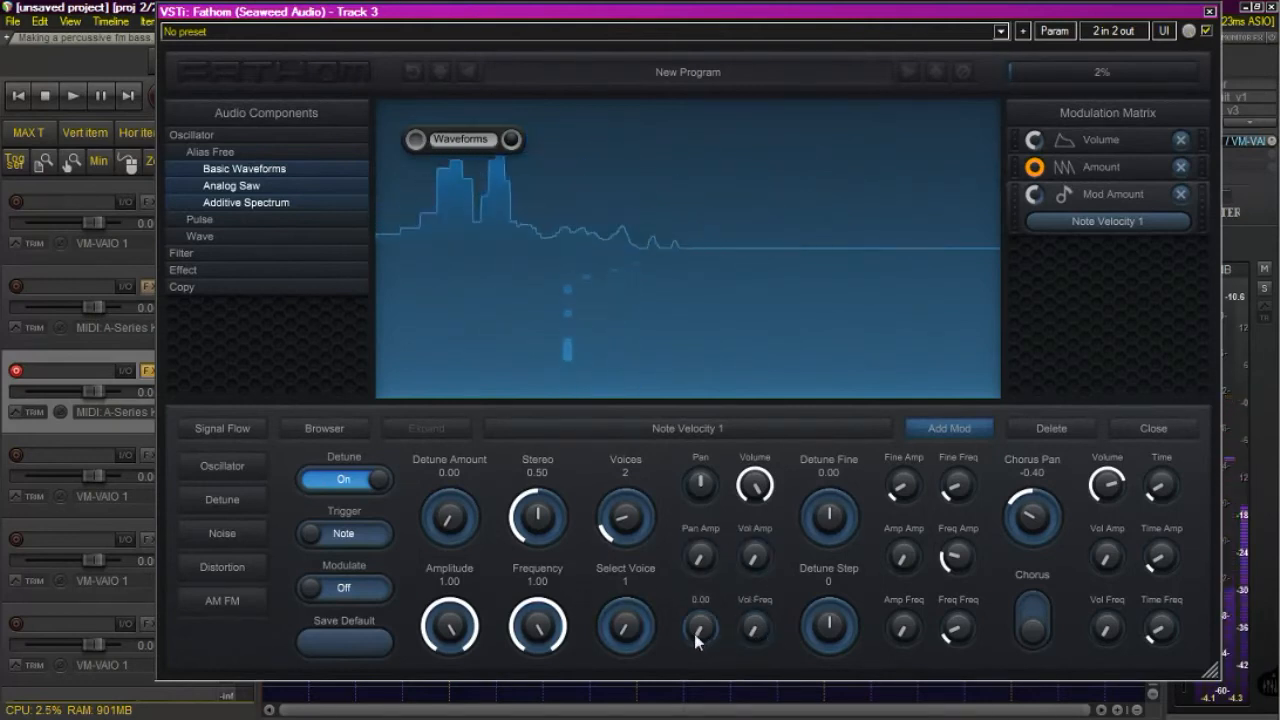
# Tune the second detune voice 12 steps lower and reduce its volume.
pyautogui.moveTo(625, 627); pyautogui.dragTo(625, 600)
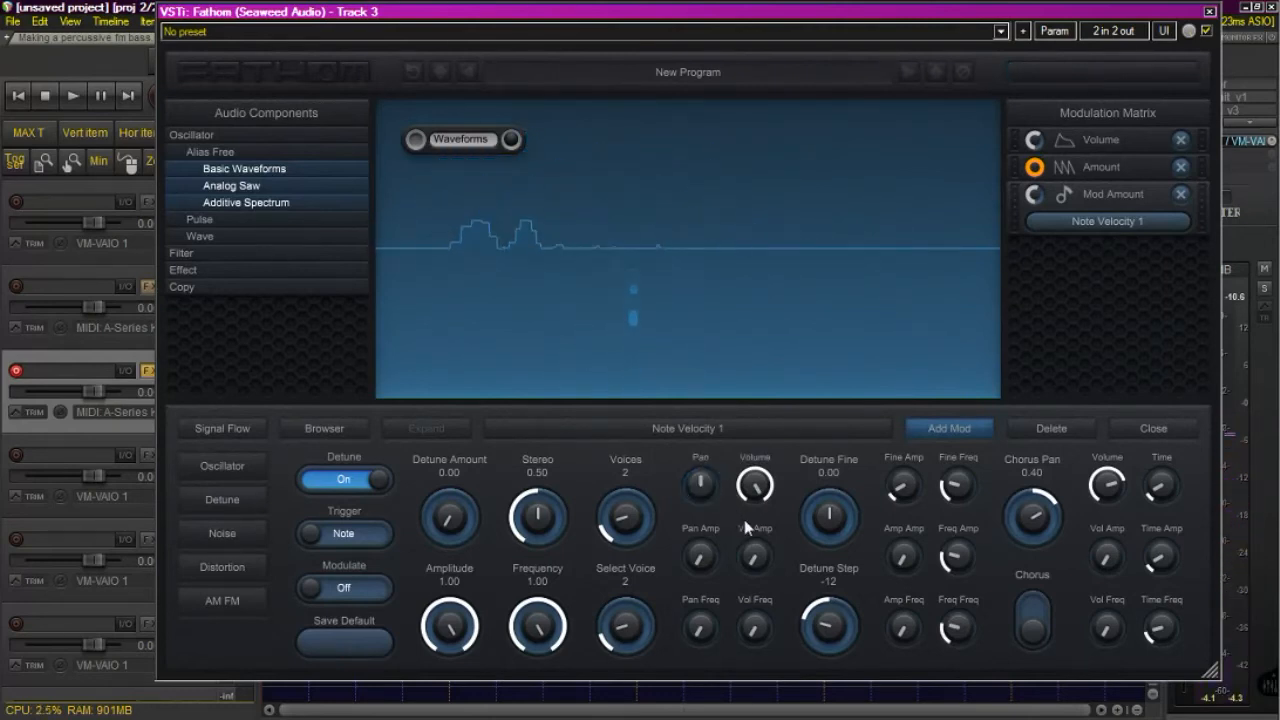
pyautogui.moveTo(755, 485); pyautogui.dragTo(755, 450)
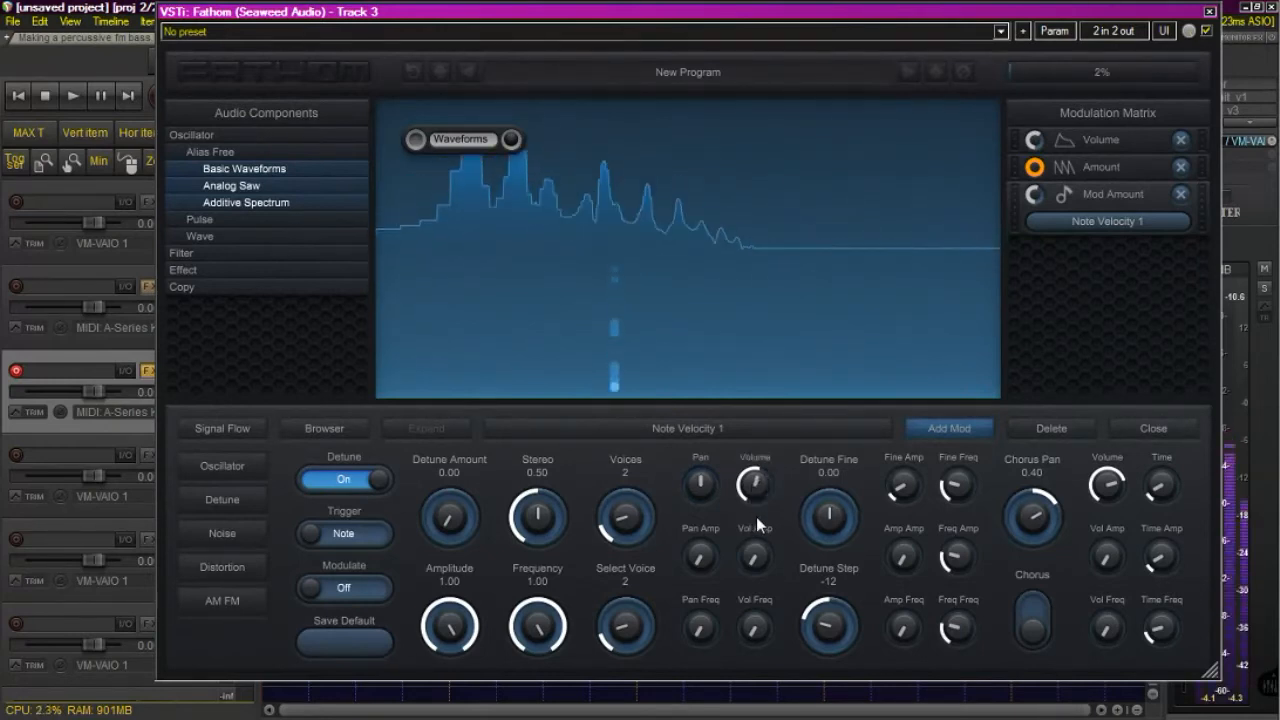
pyautogui.moveTo(755, 485); pyautogui.dragTo(755, 500)
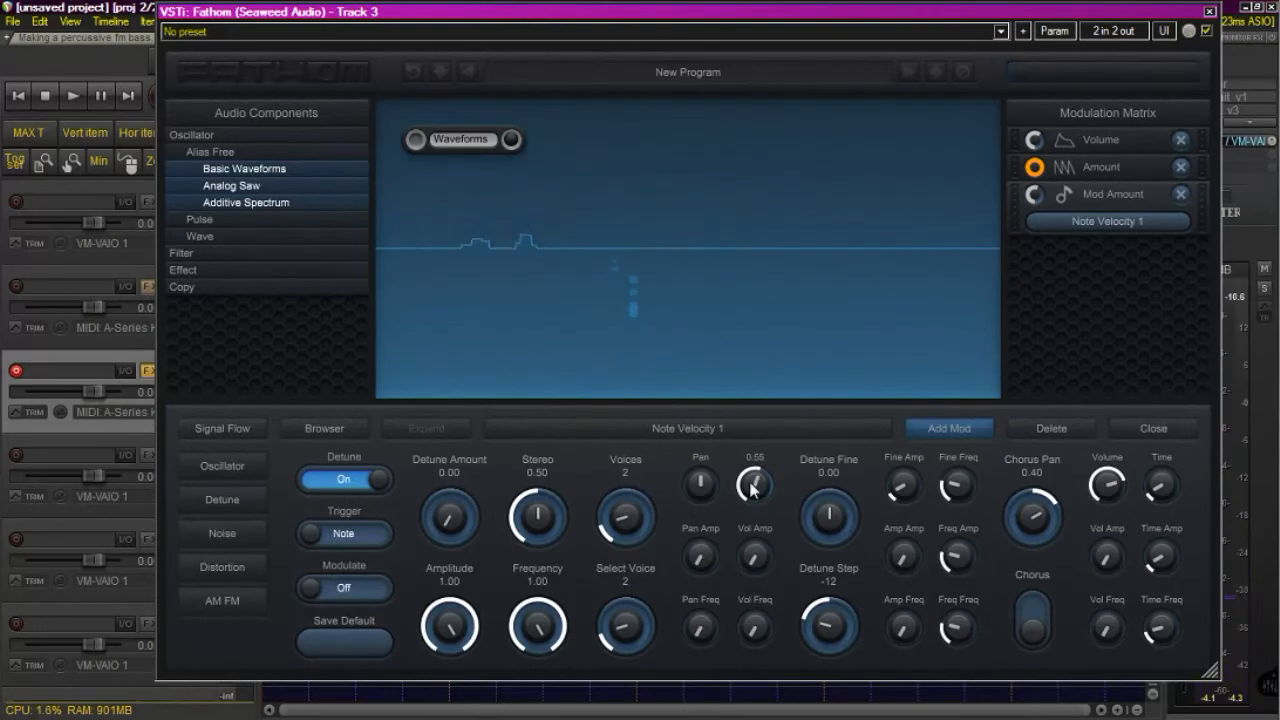
pyautogui.moveTo(754, 485); pyautogui.dragTo(754, 510)
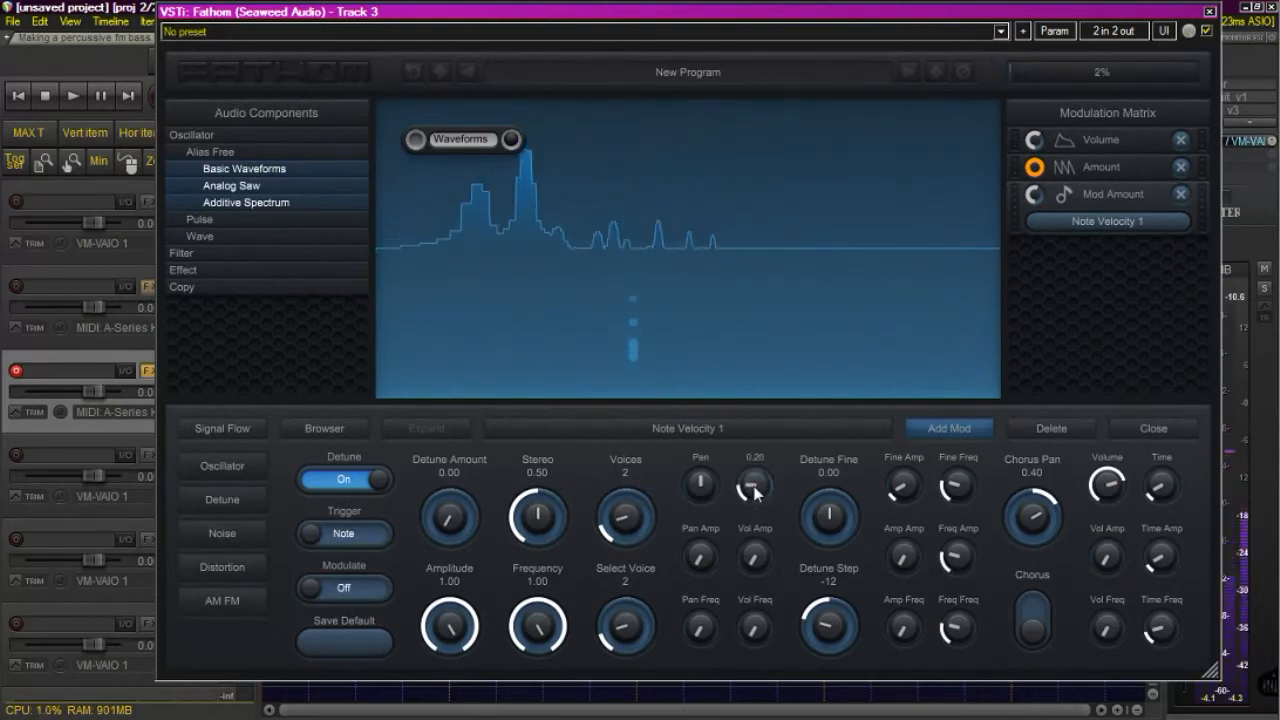
pyautogui.moveTo(754, 490); pyautogui.dragTo(754, 500)
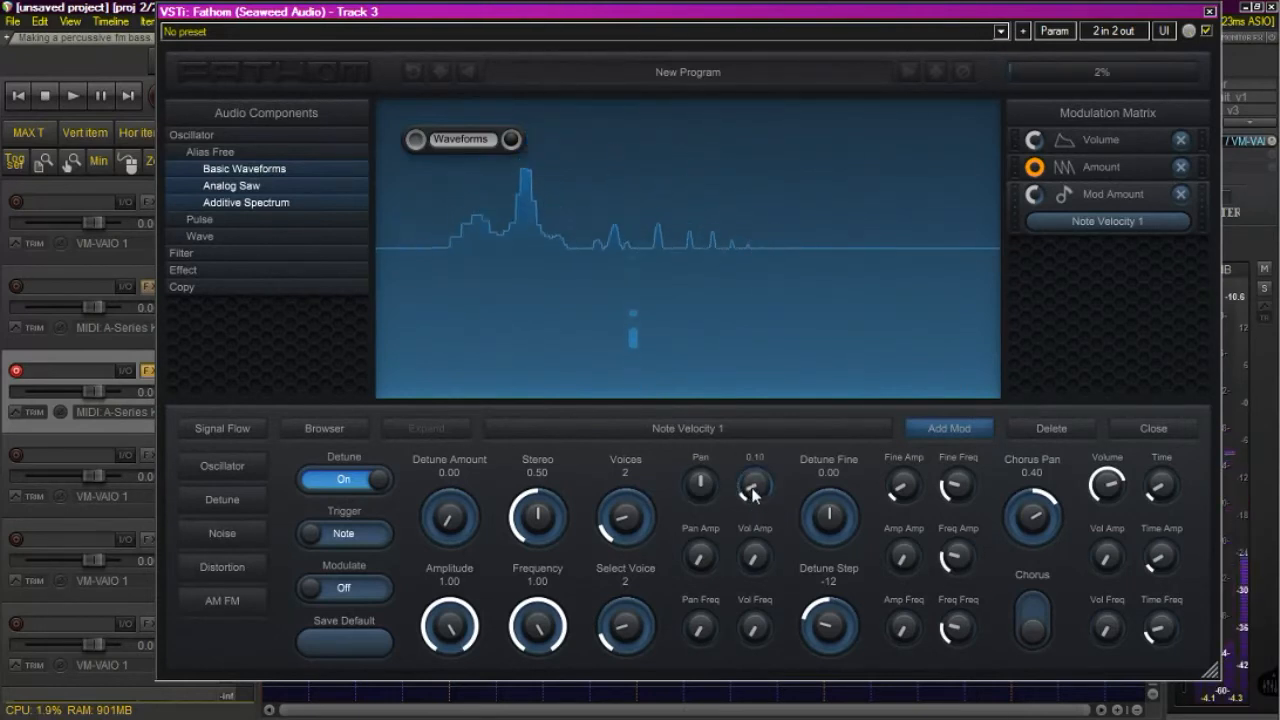
pyautogui.moveTo(755, 487); pyautogui.dragTo(755, 460)
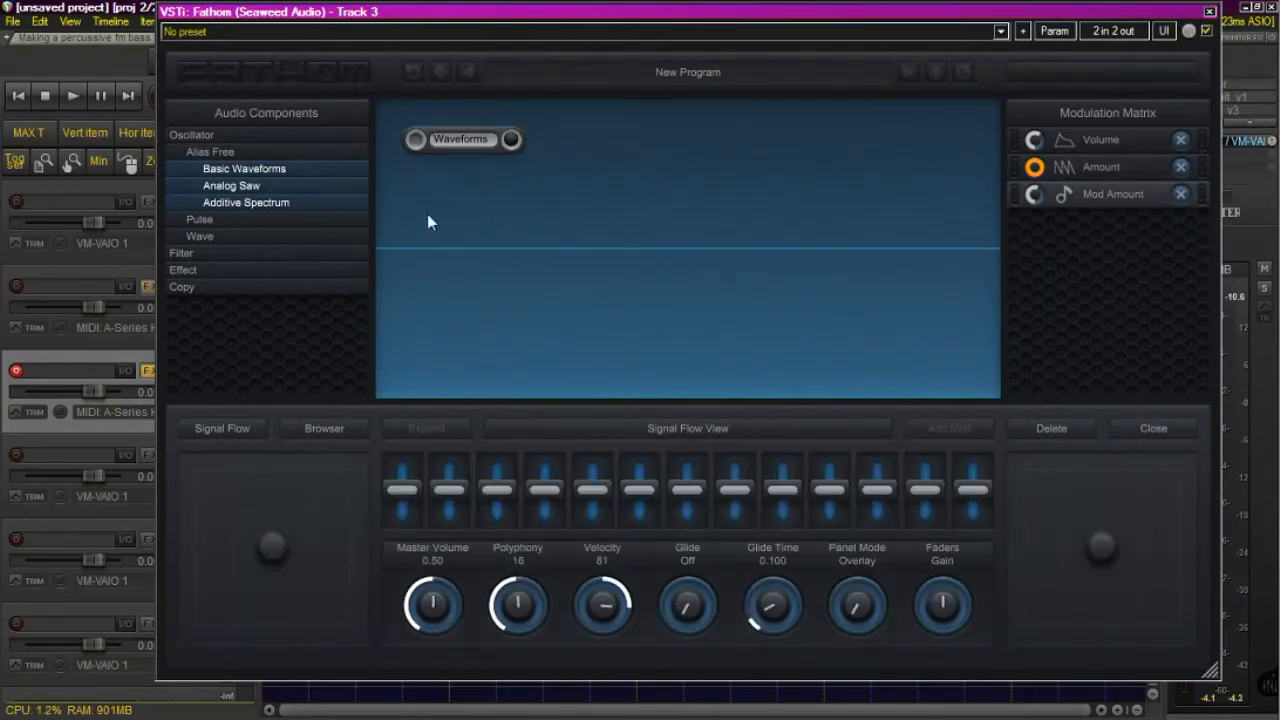
# Add a Filter > Variable > Cascade filter after the Waveforms oscillator.
pyautogui.click(207, 151)
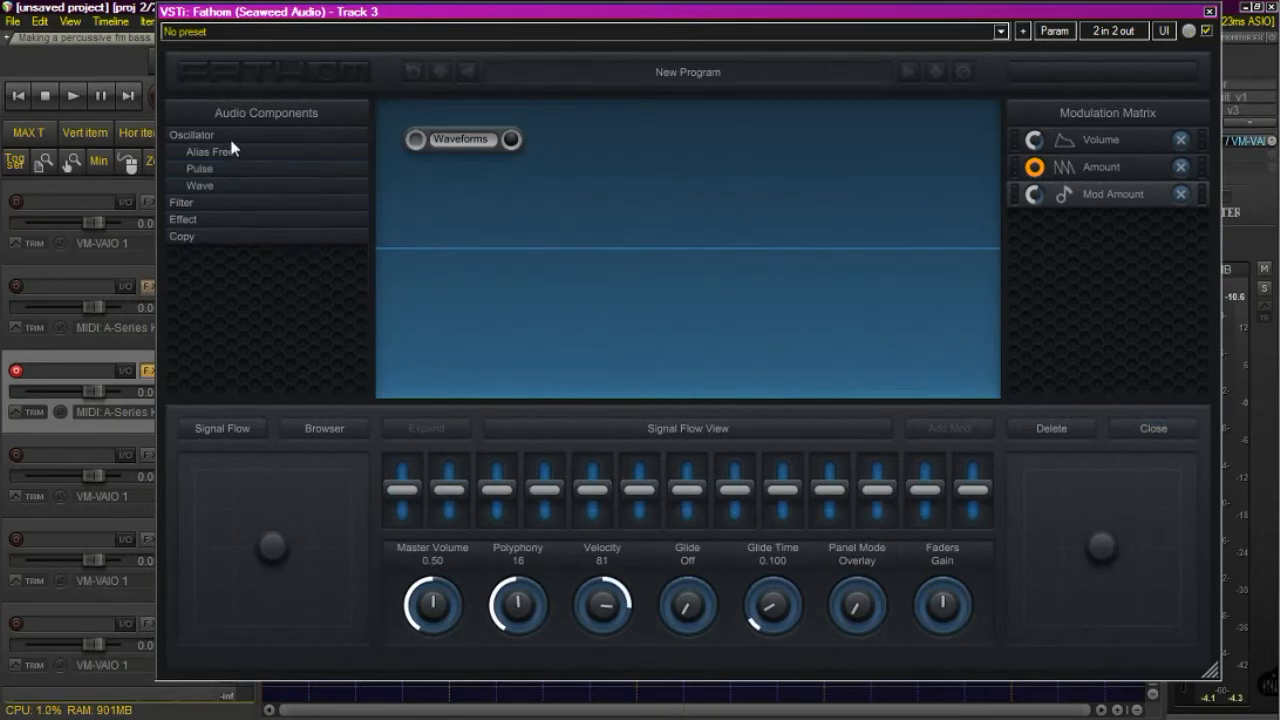
pyautogui.click(181, 152)
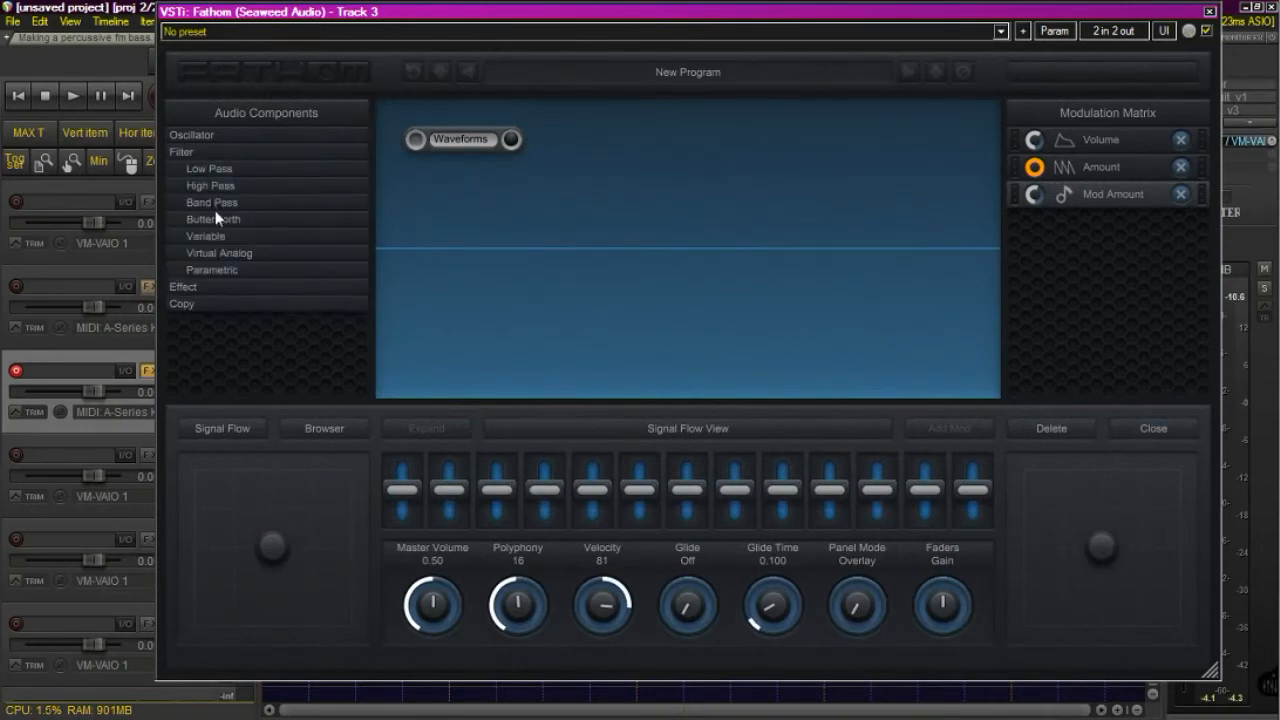
pyautogui.click(205, 235)
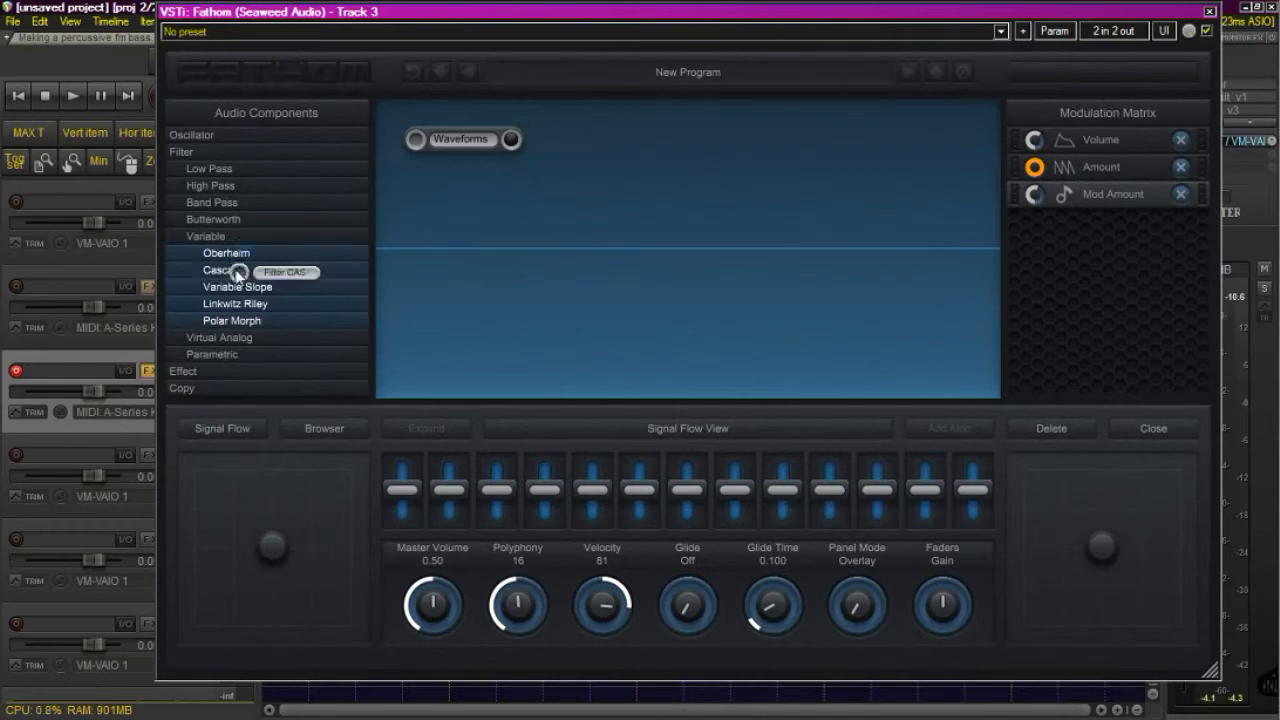
pyautogui.click(213, 270)
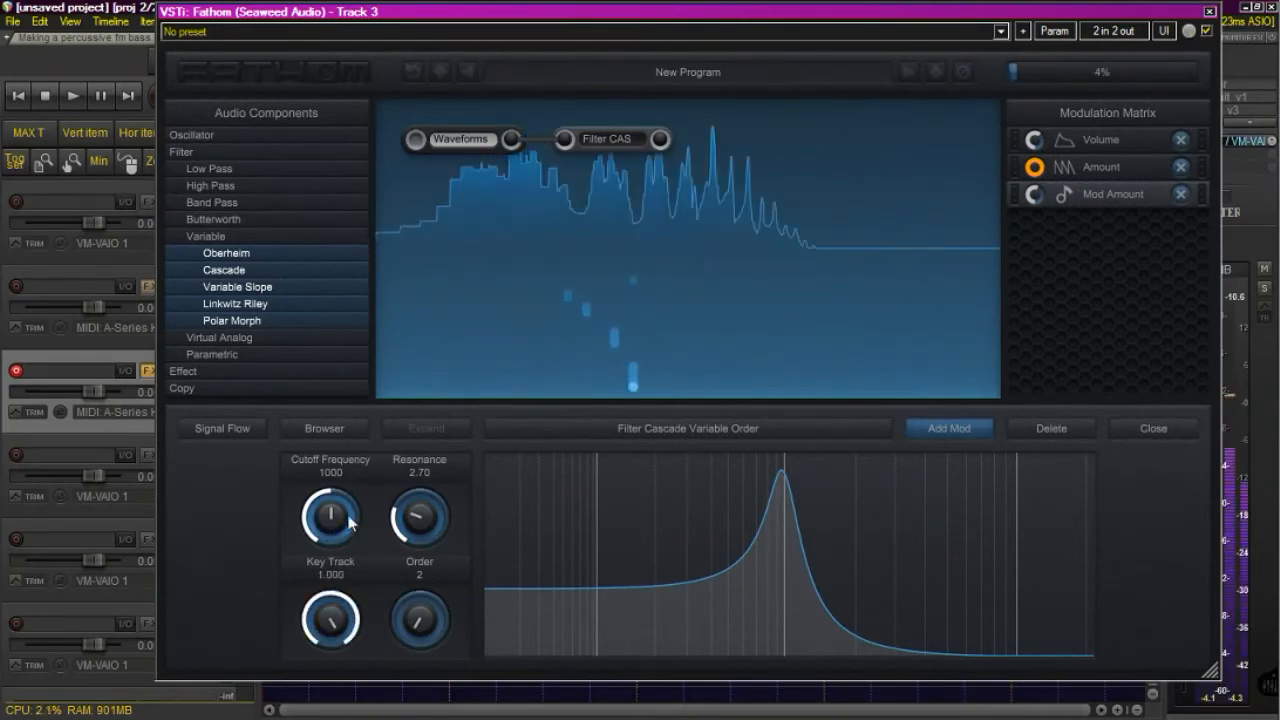
# Set the Cascade filter's cutoff frequency to 1100.
pyautogui.moveTo(330, 515); pyautogui.dragTo(335, 540)
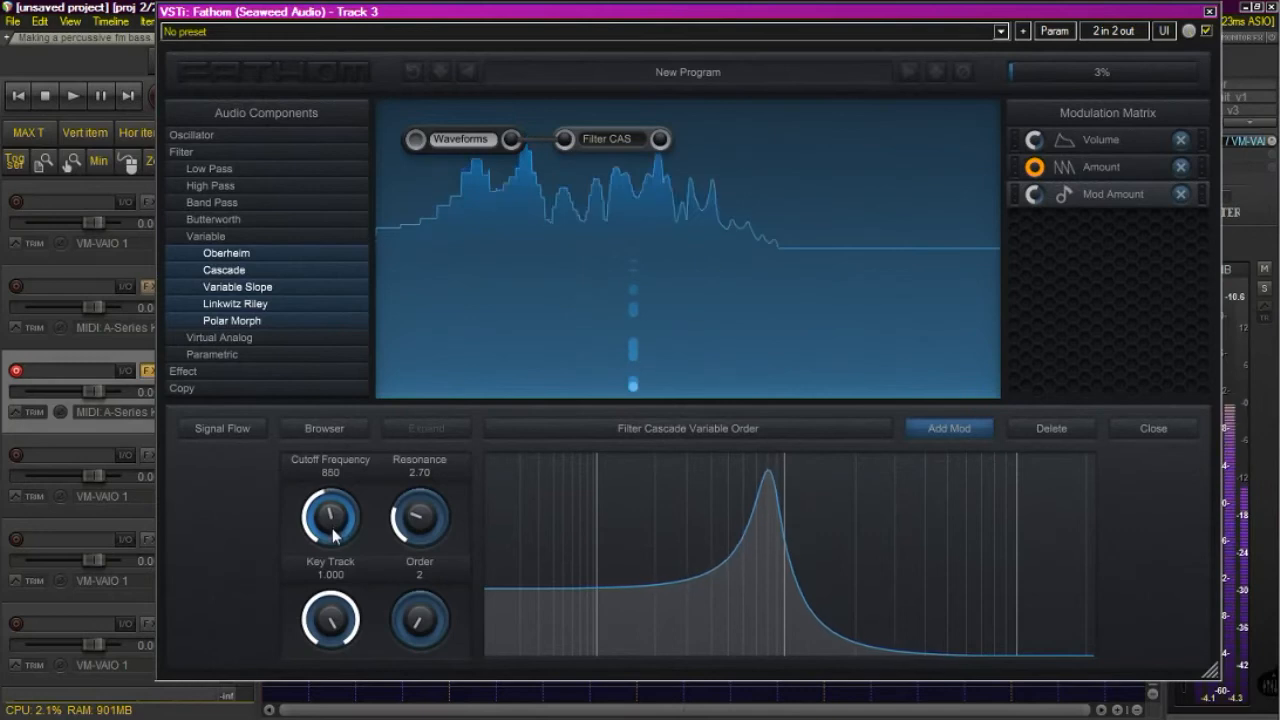
pyautogui.moveTo(330, 515); pyautogui.dragTo(328, 525)
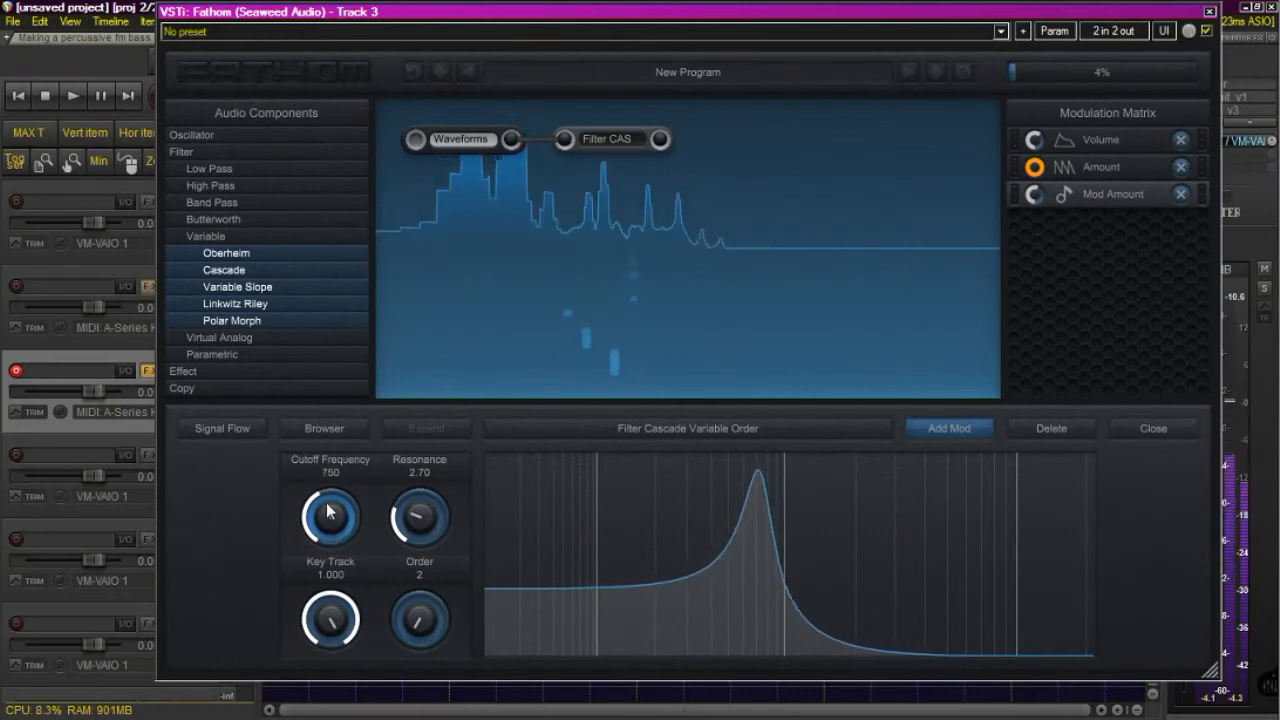
pyautogui.moveTo(329, 510); pyautogui.dragTo(340, 465)
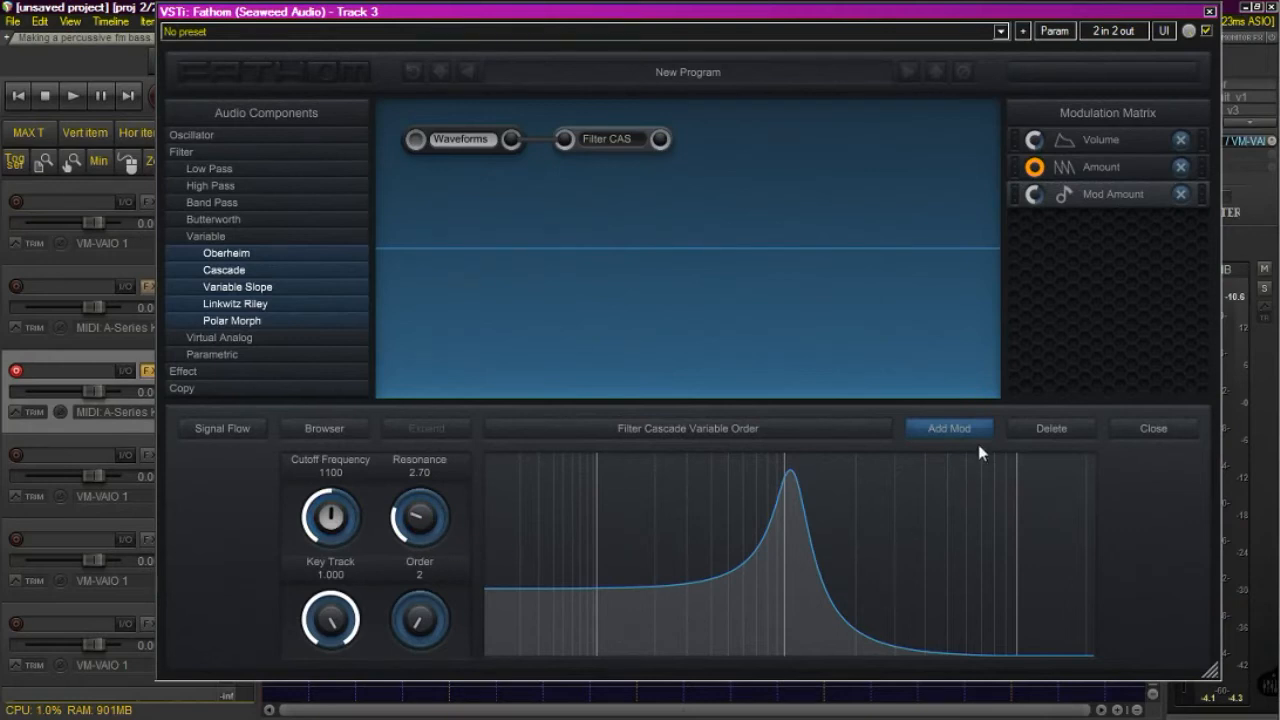
# Modulate the Cascade filter cutoff with Note Velocity and lower the base cutoff to 350.
pyautogui.click(949, 428)
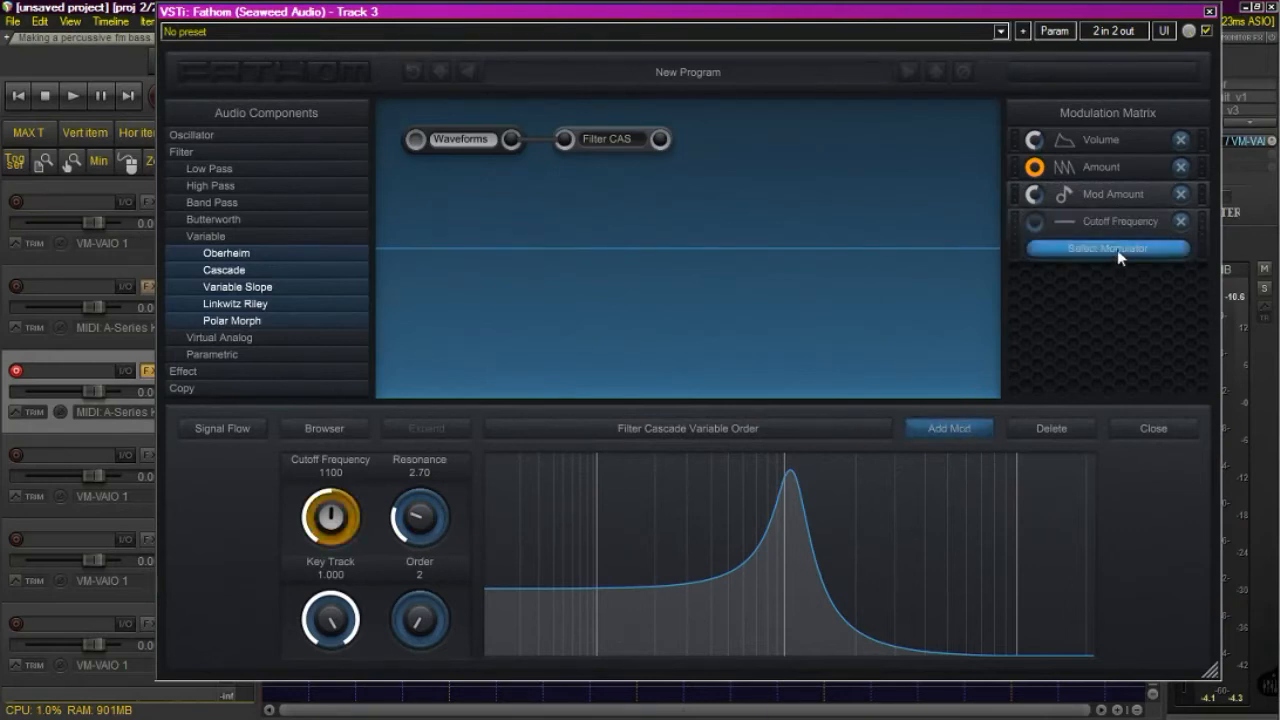
pyautogui.click(1107, 247)
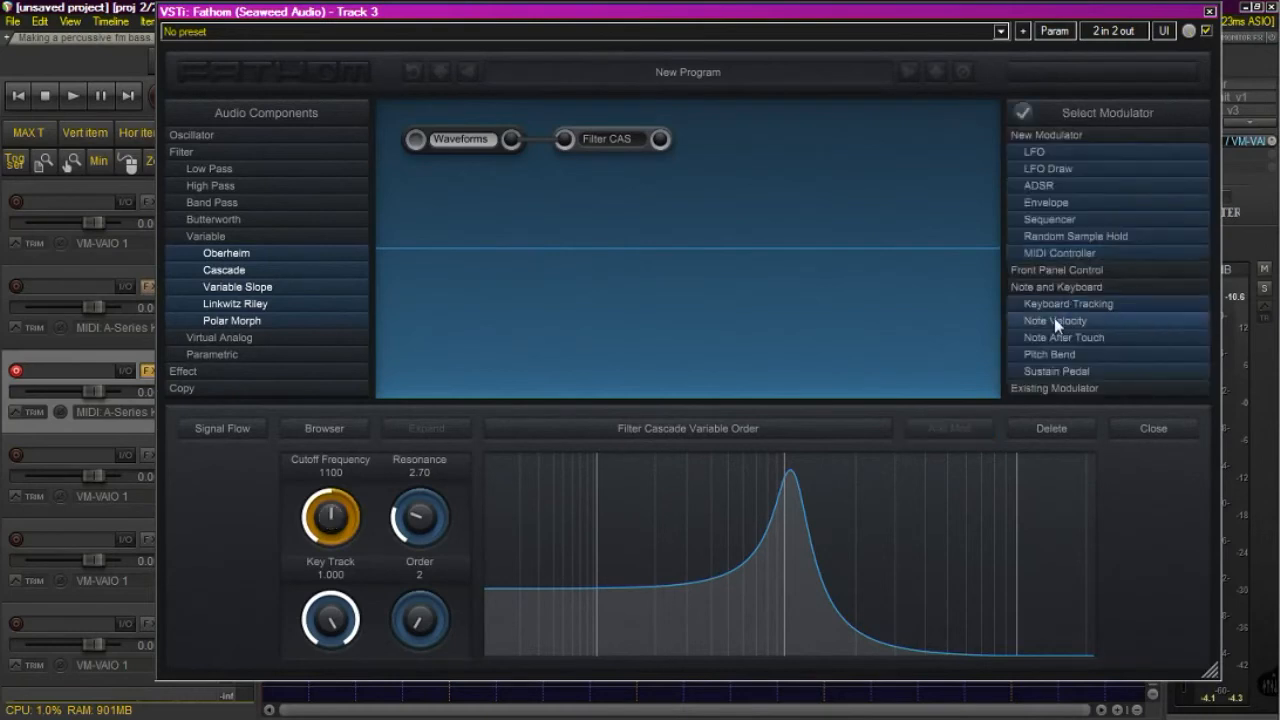
pyautogui.click(1054, 320)
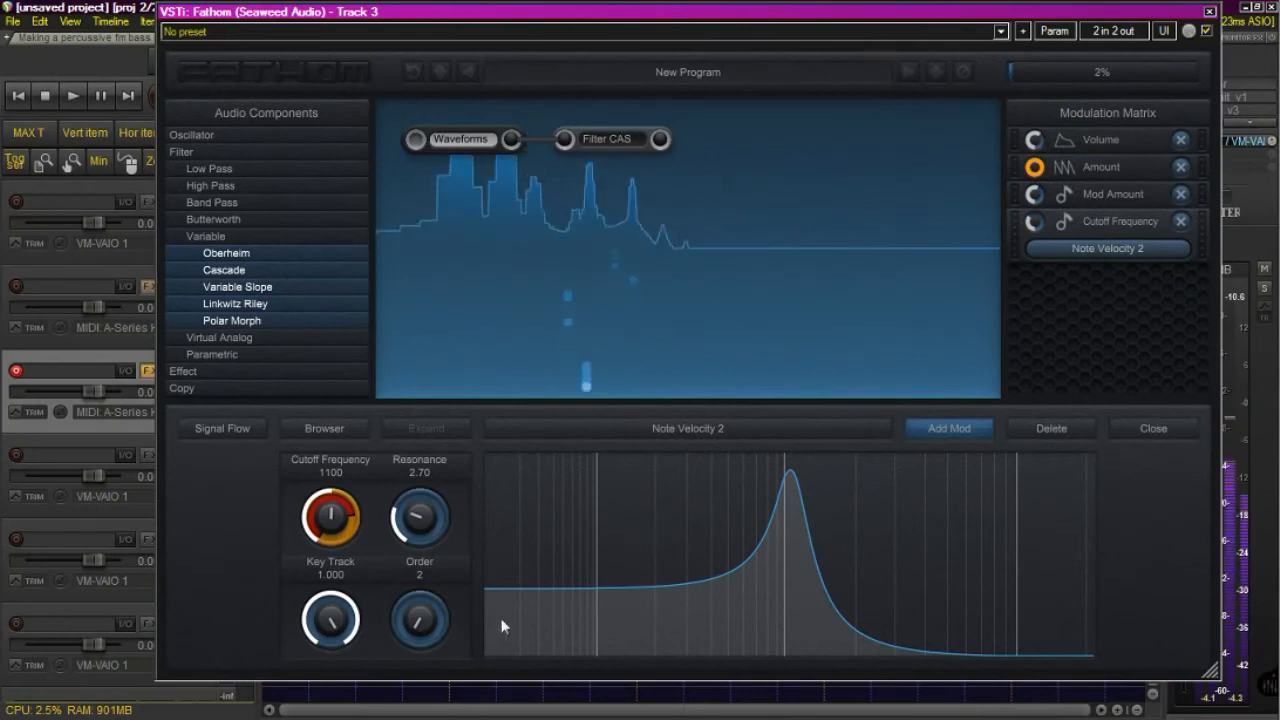
pyautogui.moveTo(820, 385)
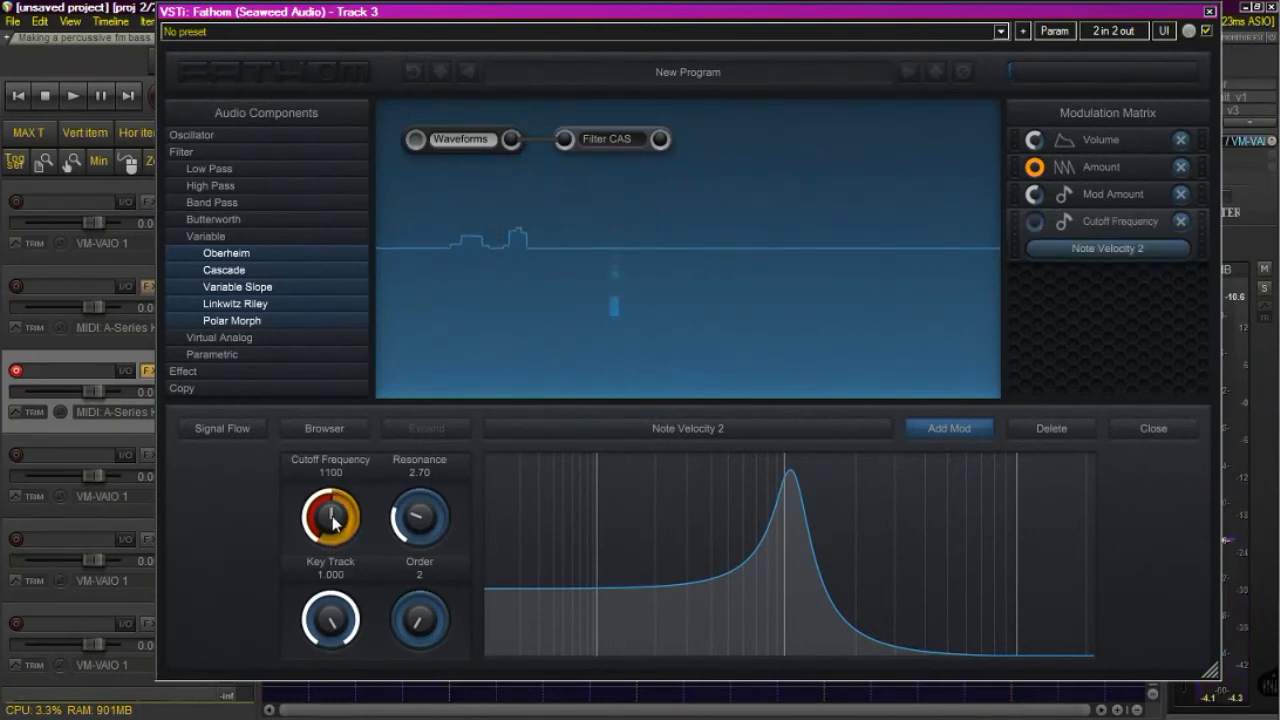
pyautogui.moveTo(330, 510); pyautogui.dragTo(330, 555)
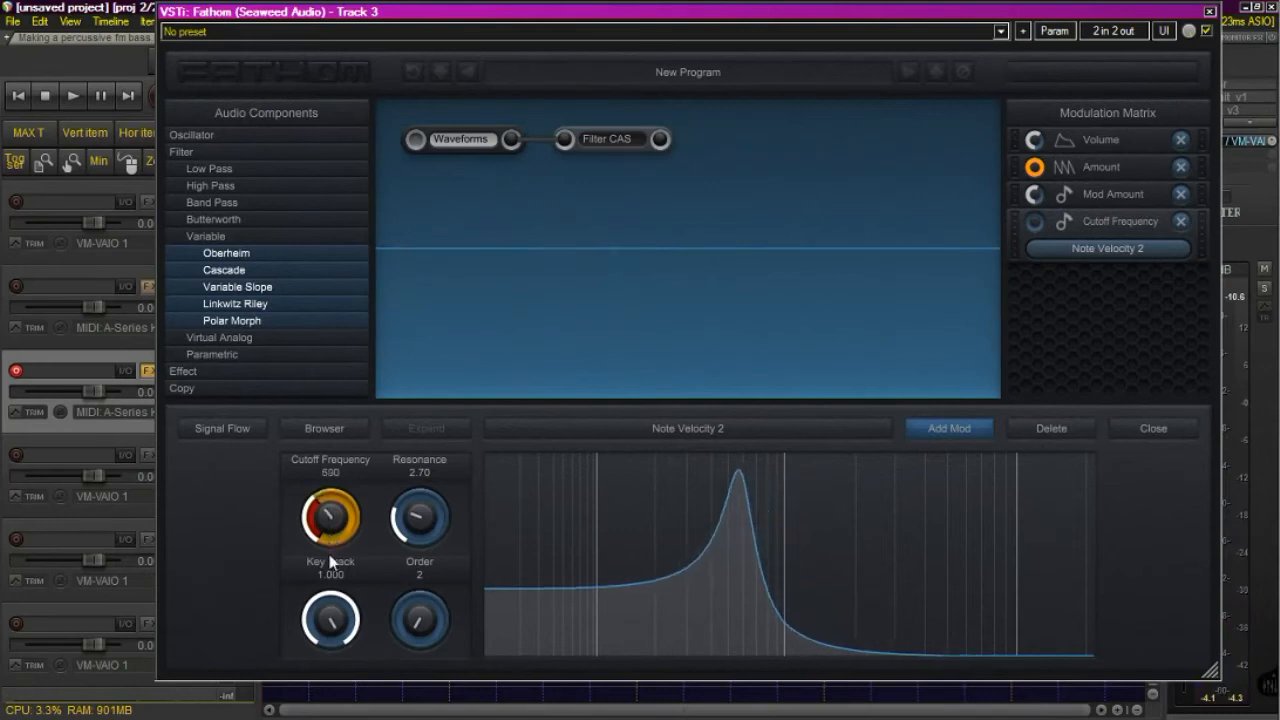
pyautogui.moveTo(330, 515); pyautogui.dragTo(330, 560)
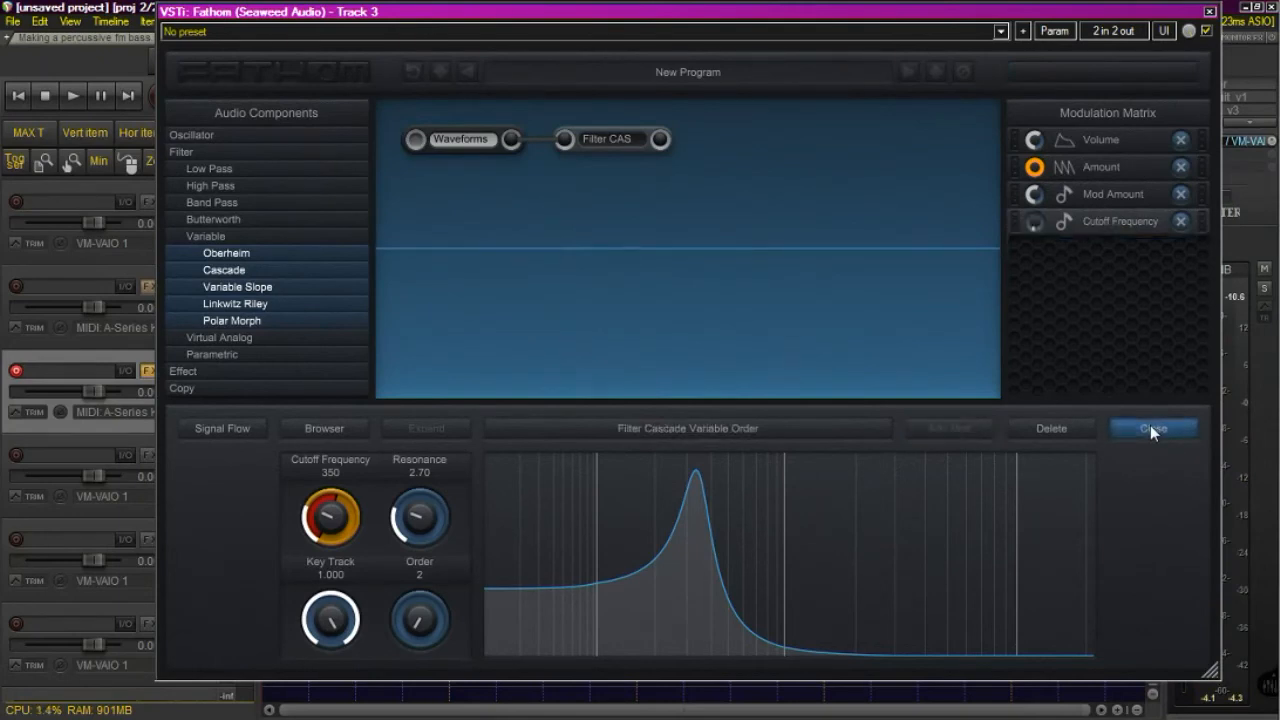
# Insert a Chorus Air effect after the Cascade filter in the signal chain.
pyautogui.click(221, 427)
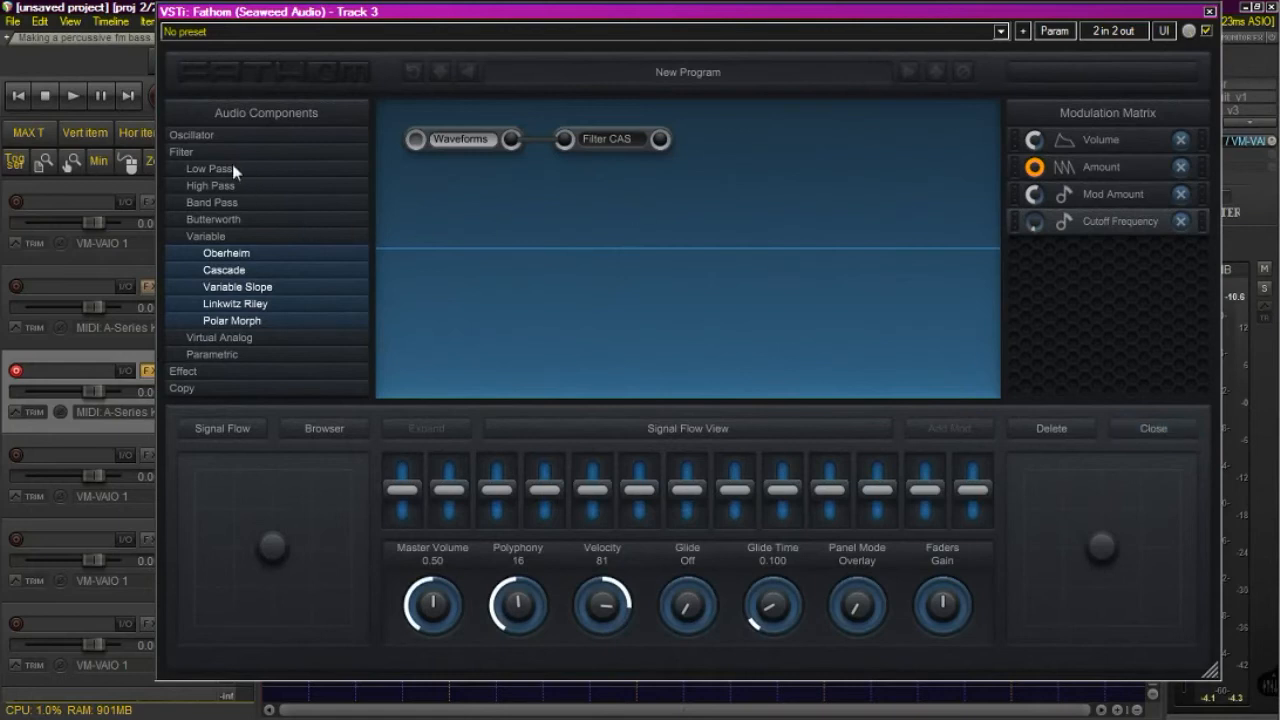
pyautogui.click(207, 151)
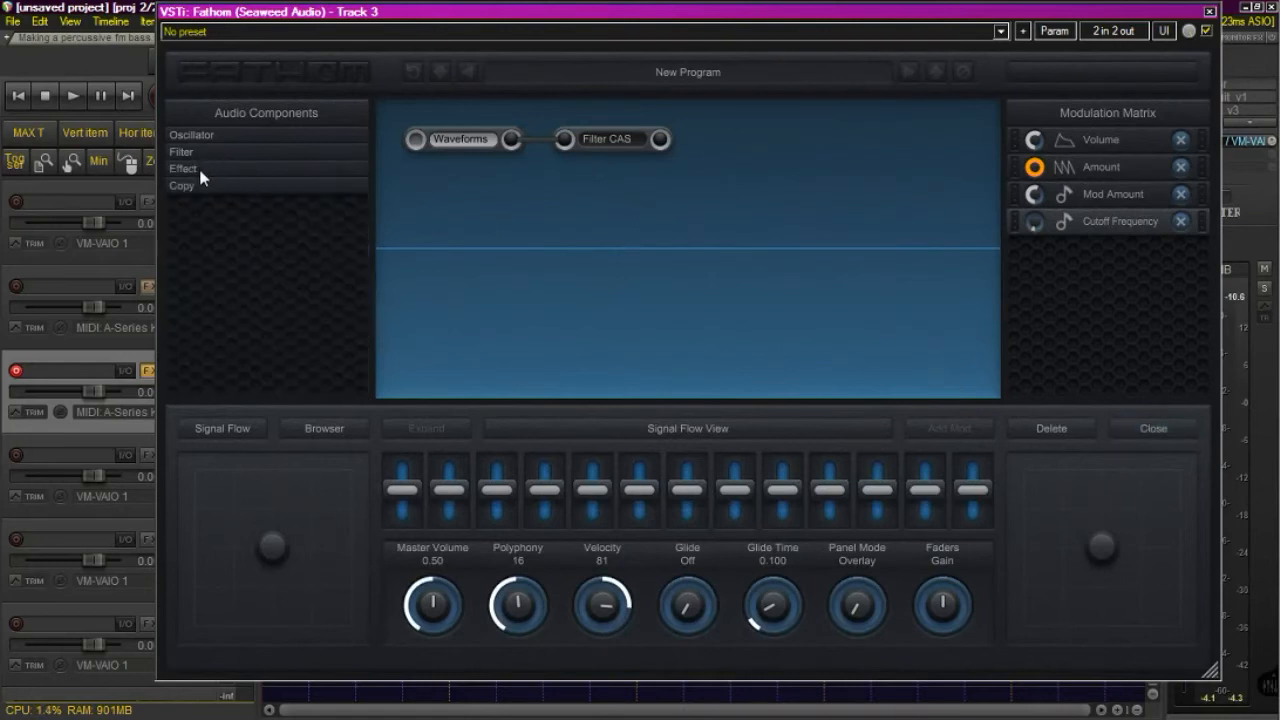
pyautogui.click(183, 168)
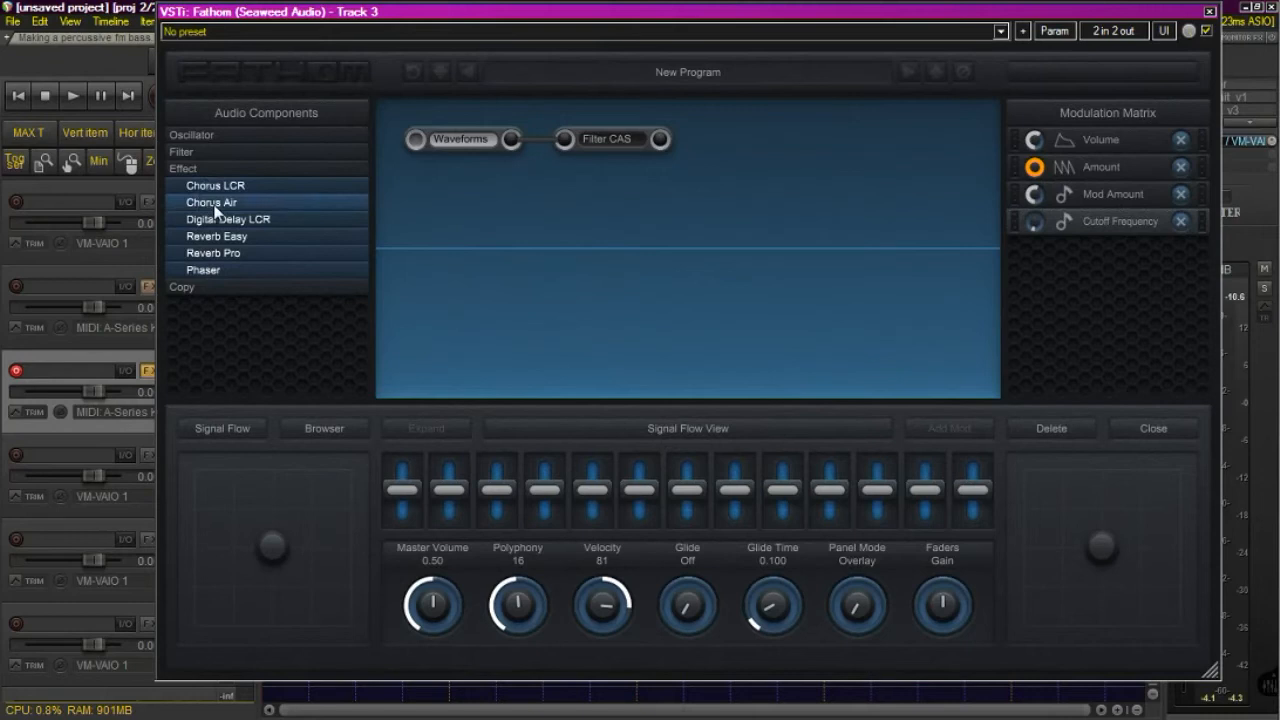
pyautogui.click(211, 202)
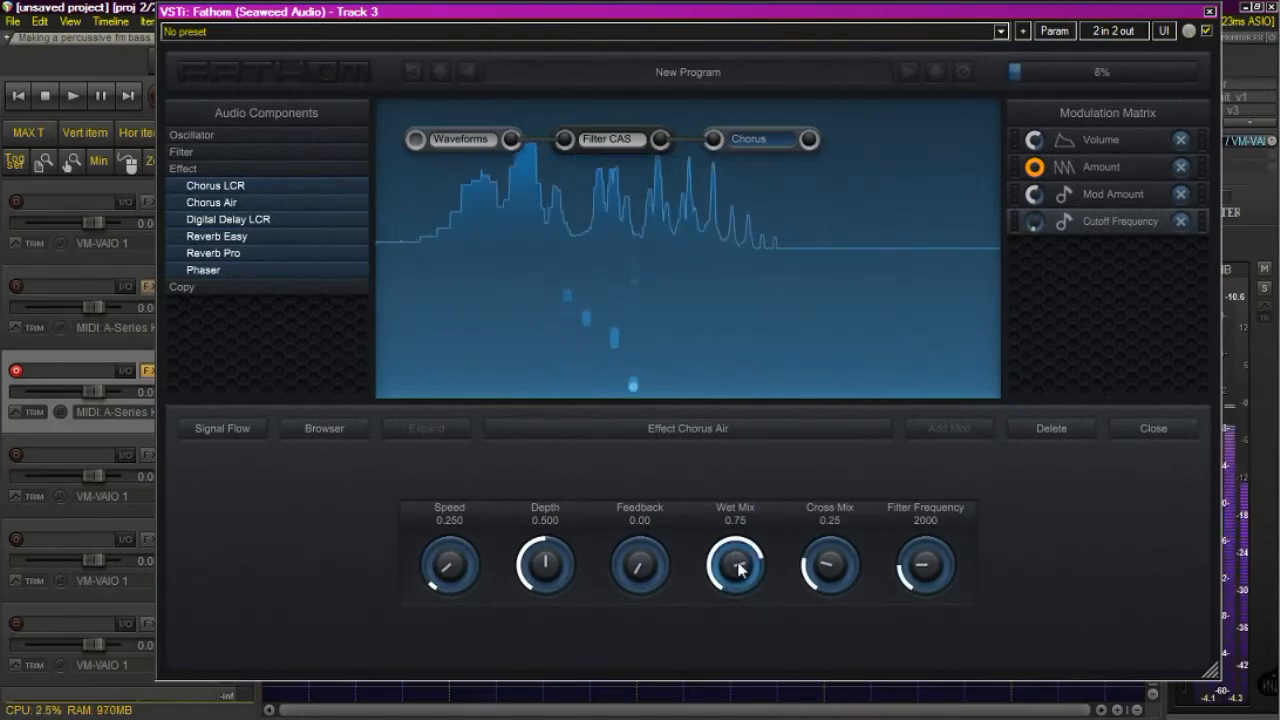
# Set the chorus wet mix to 0.22 and its speed to 0.737.
pyautogui.moveTo(735, 565); pyautogui.dragTo(735, 600)
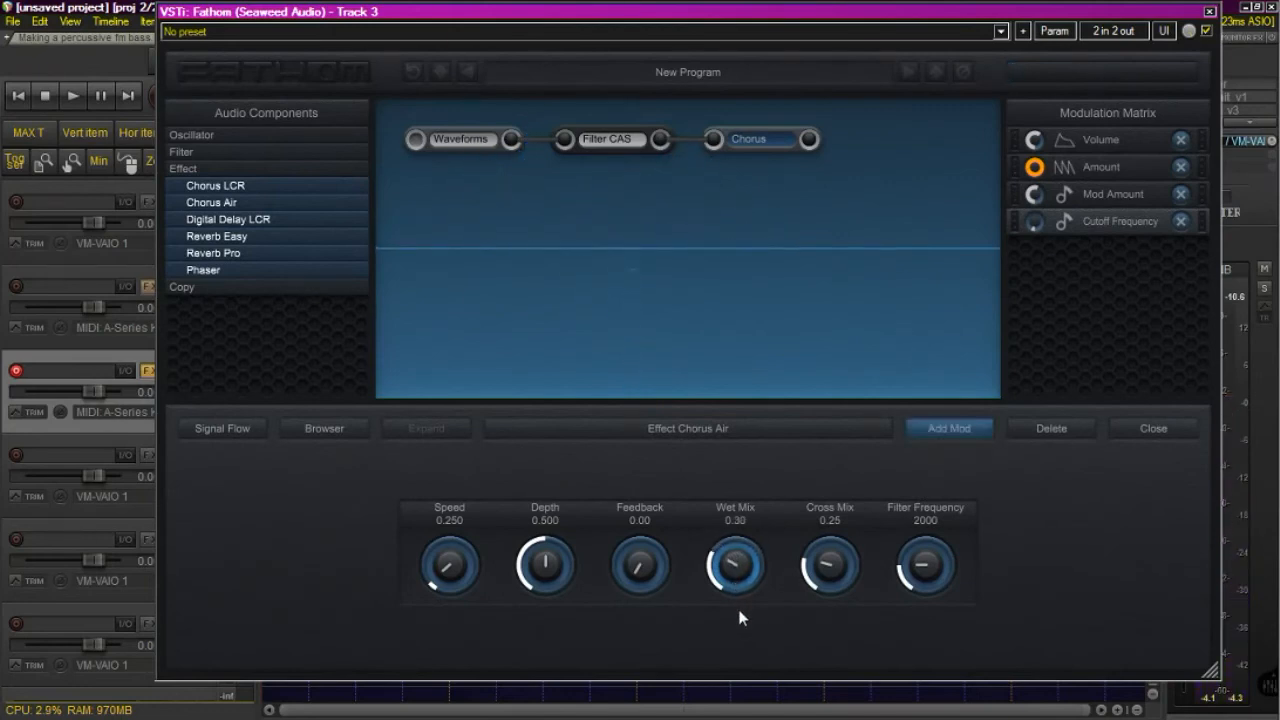
pyautogui.moveTo(735, 567); pyautogui.dragTo(735, 585)
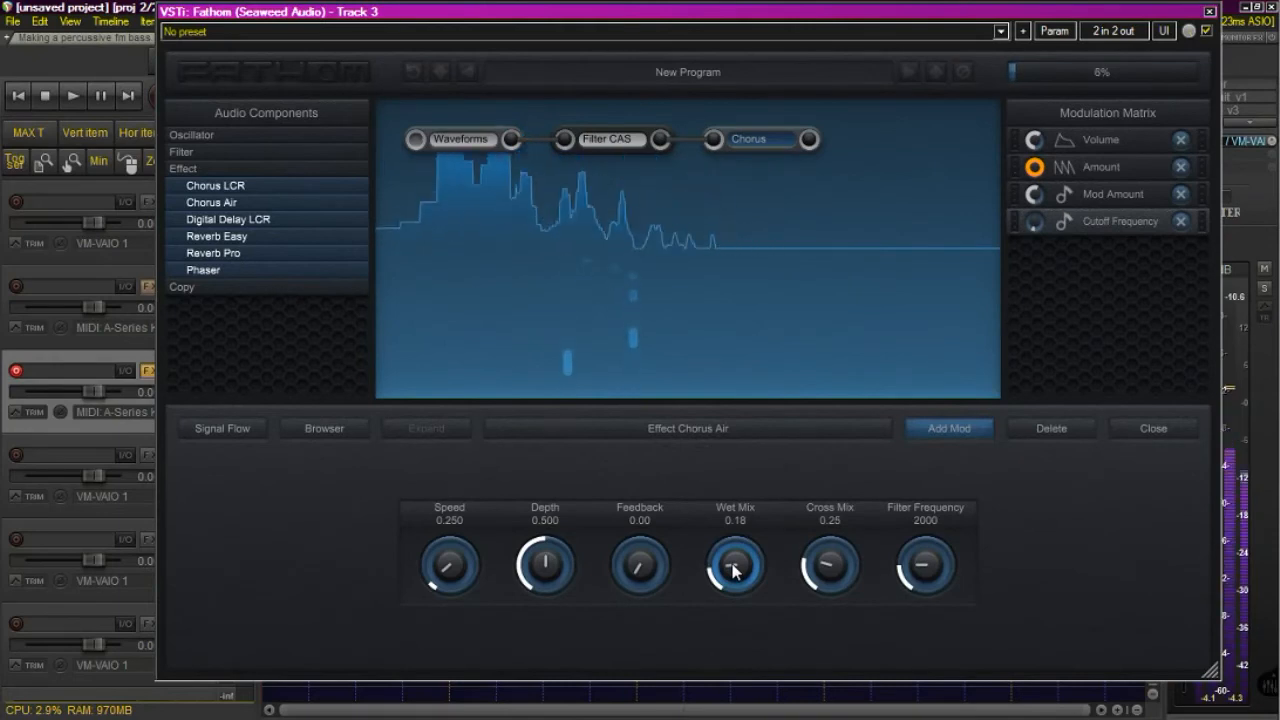
pyautogui.moveTo(734, 565); pyautogui.dragTo(738, 555)
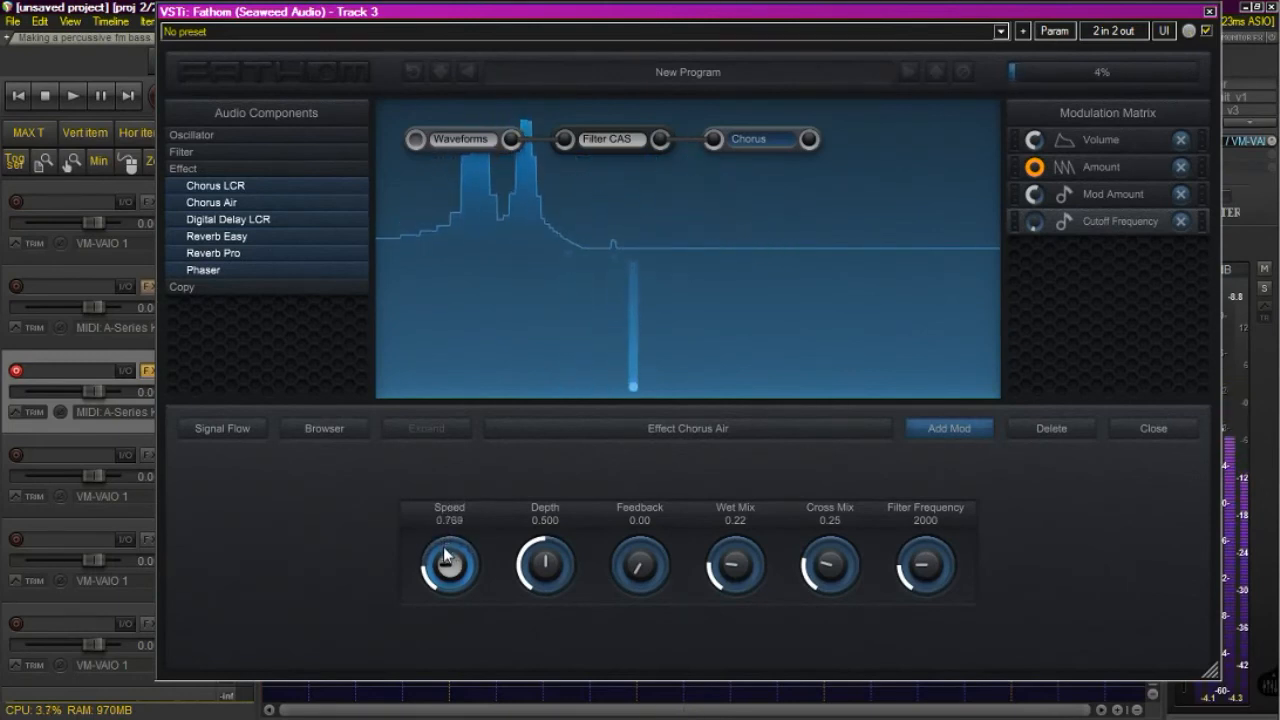
pyautogui.moveTo(448, 560); pyautogui.dragTo(500, 570)
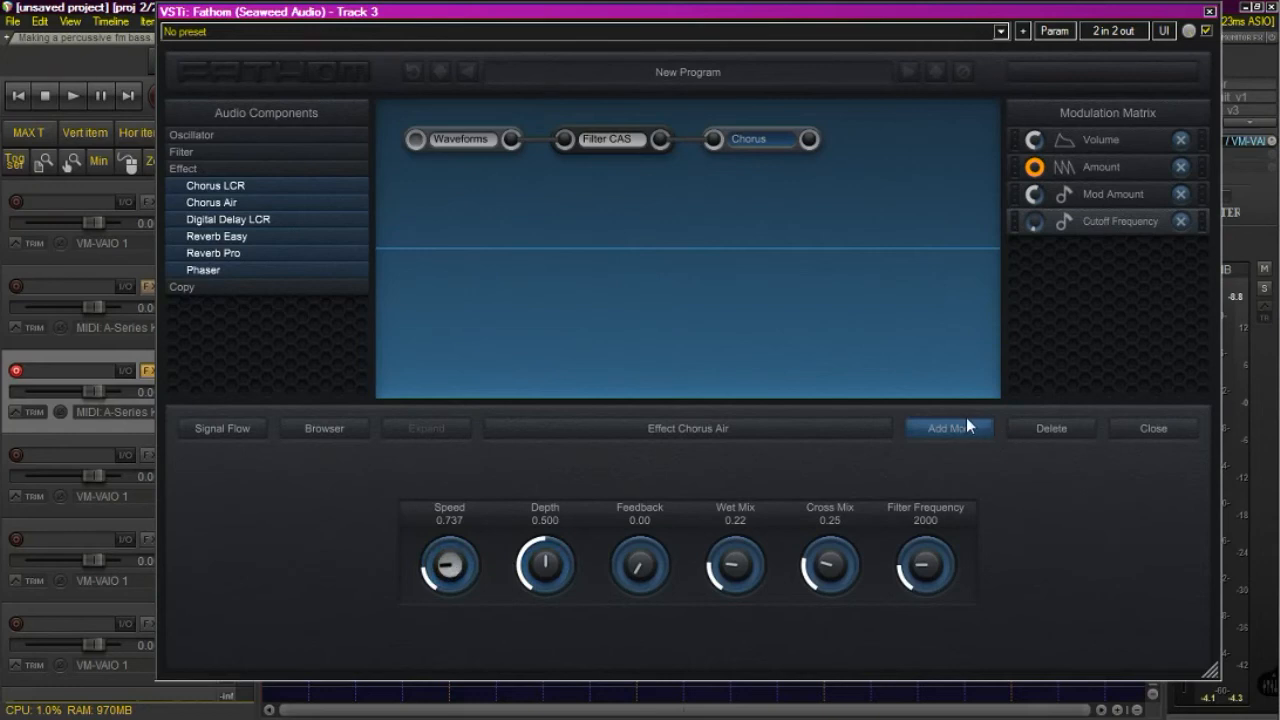
# Modulate chorus speed from Front Panel Left X and set its sweep range on the Speed knob.
pyautogui.click(948, 428)
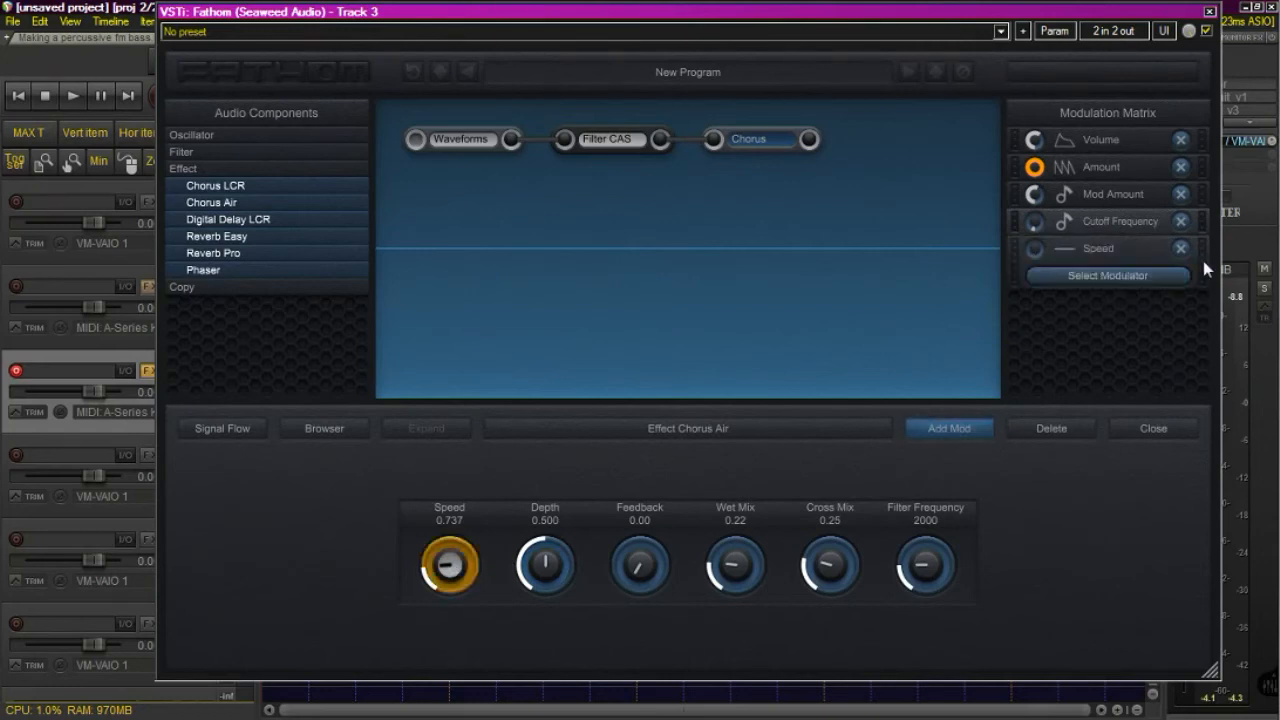
pyautogui.click(1112, 275)
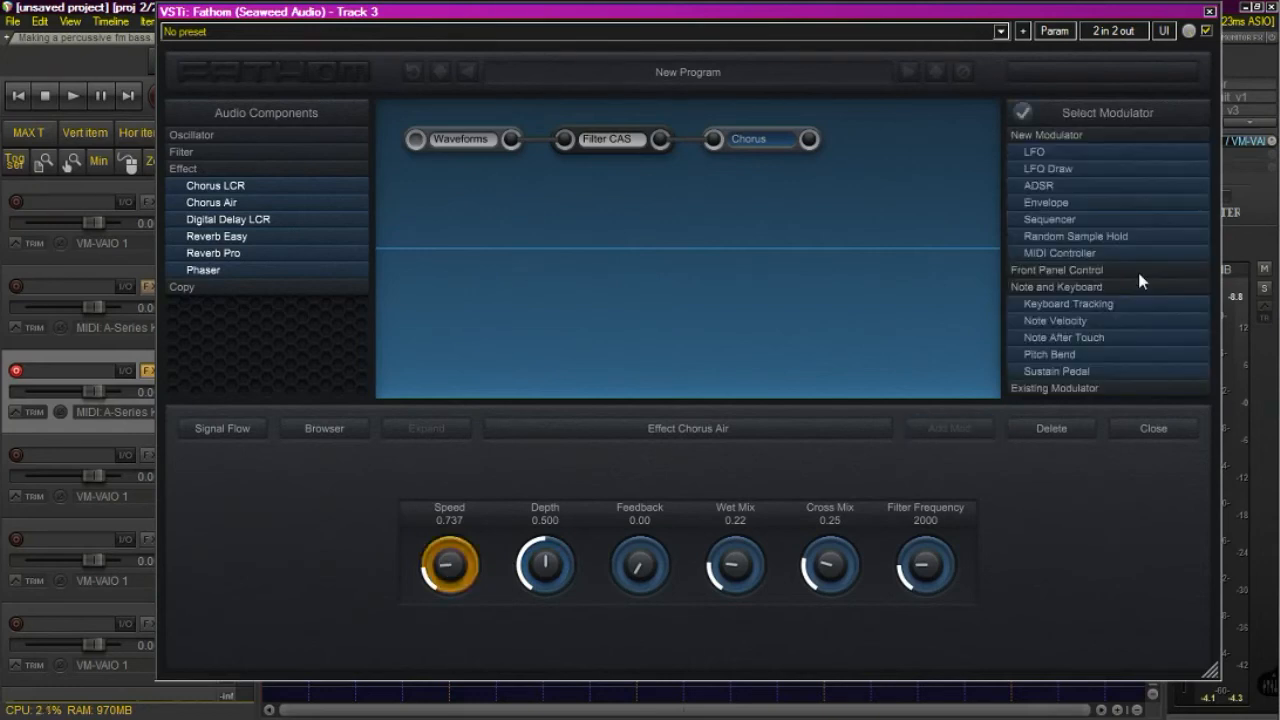
pyautogui.click(1057, 270)
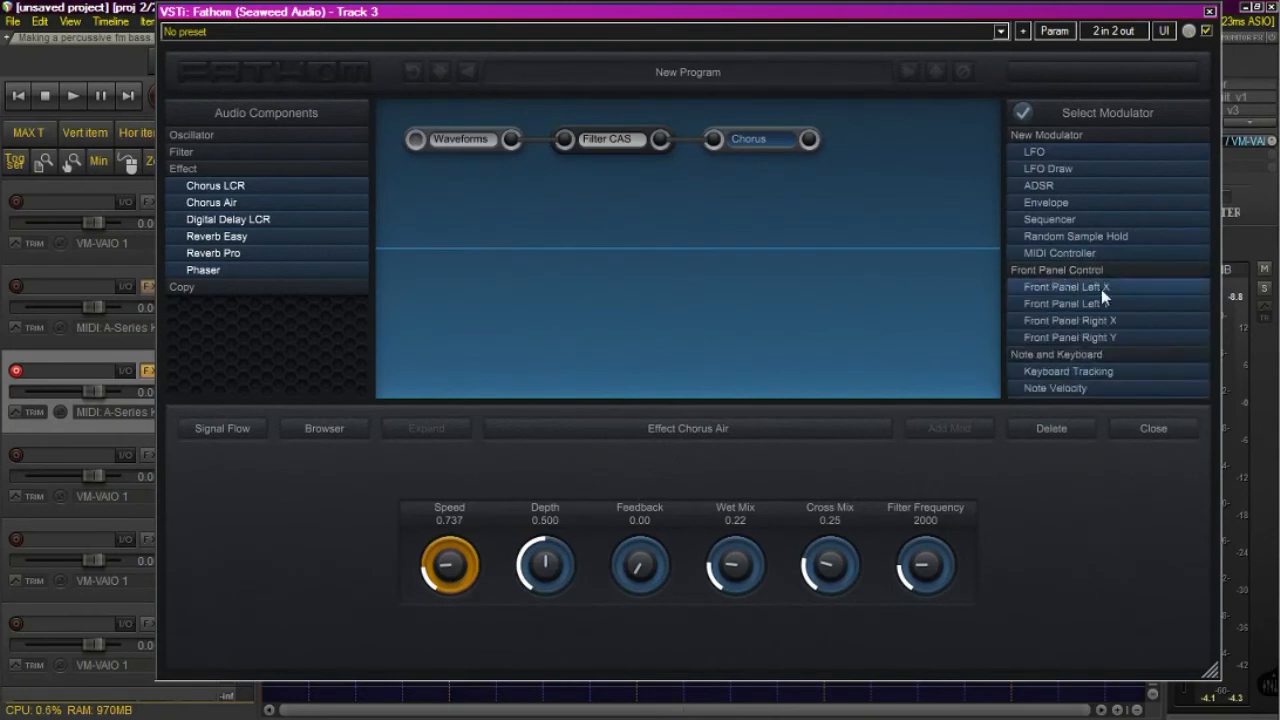
pyautogui.click(1066, 287)
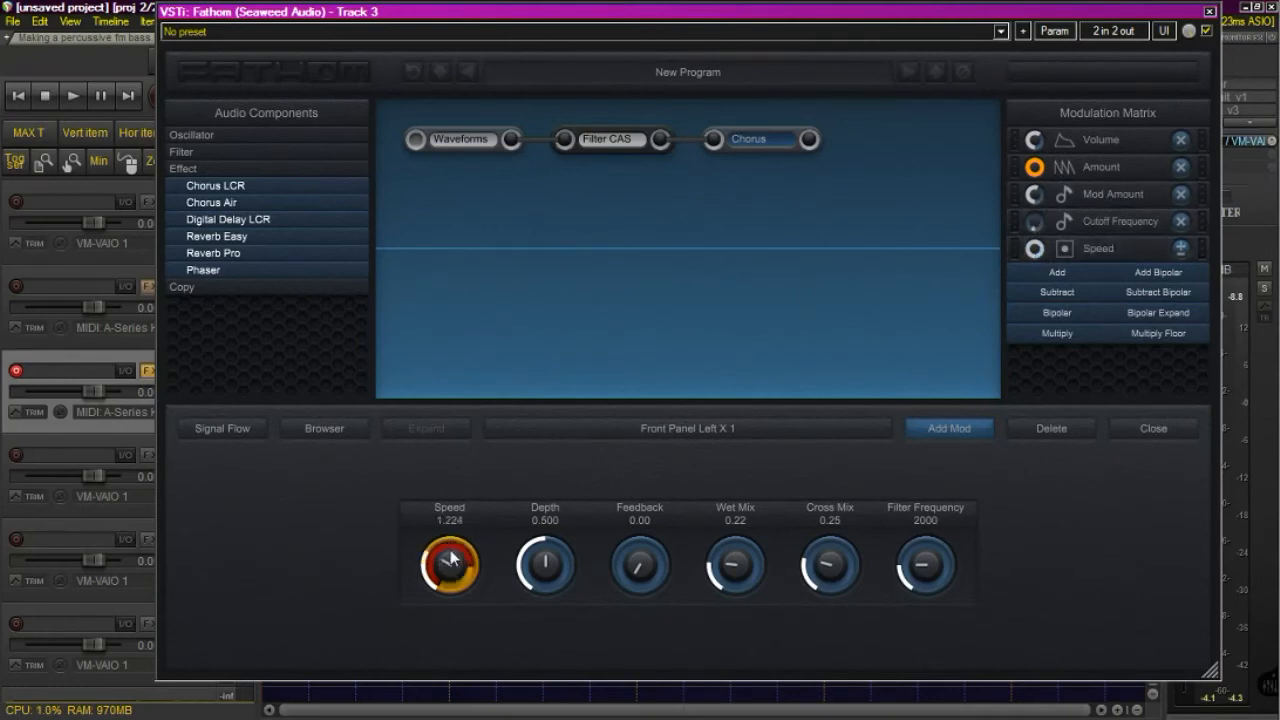
pyautogui.moveTo(449, 566); pyautogui.dragTo(455, 535)
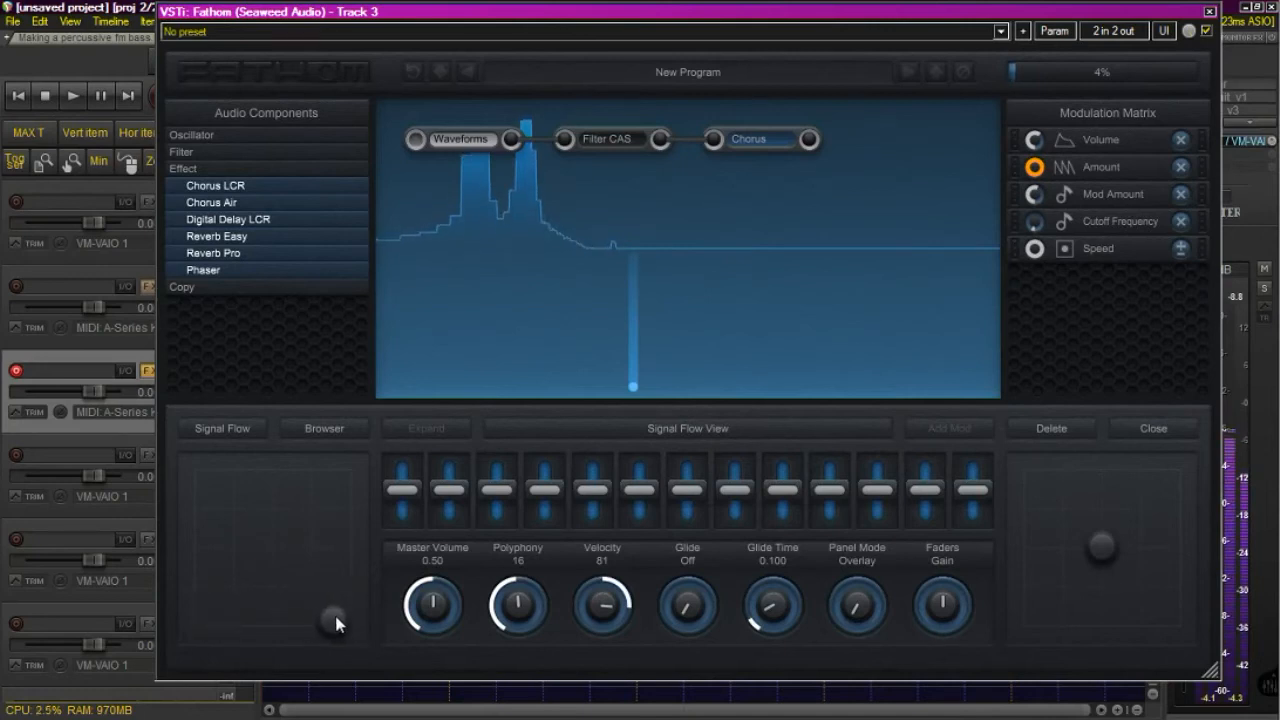
pyautogui.moveTo(218, 619)
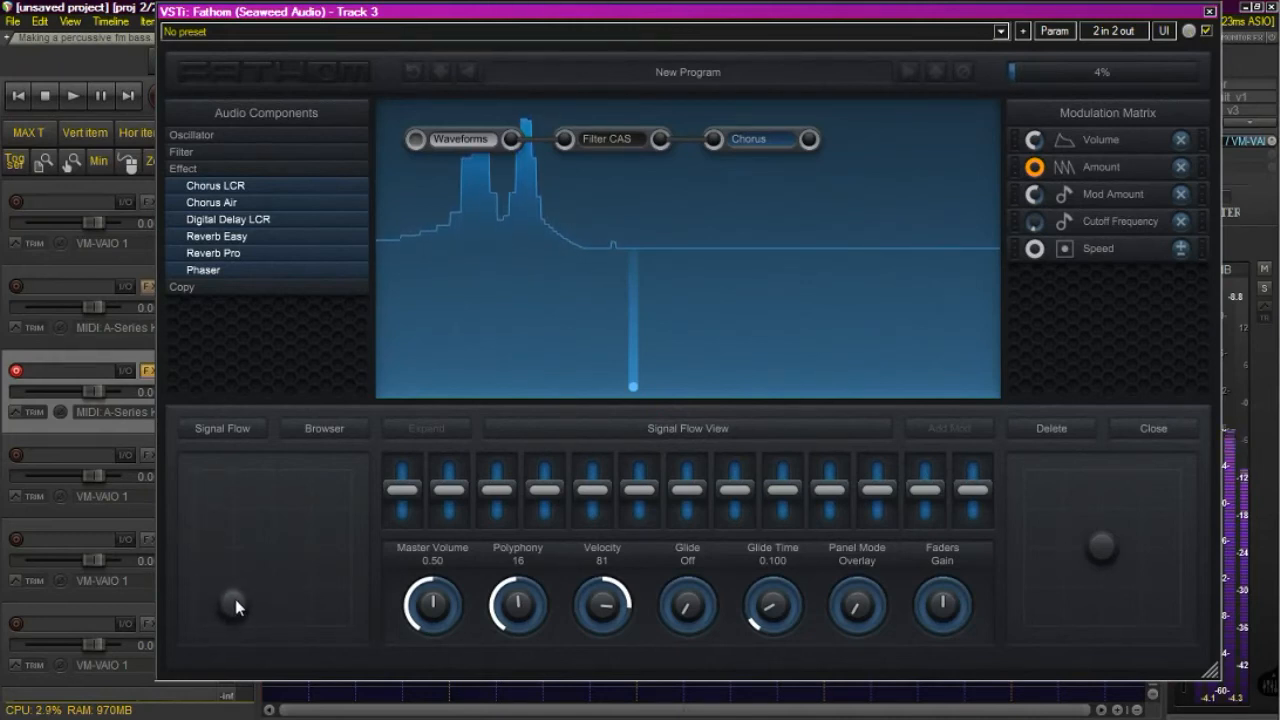
# Return to the front panel and reopen the Chorus Air effect's parameters.
pyautogui.click(1144, 428)
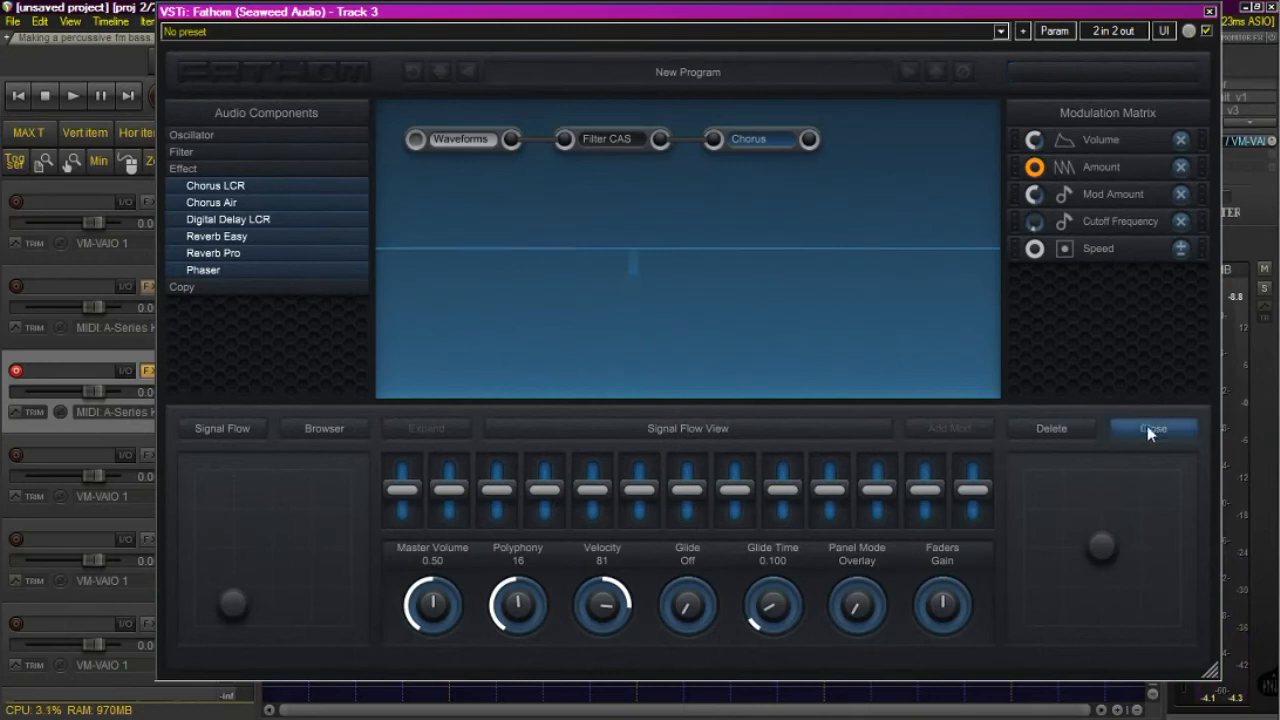
pyautogui.click(752, 139)
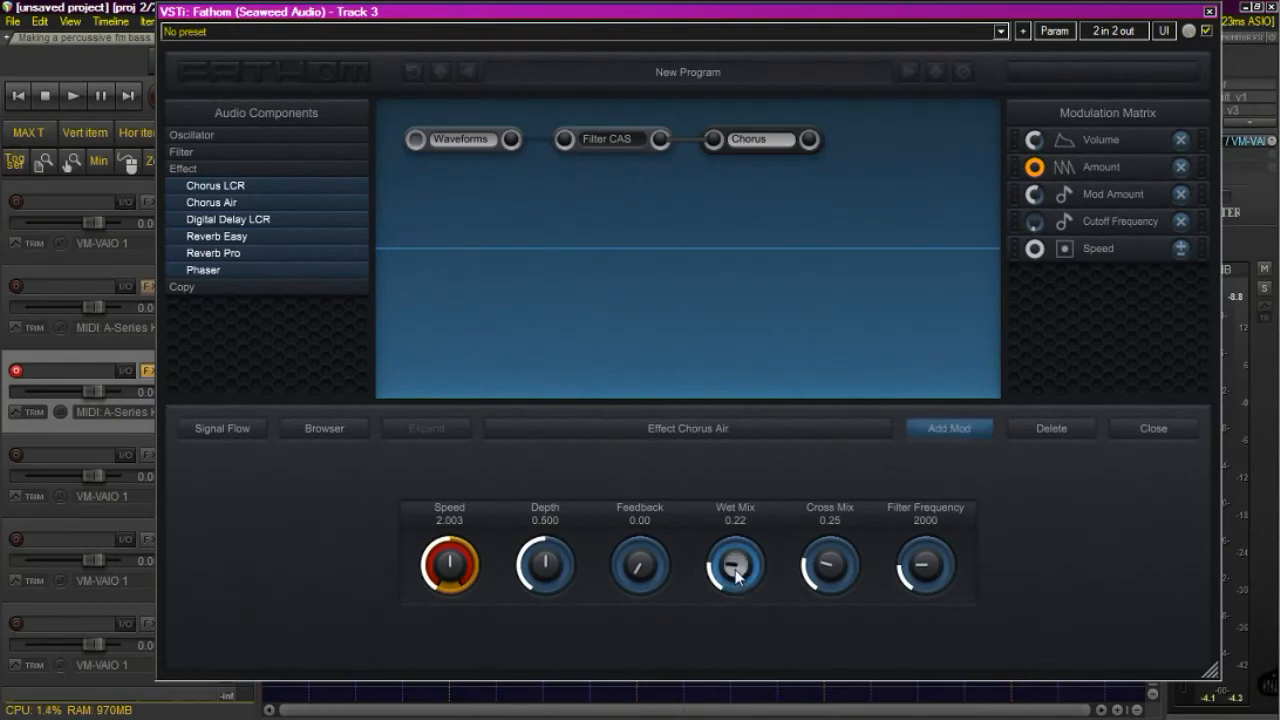
# Modulate chorus wet mix from Front Panel Left Y and adjust its modulation amount.
pyautogui.click(948, 428)
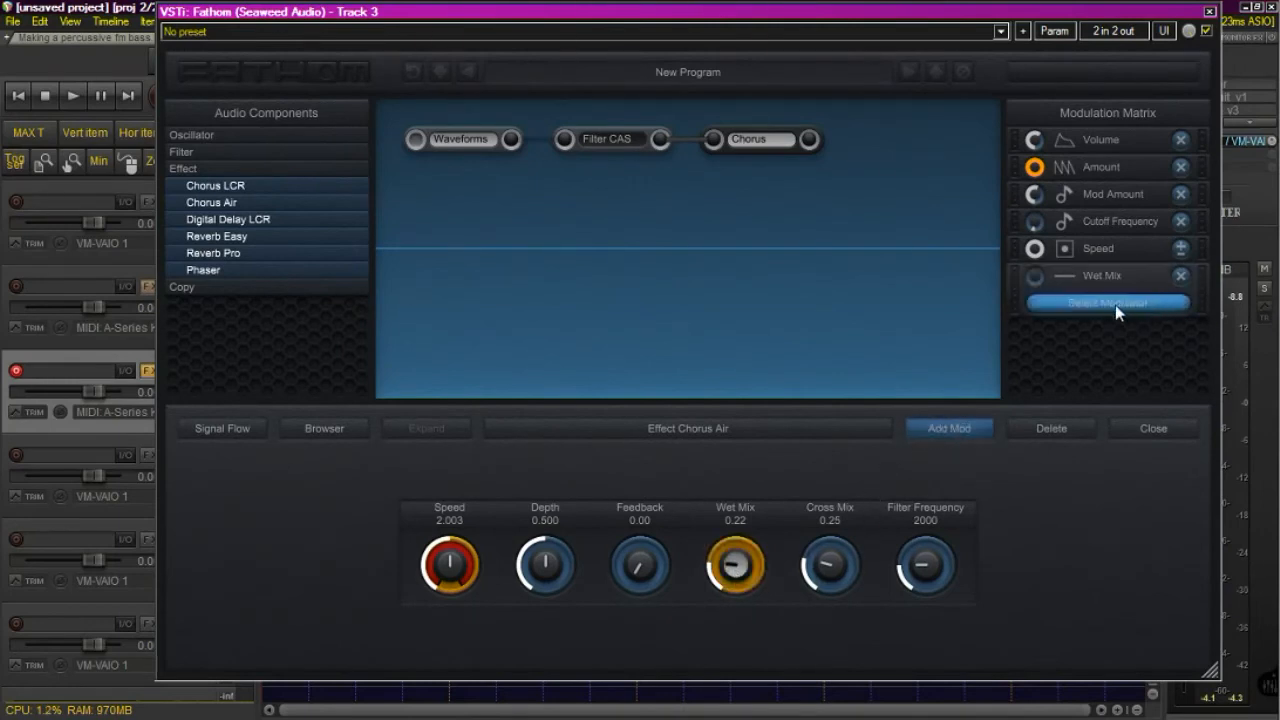
pyautogui.click(1108, 303)
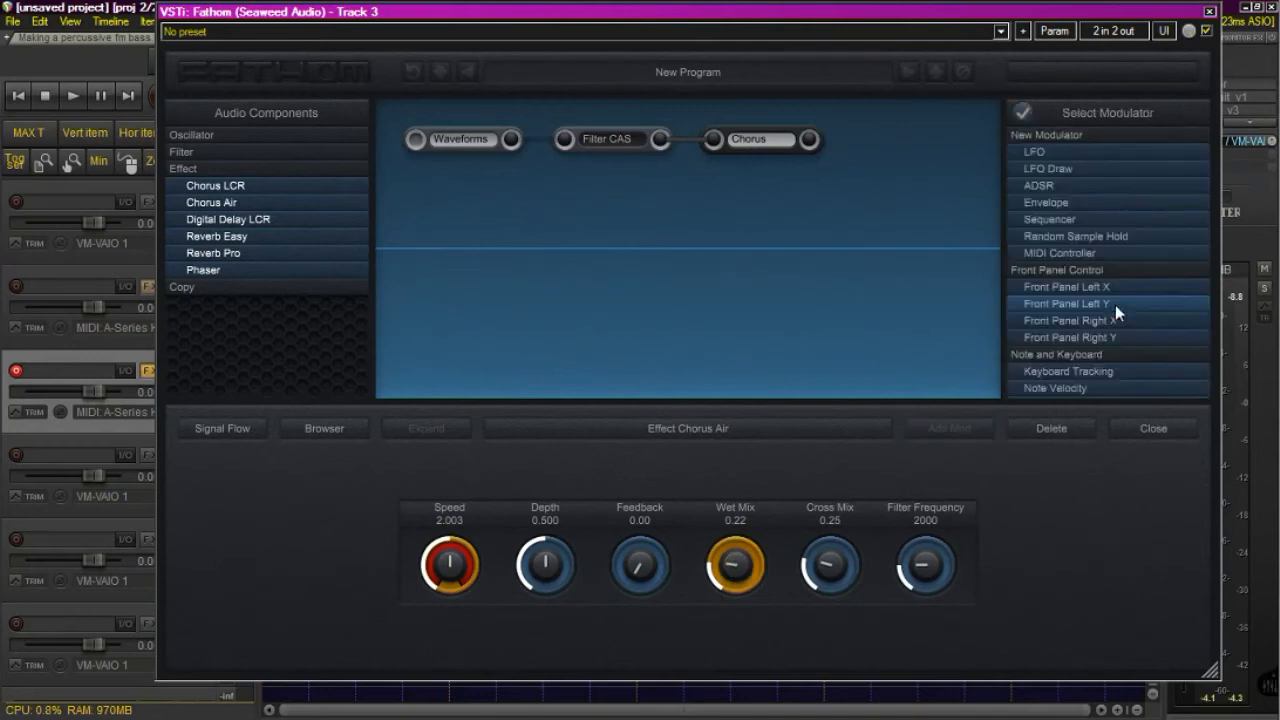
pyautogui.click(1095, 303)
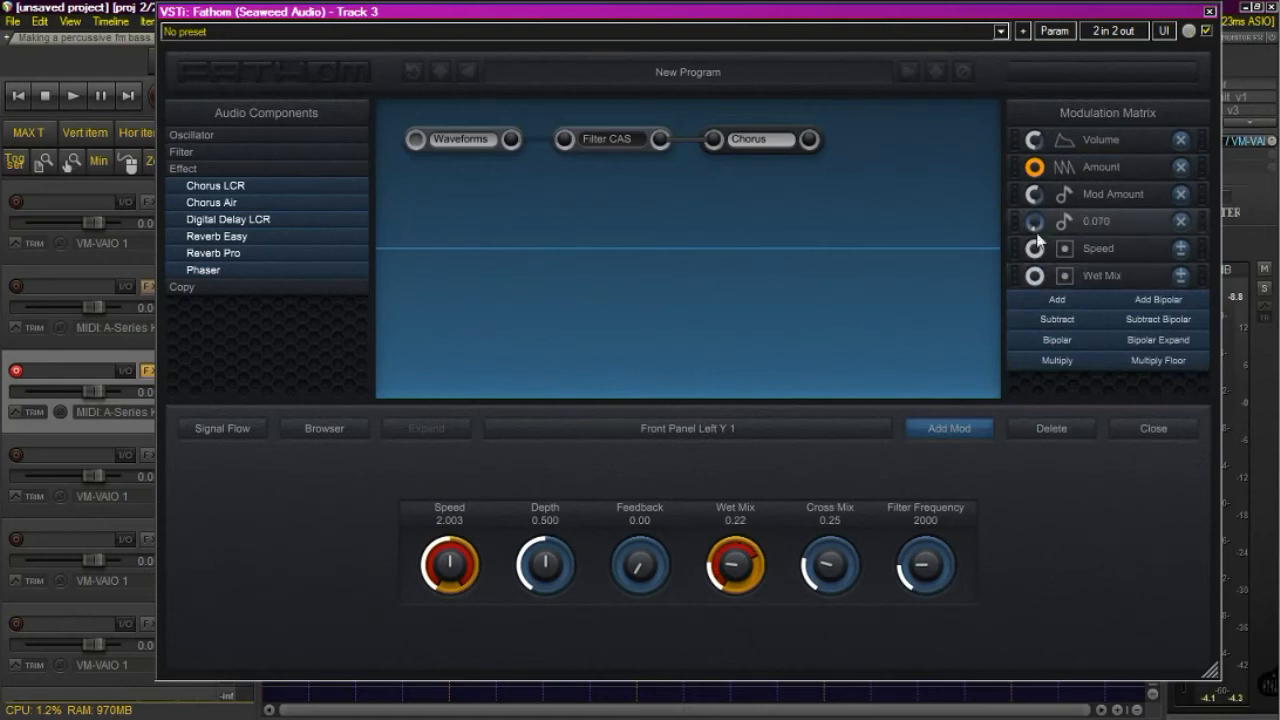
pyautogui.moveTo(735, 567); pyautogui.dragTo(740, 520)
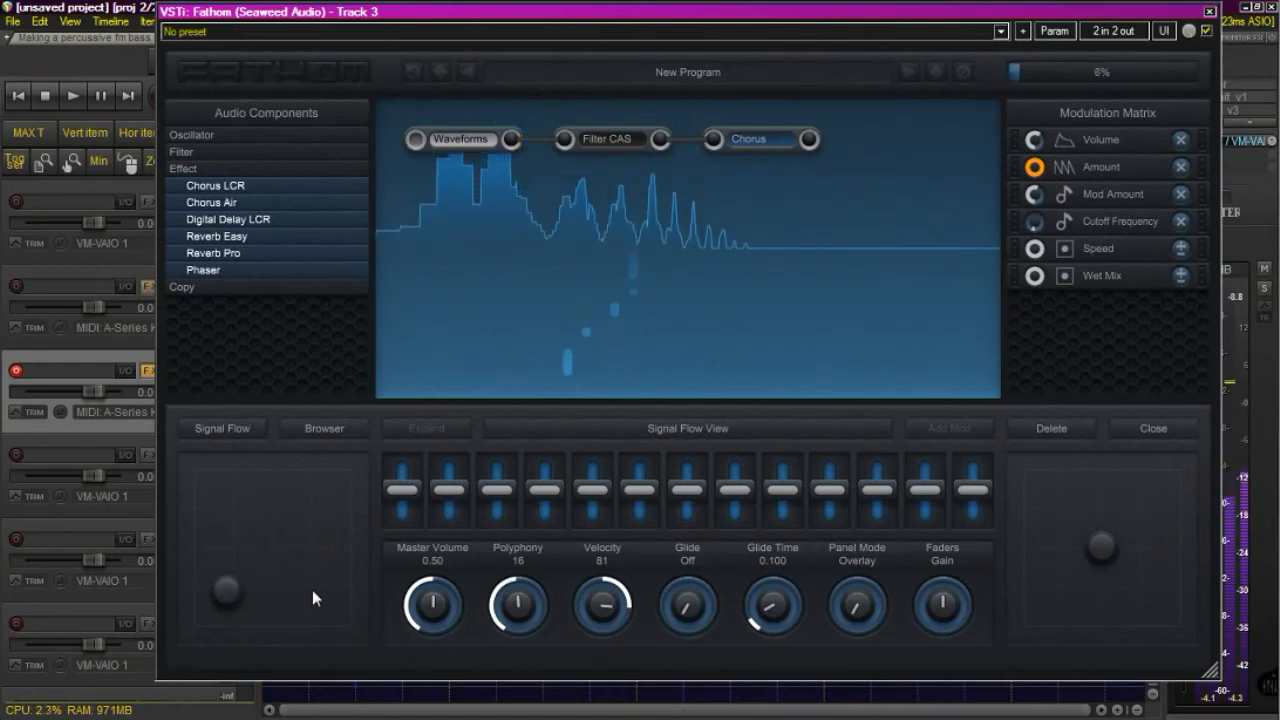
pyautogui.moveTo(1117, 515)
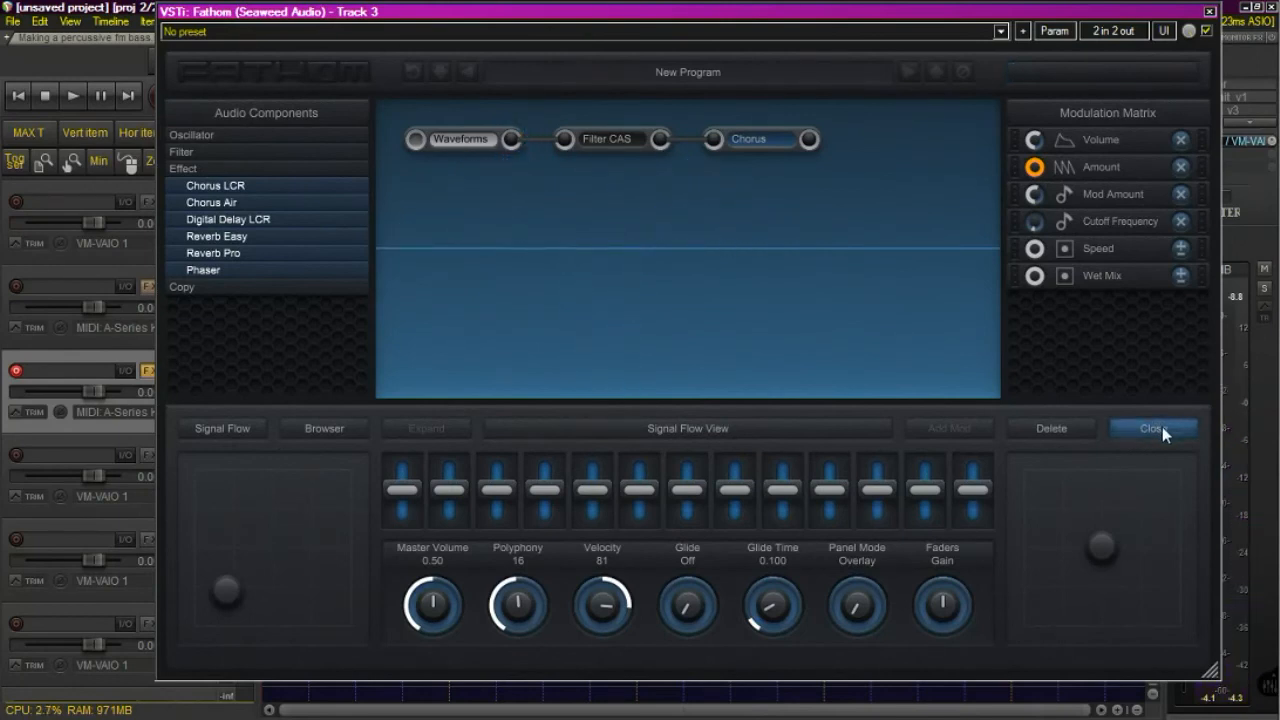
pyautogui.moveTo(593, 140)
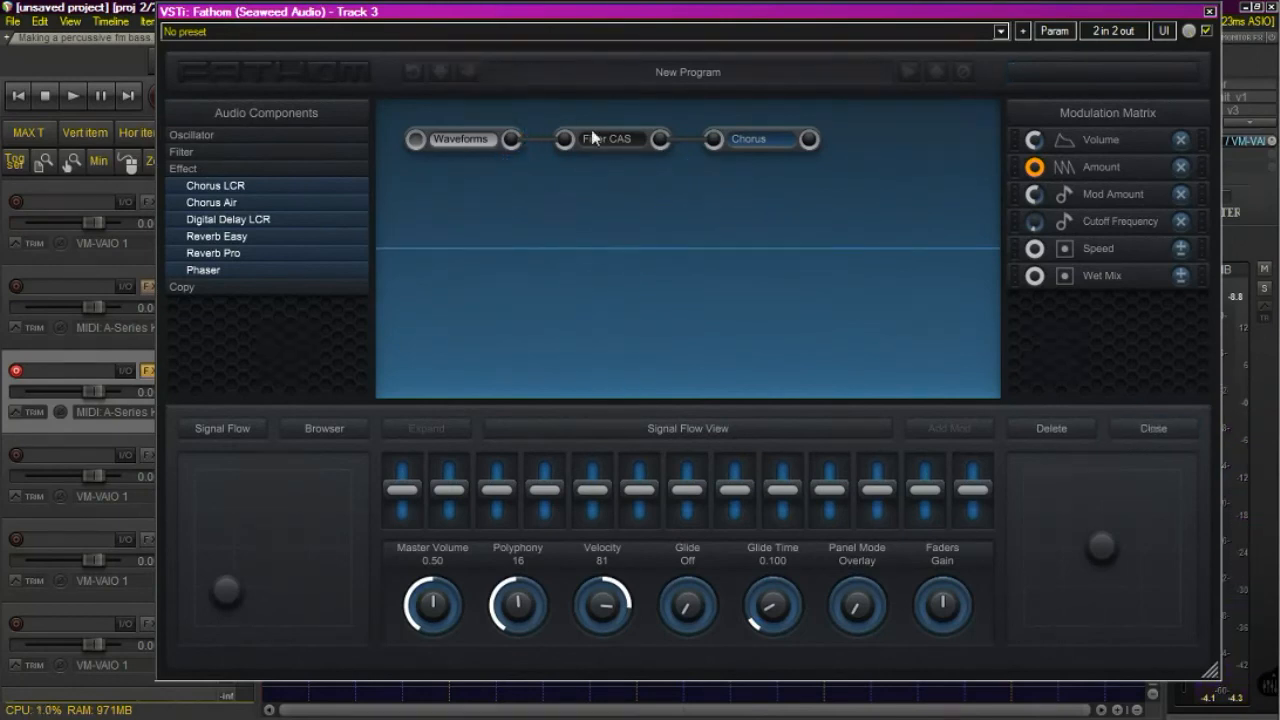
# Give the Cascade filter cutoff a modulation slot driven by Front Panel Right X.
pyautogui.click(605, 139)
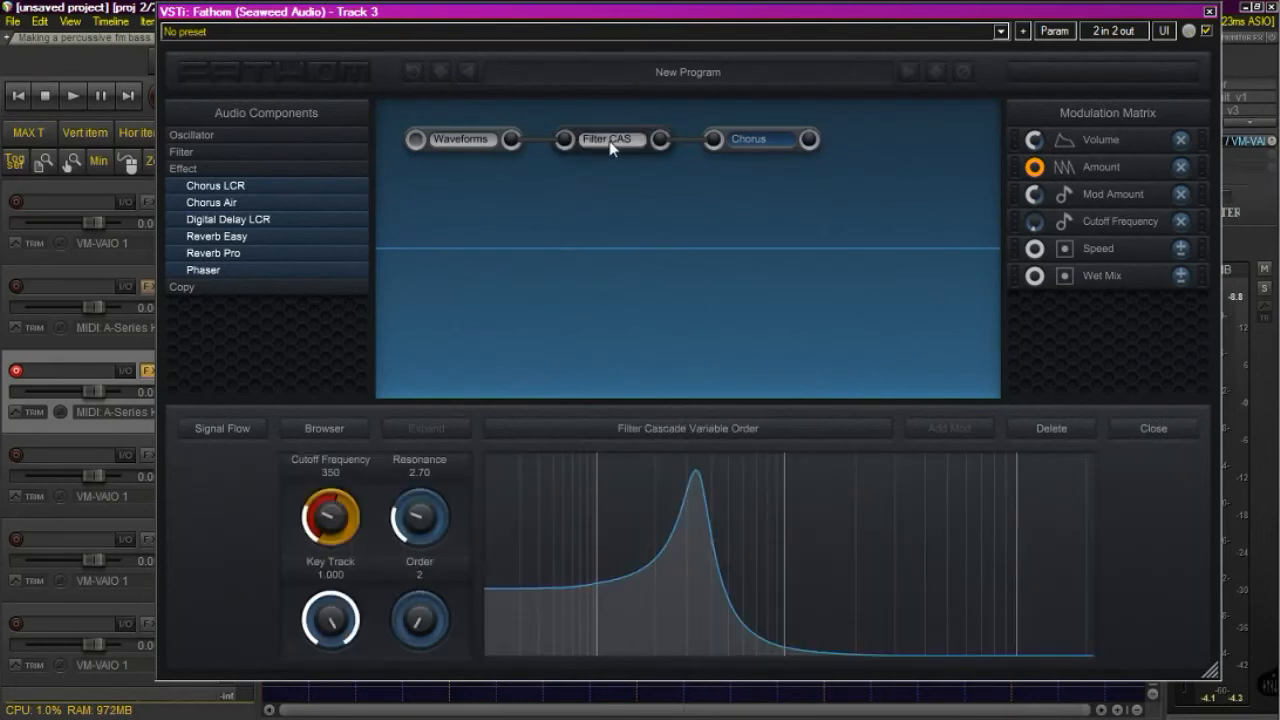
pyautogui.moveTo(330, 520)
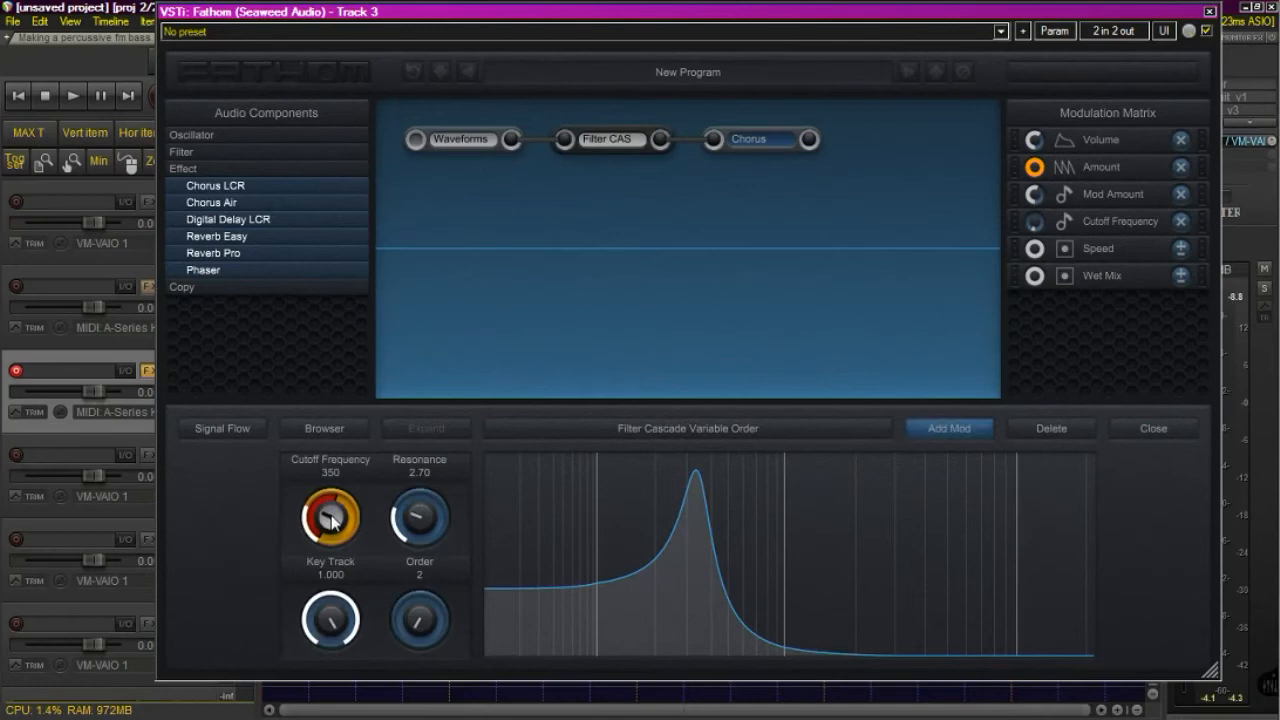
pyautogui.moveTo(960, 430)
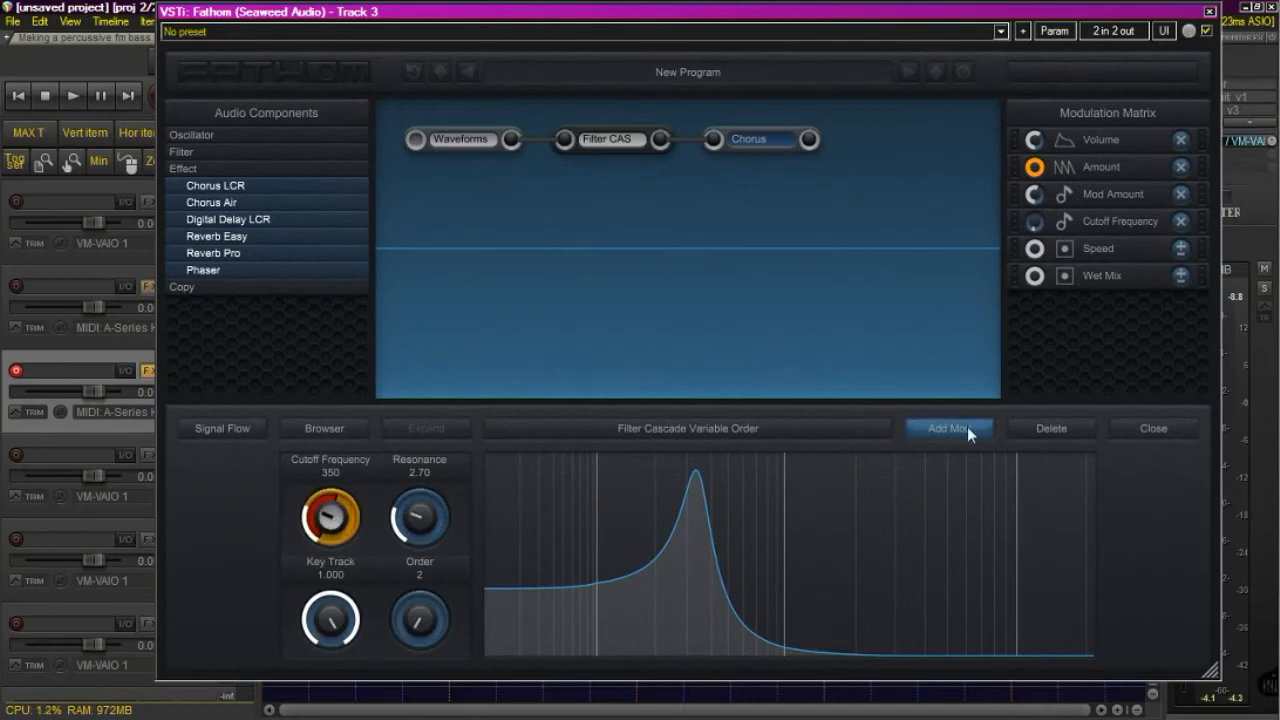
pyautogui.click(947, 428)
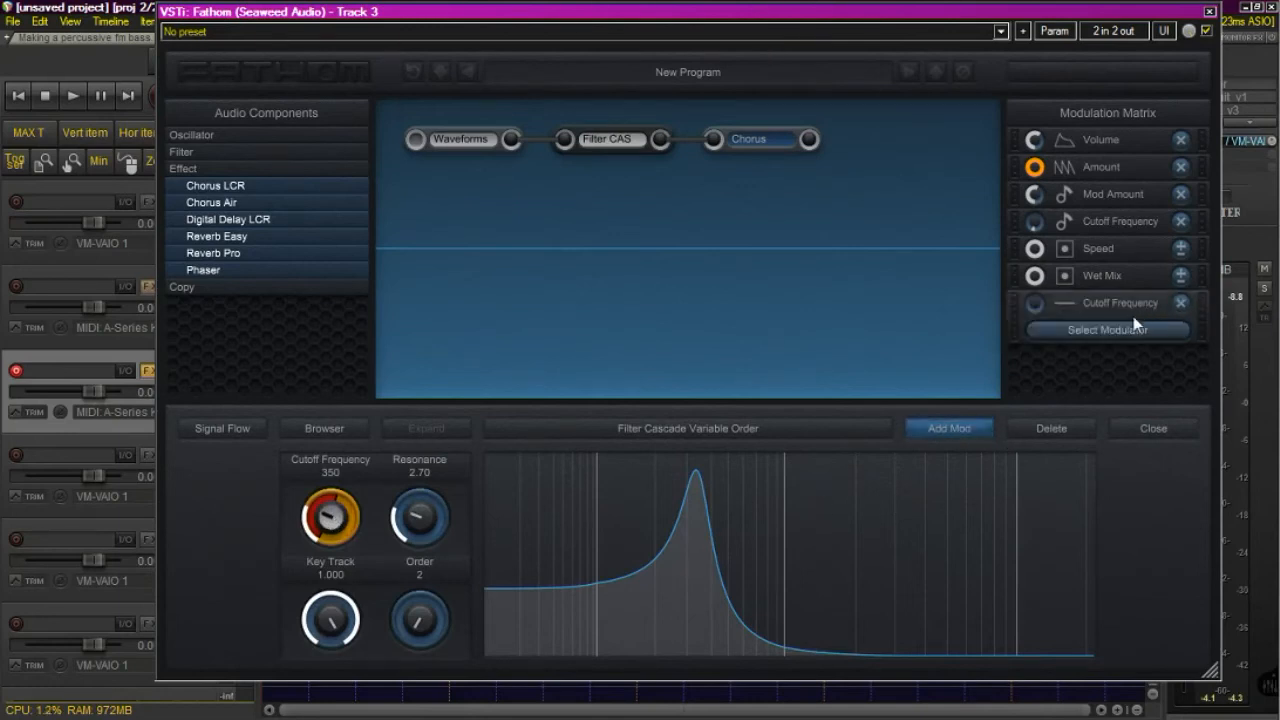
pyautogui.click(1110, 330)
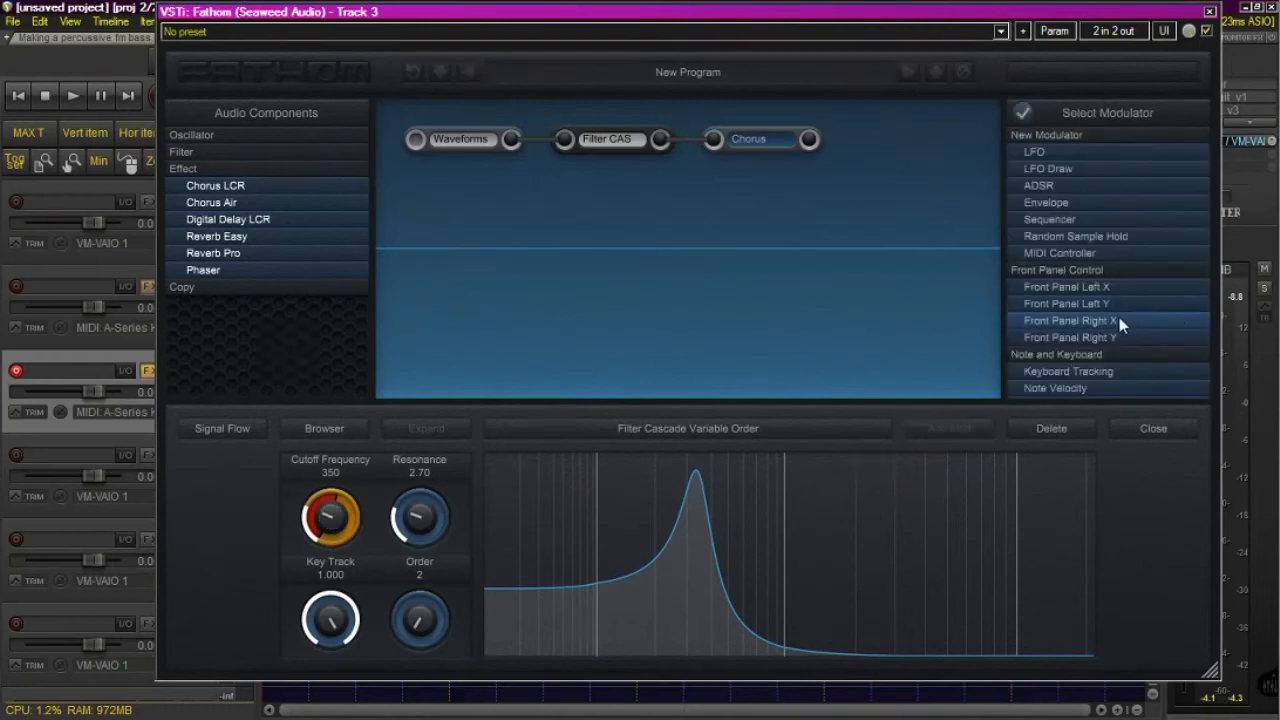
pyautogui.click(1077, 320)
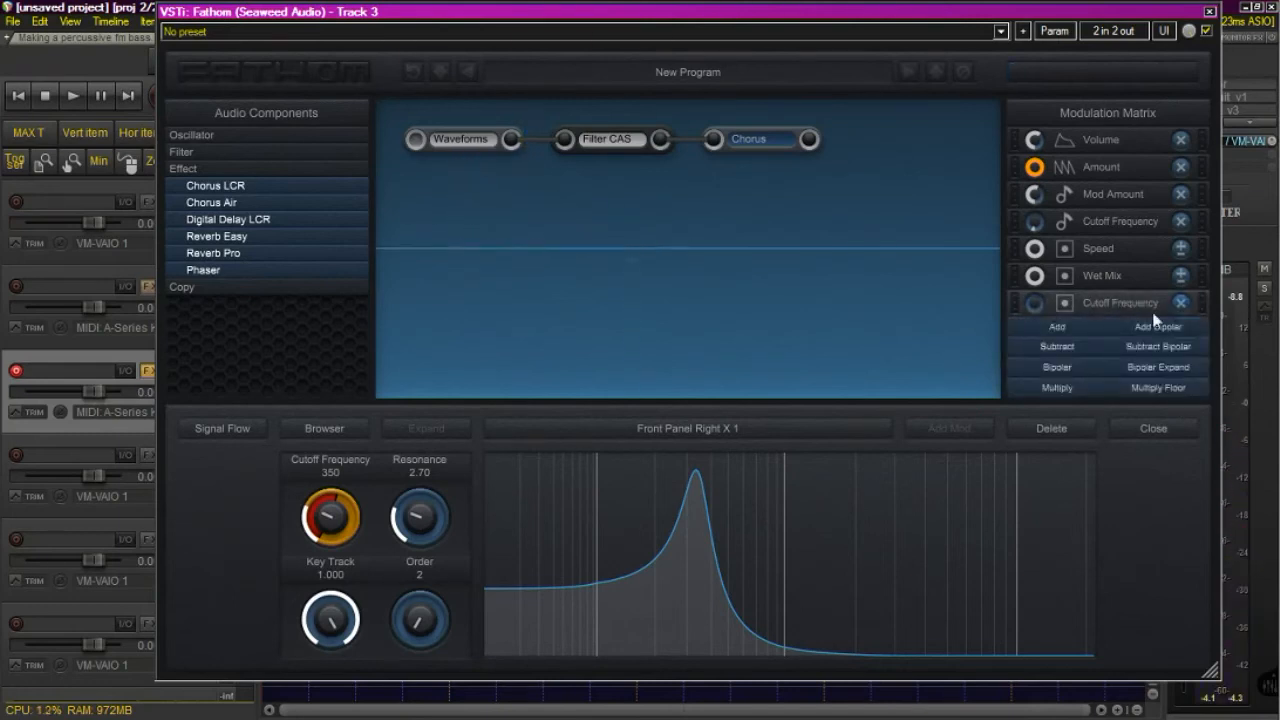
pyautogui.moveTo(1118, 305)
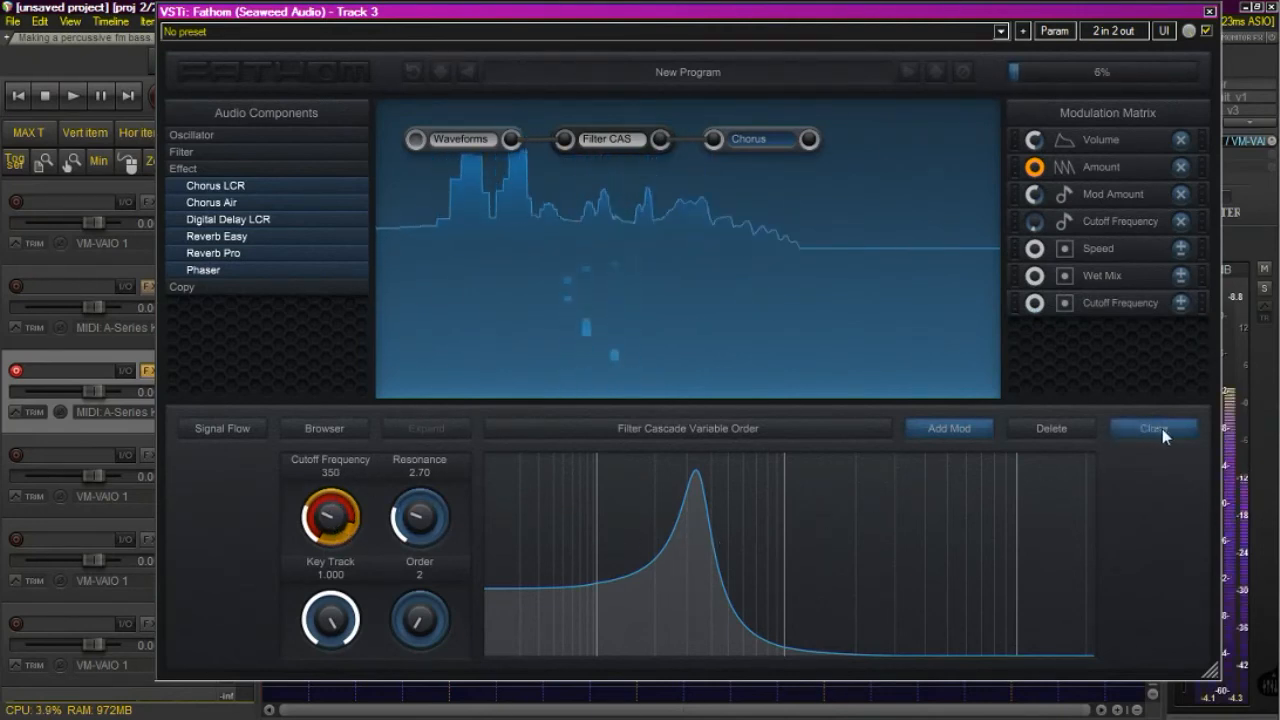
# Test the right pad's cutoff sweep, then raise the filter's base cutoff frequency to 2120.
pyautogui.click(221, 428)
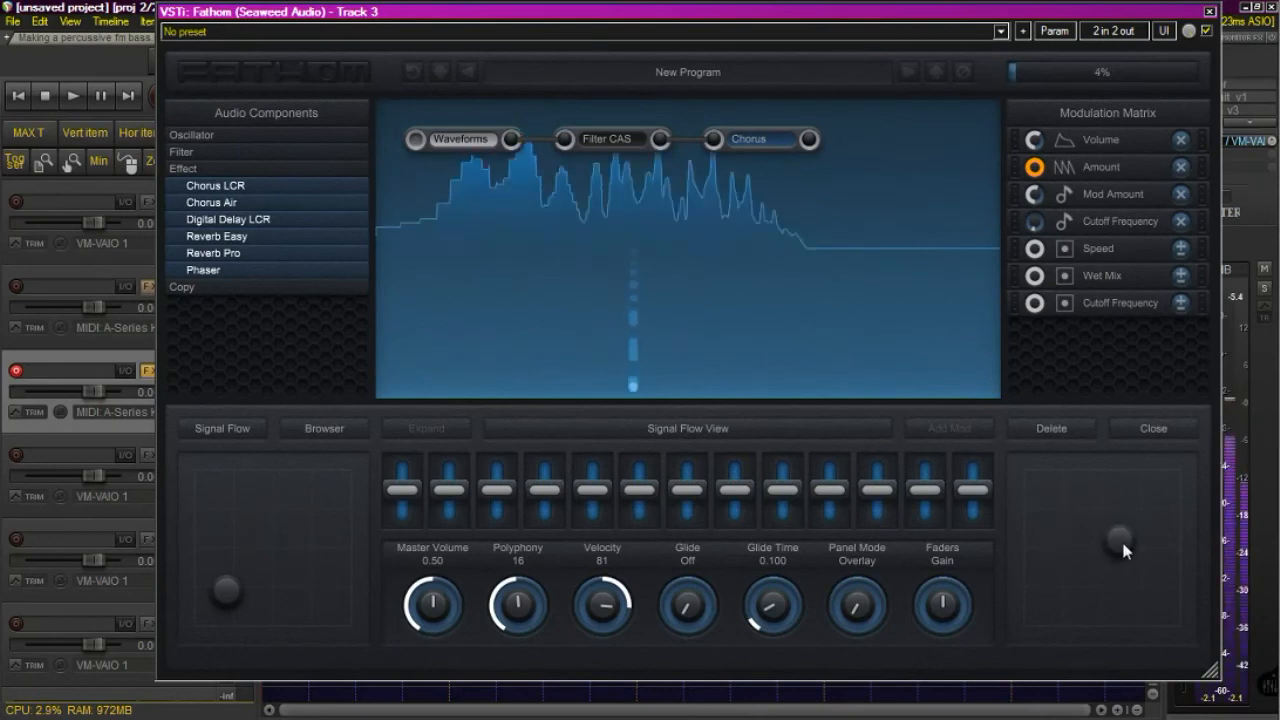
pyautogui.click(605, 140)
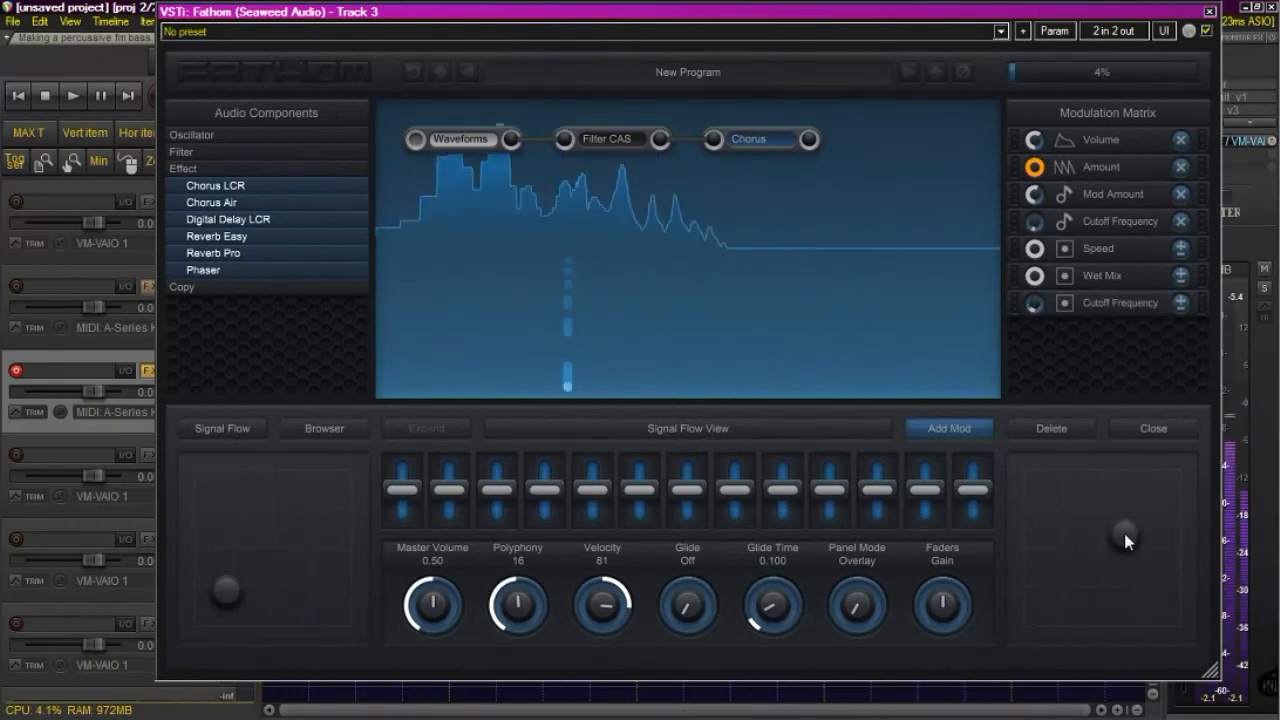
pyautogui.click(608, 140)
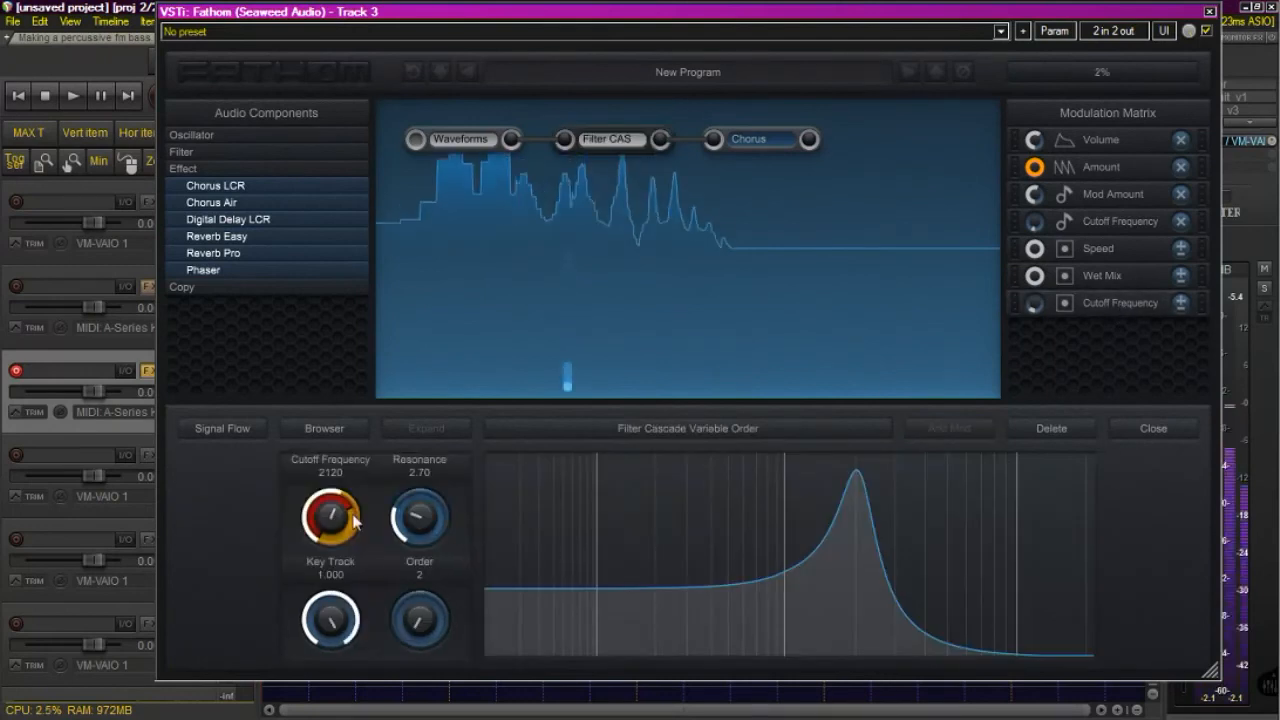
pyautogui.moveTo(330, 518); pyautogui.dragTo(340, 505)
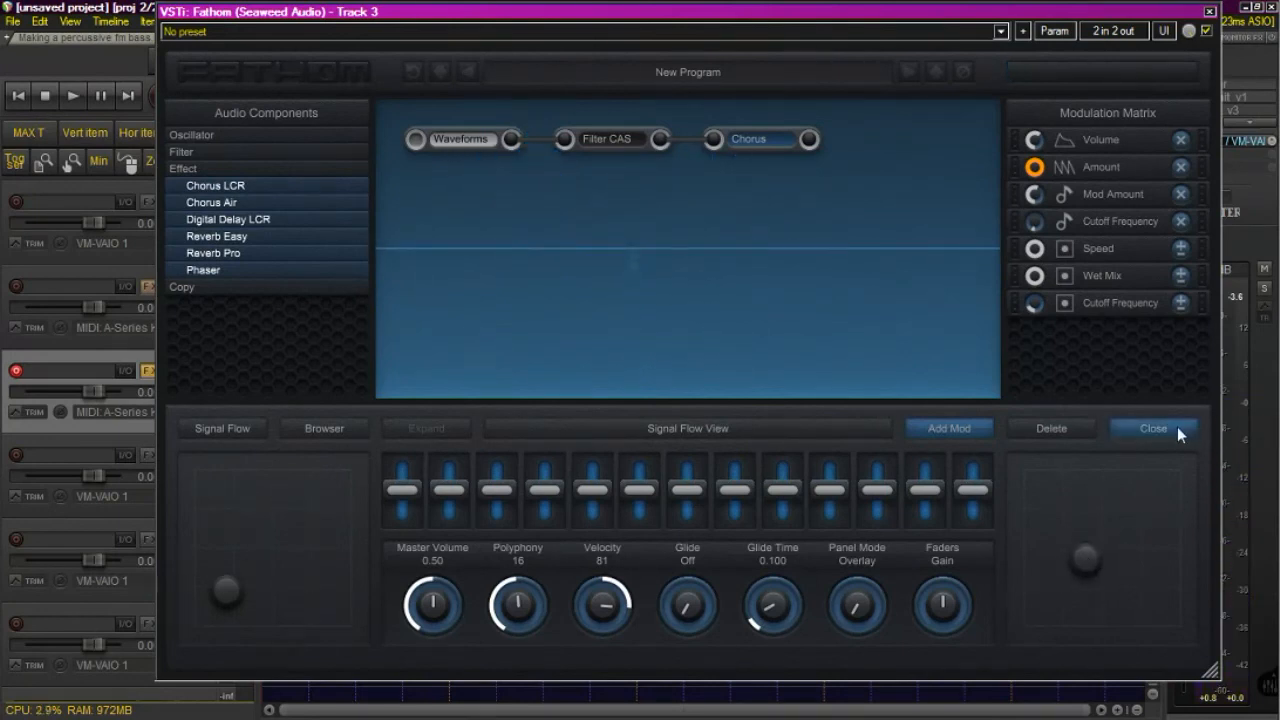
# Modulate filter resonance from Front Panel Right Y with Bipolar combine, then return to the front panel.
pyautogui.click(608, 139)
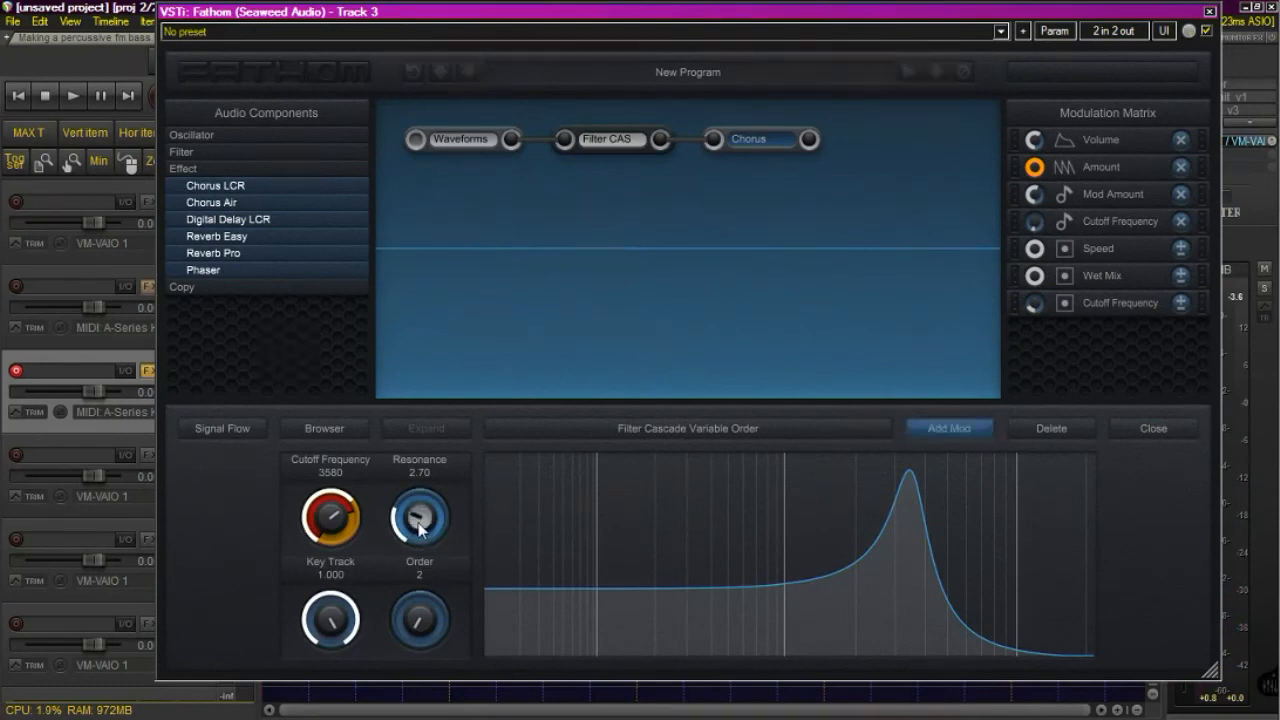
pyautogui.click(950, 428)
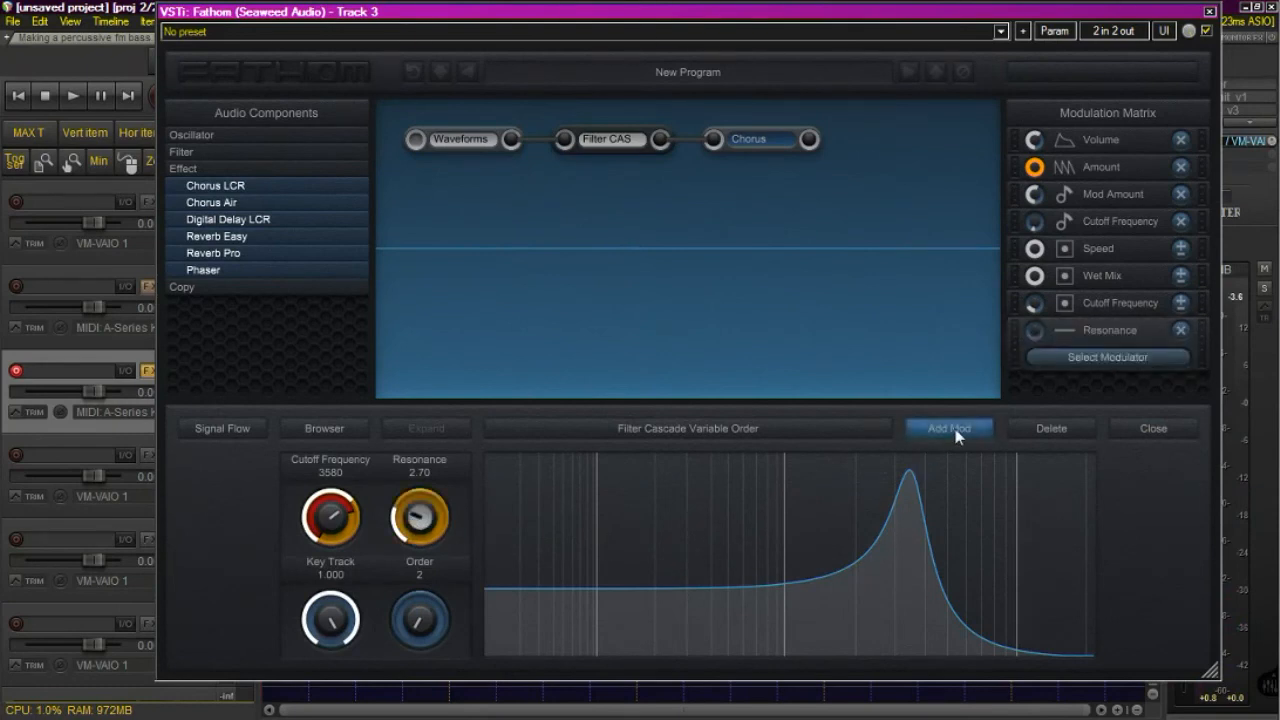
pyautogui.click(948, 428)
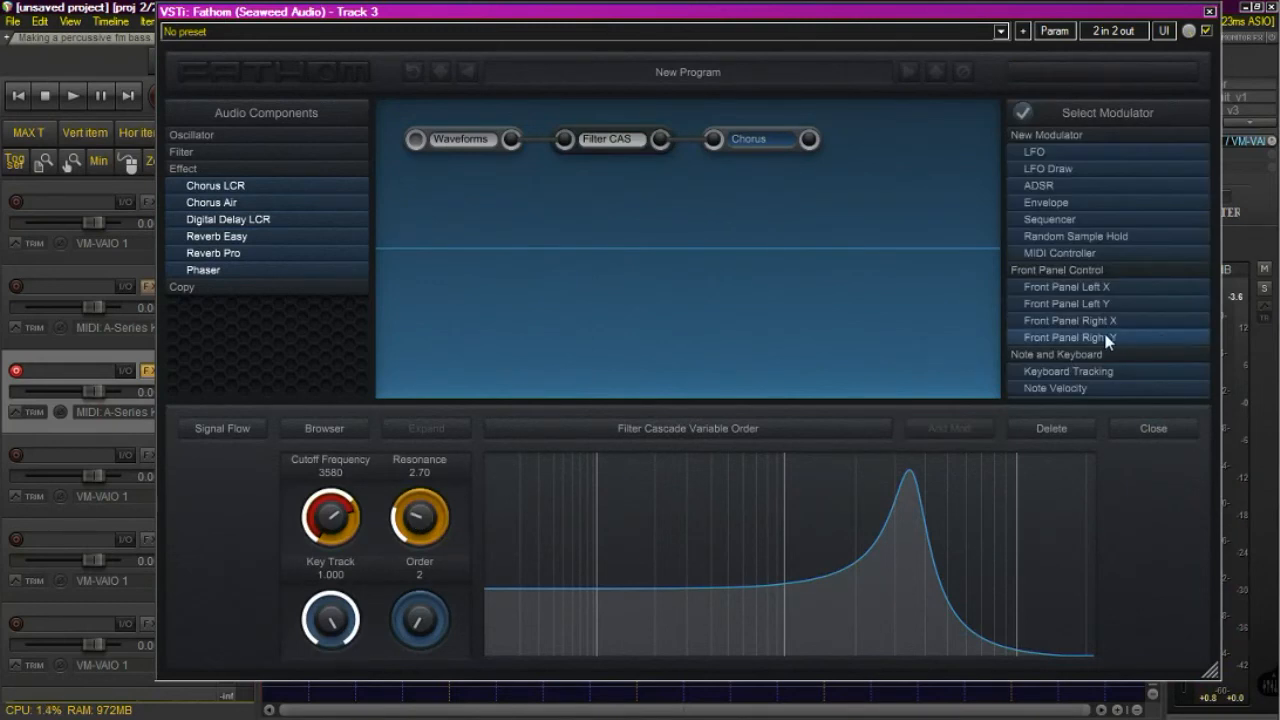
pyautogui.click(1072, 337)
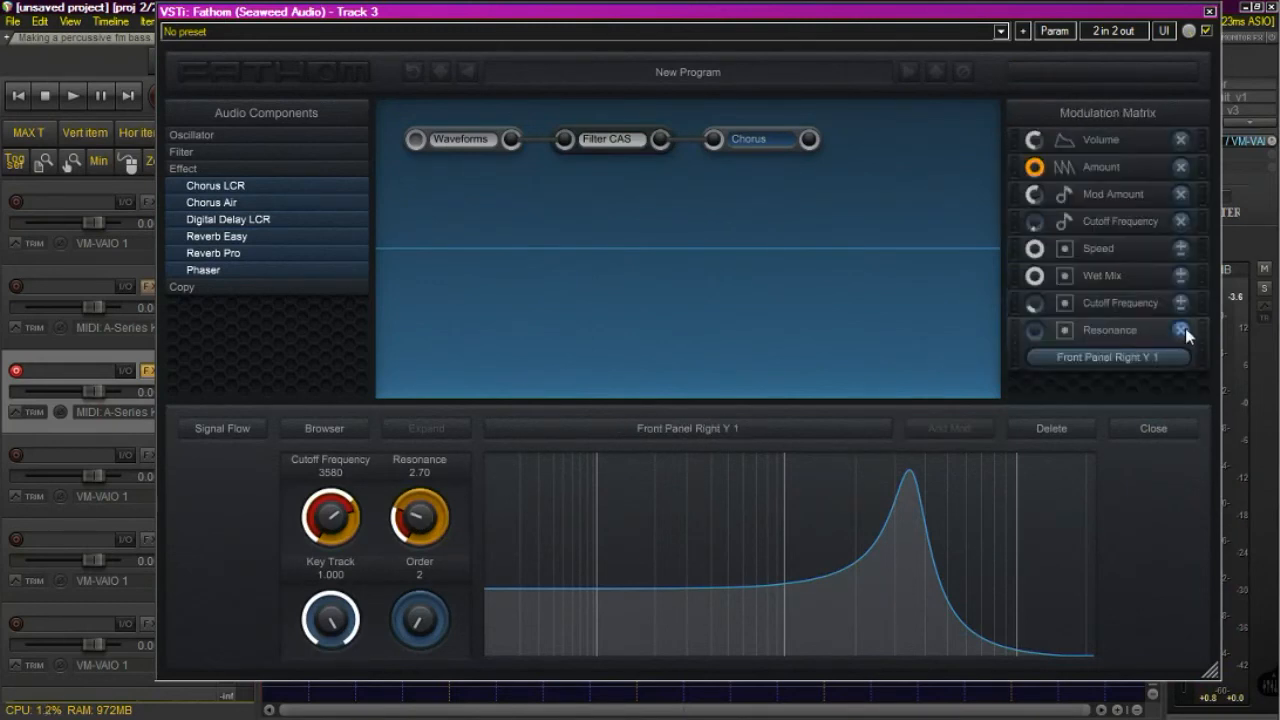
pyautogui.click(1179, 330)
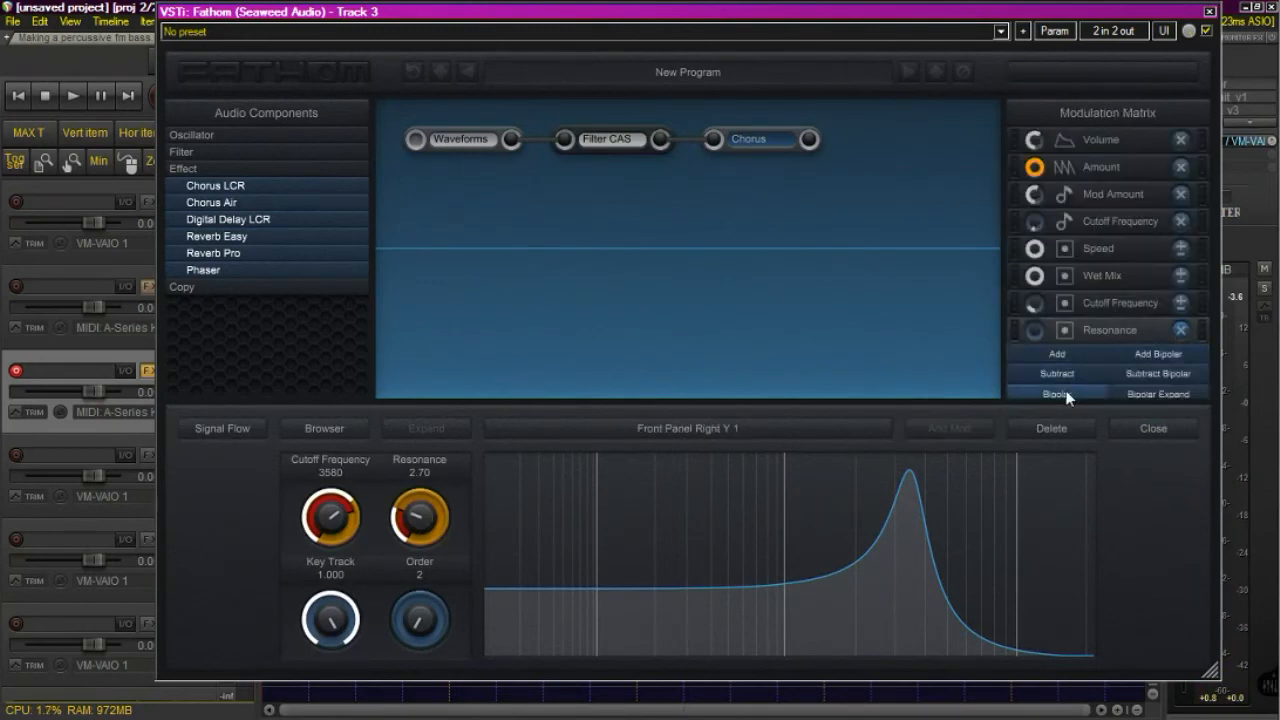
pyautogui.click(1056, 395)
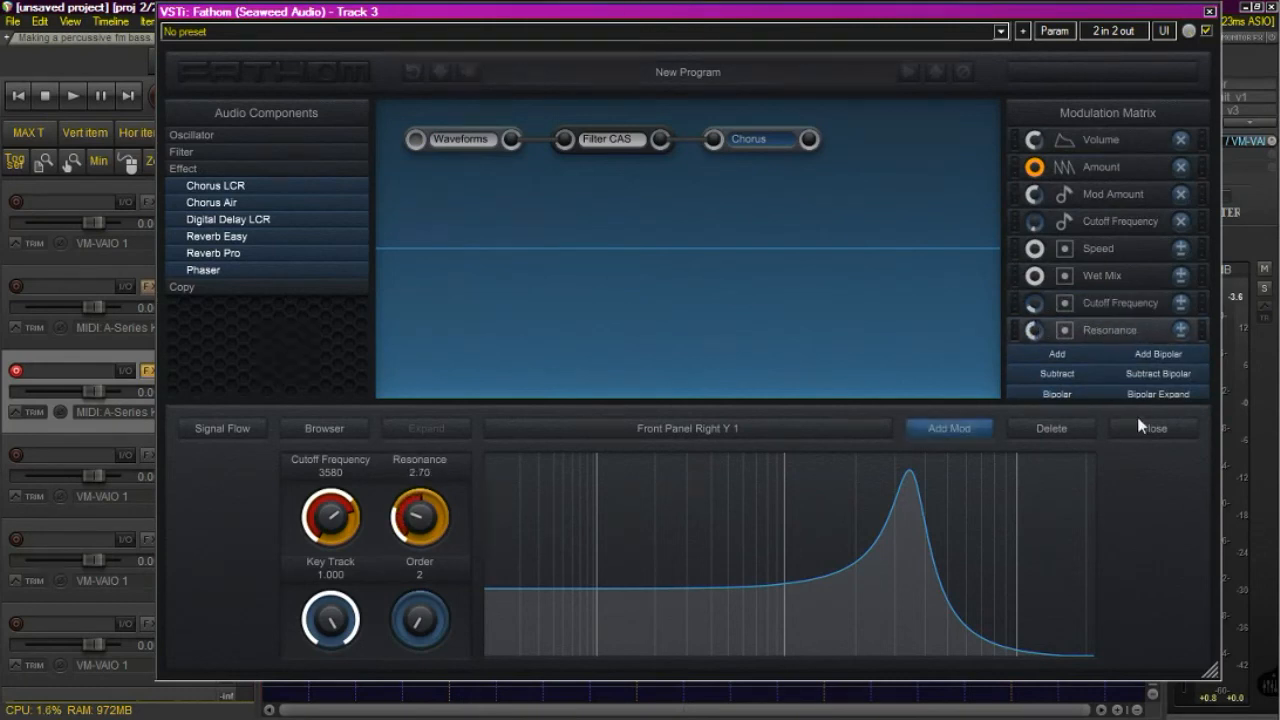
pyautogui.click(1152, 428)
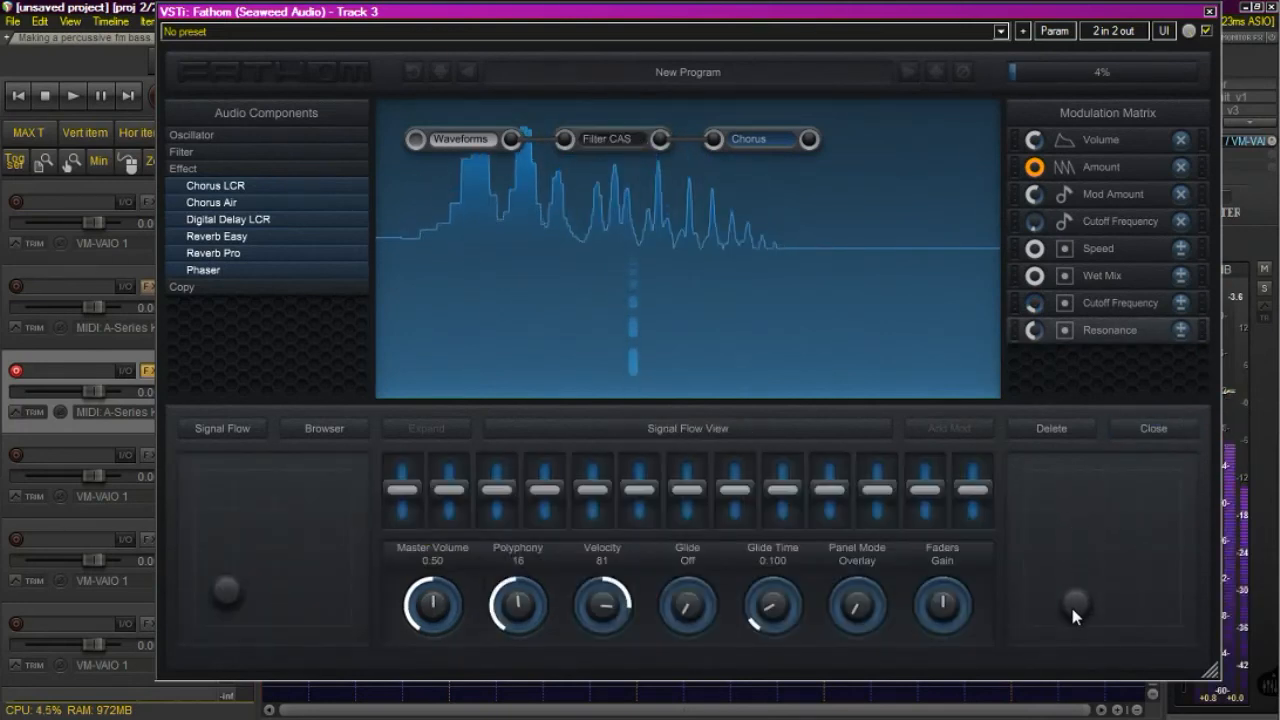
pyautogui.moveTo(1091, 550)
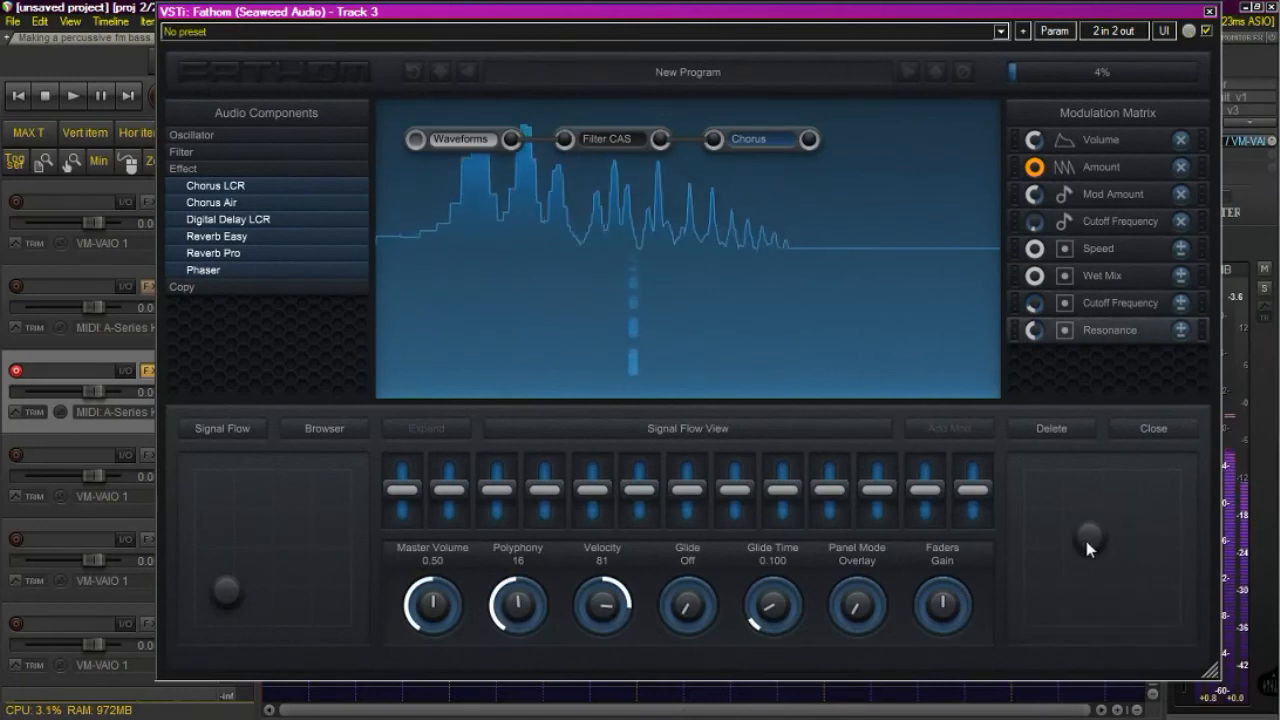